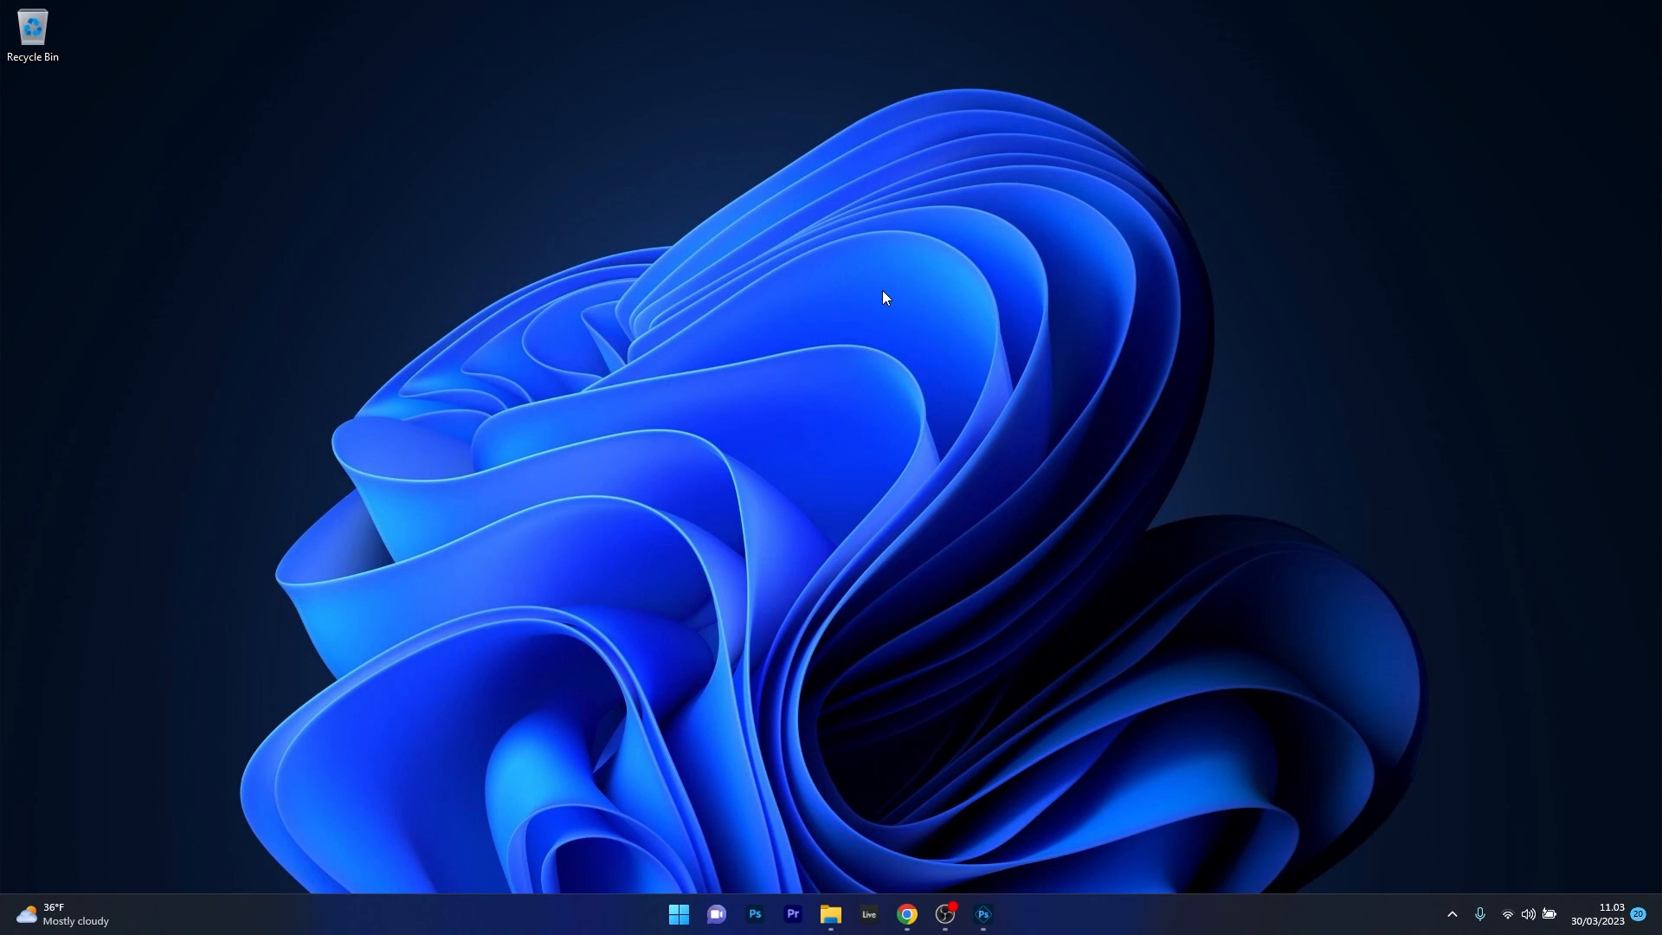
- Open Frog.png in Adobe Photoshop Express from the taskbar, showing the Looks panel
left_click(981, 921)
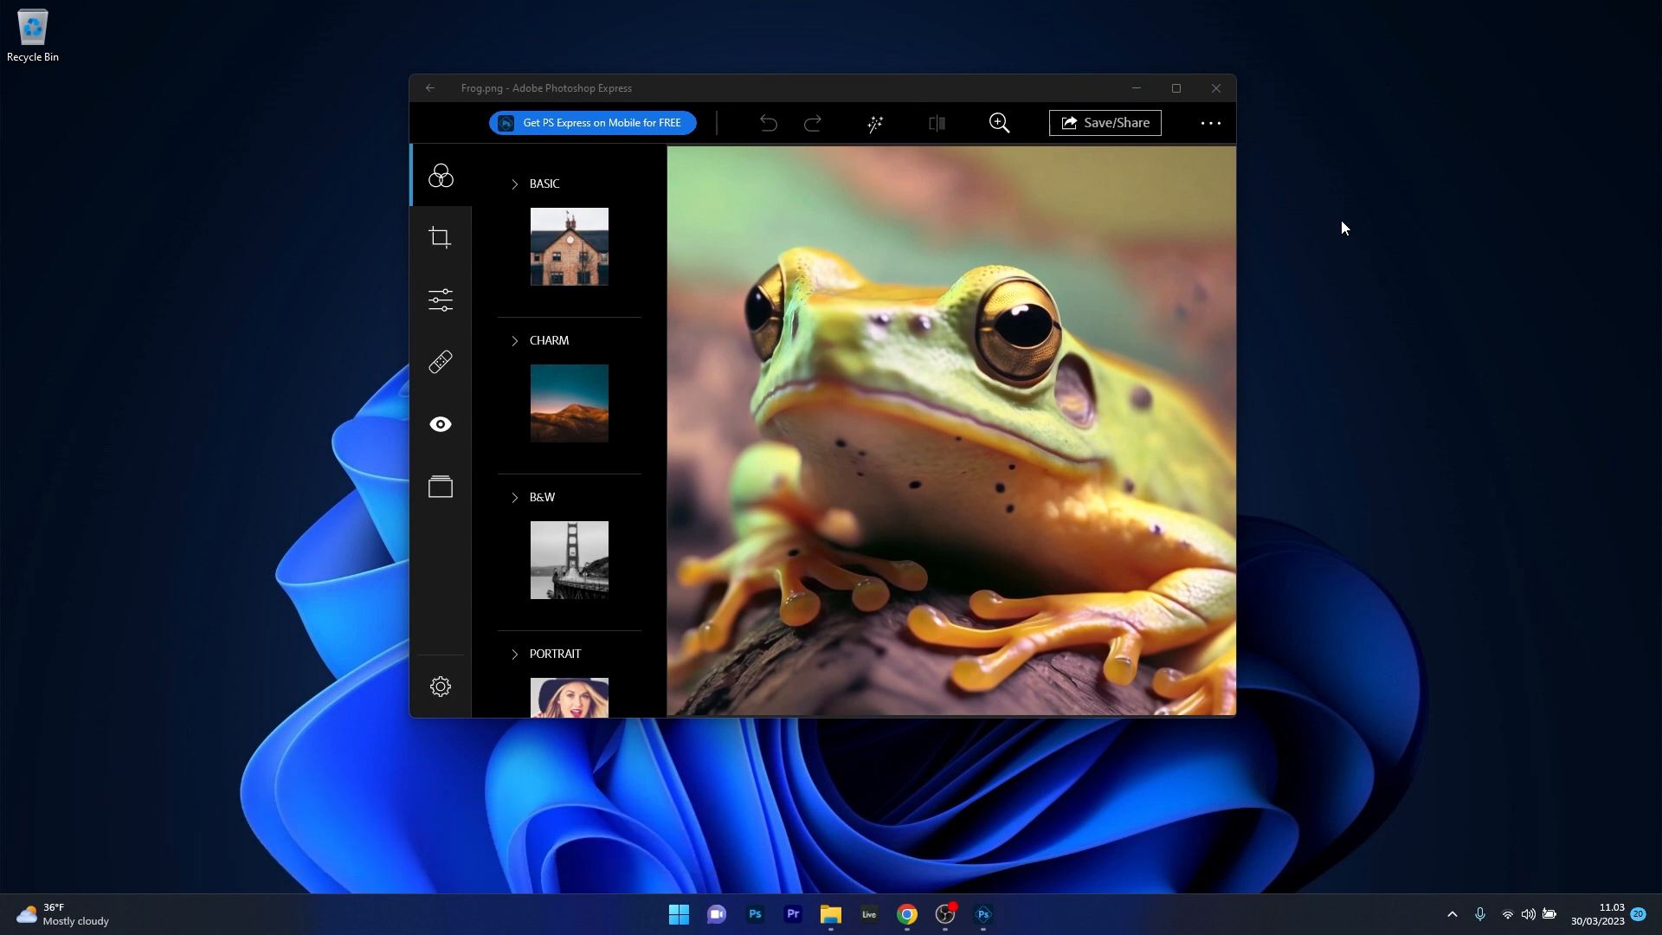
left_click(439, 237)
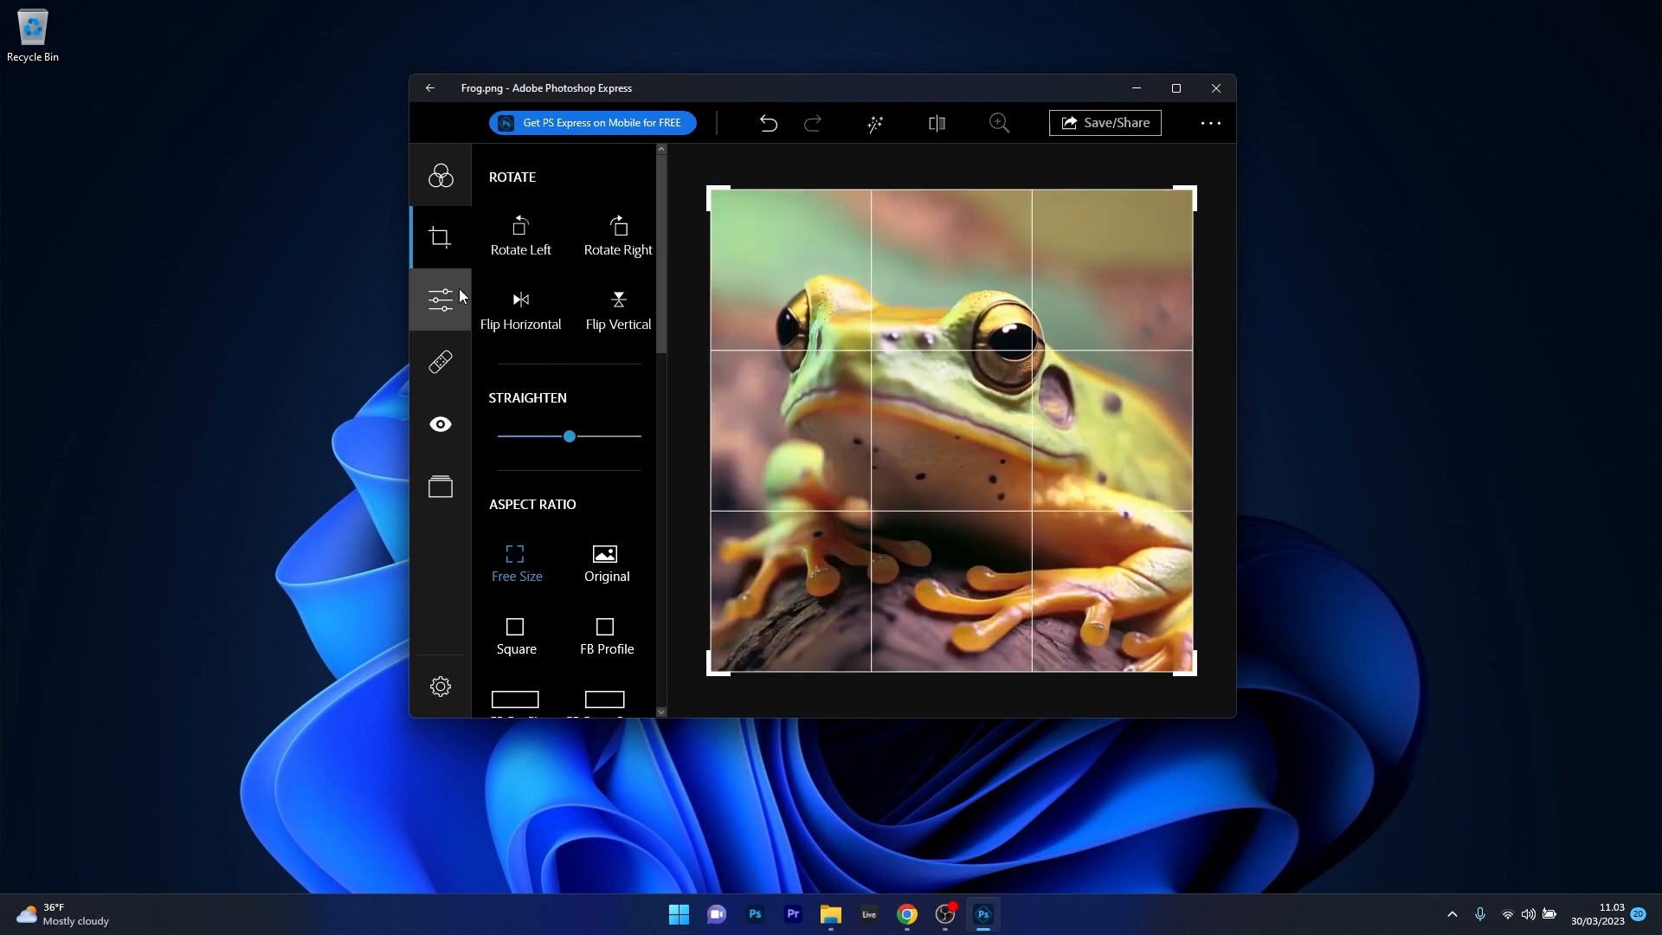
left_click(439, 300)
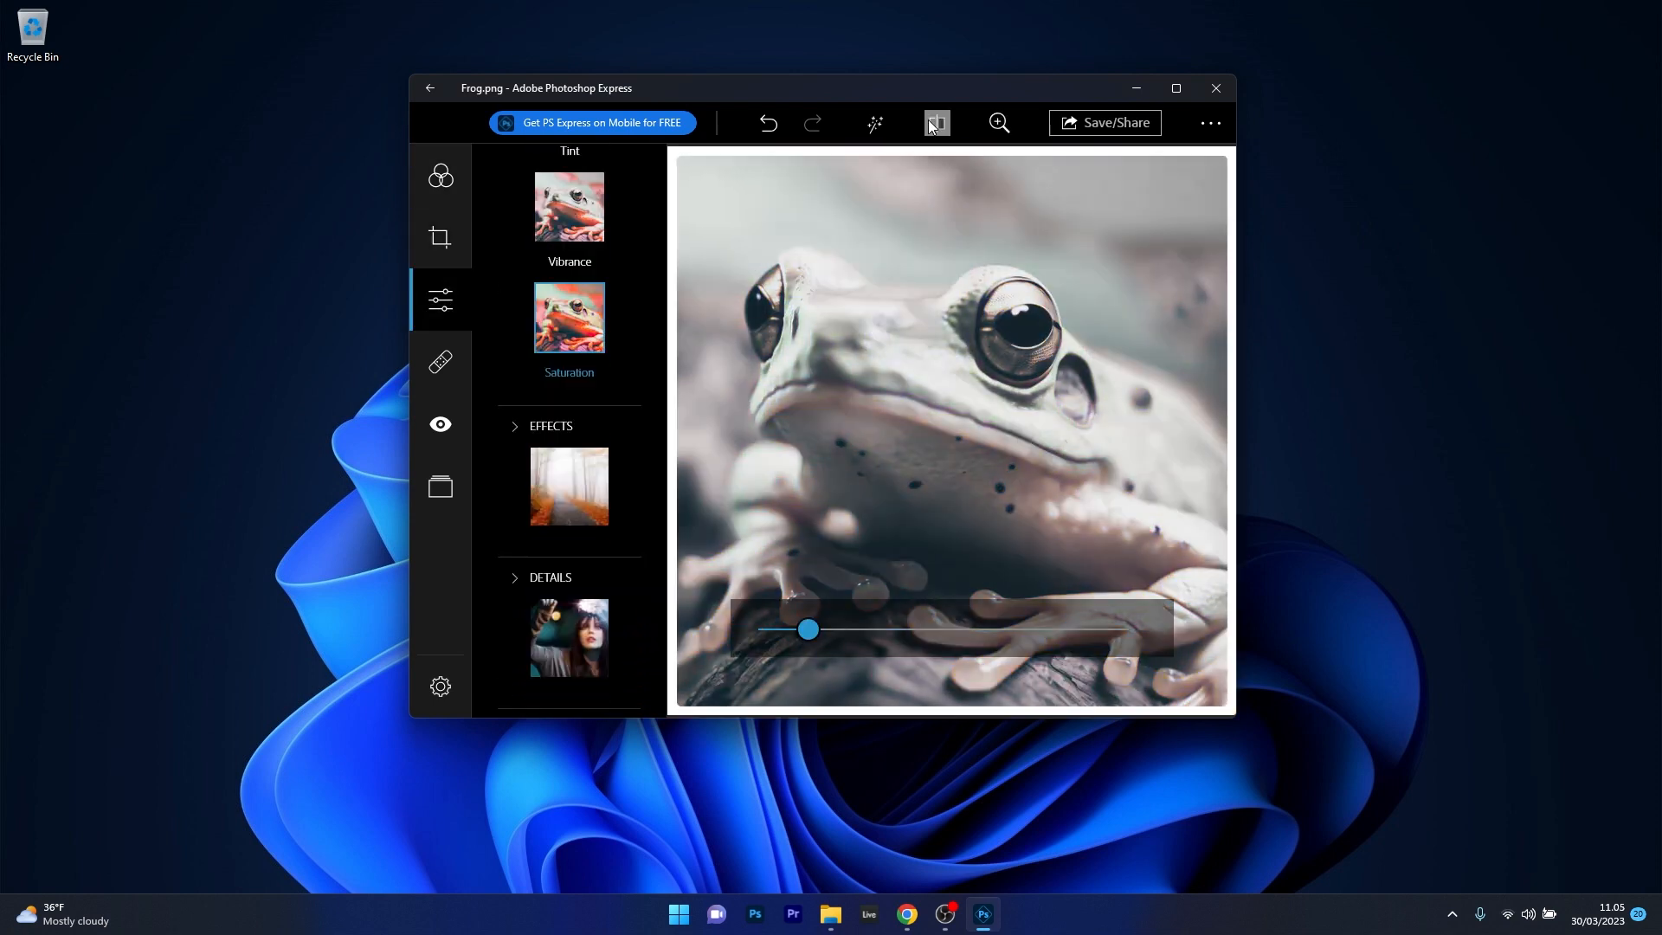
left_click(936, 123)
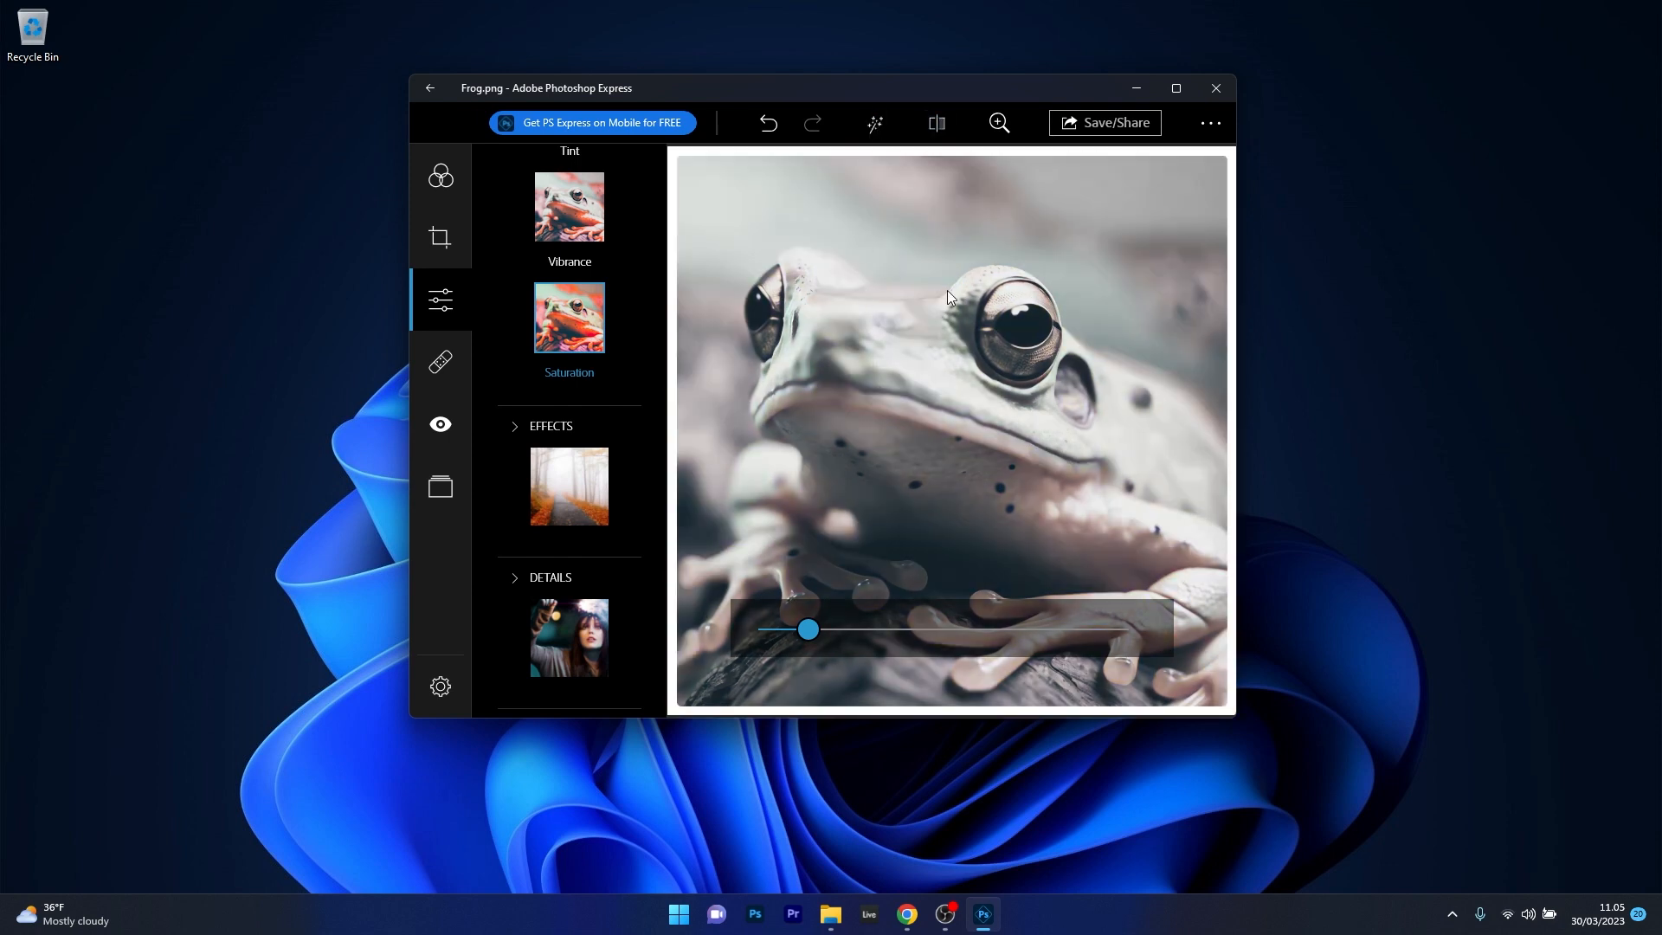
left_click(439, 363)
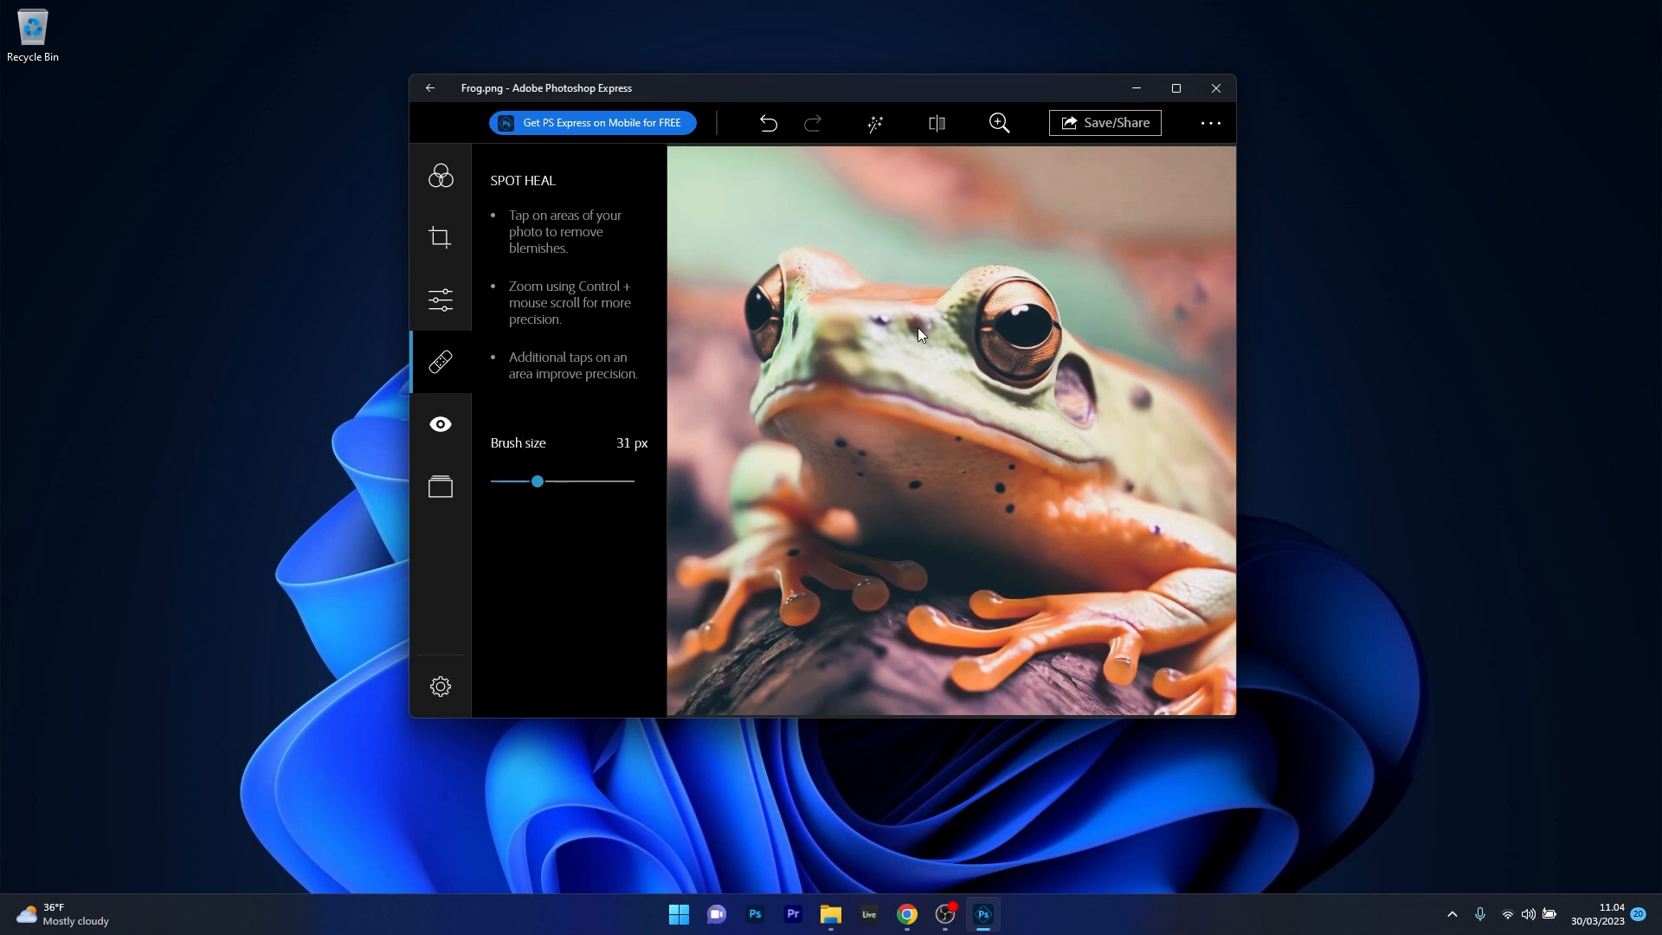
left_click(440, 301)
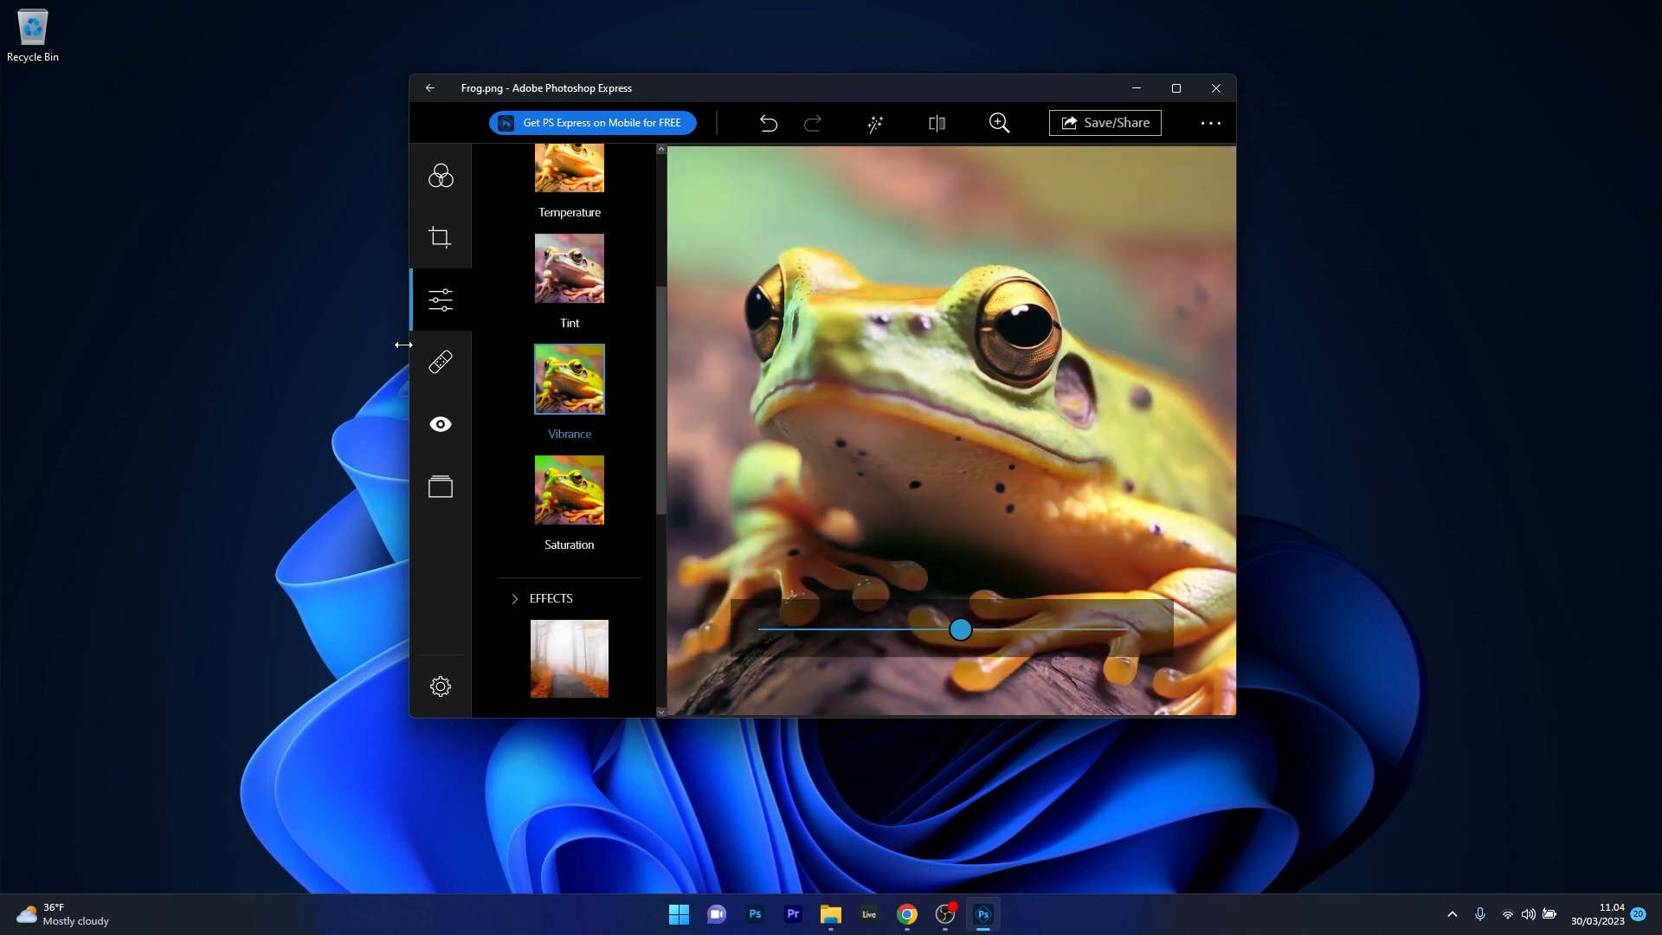
left_click(439, 175)
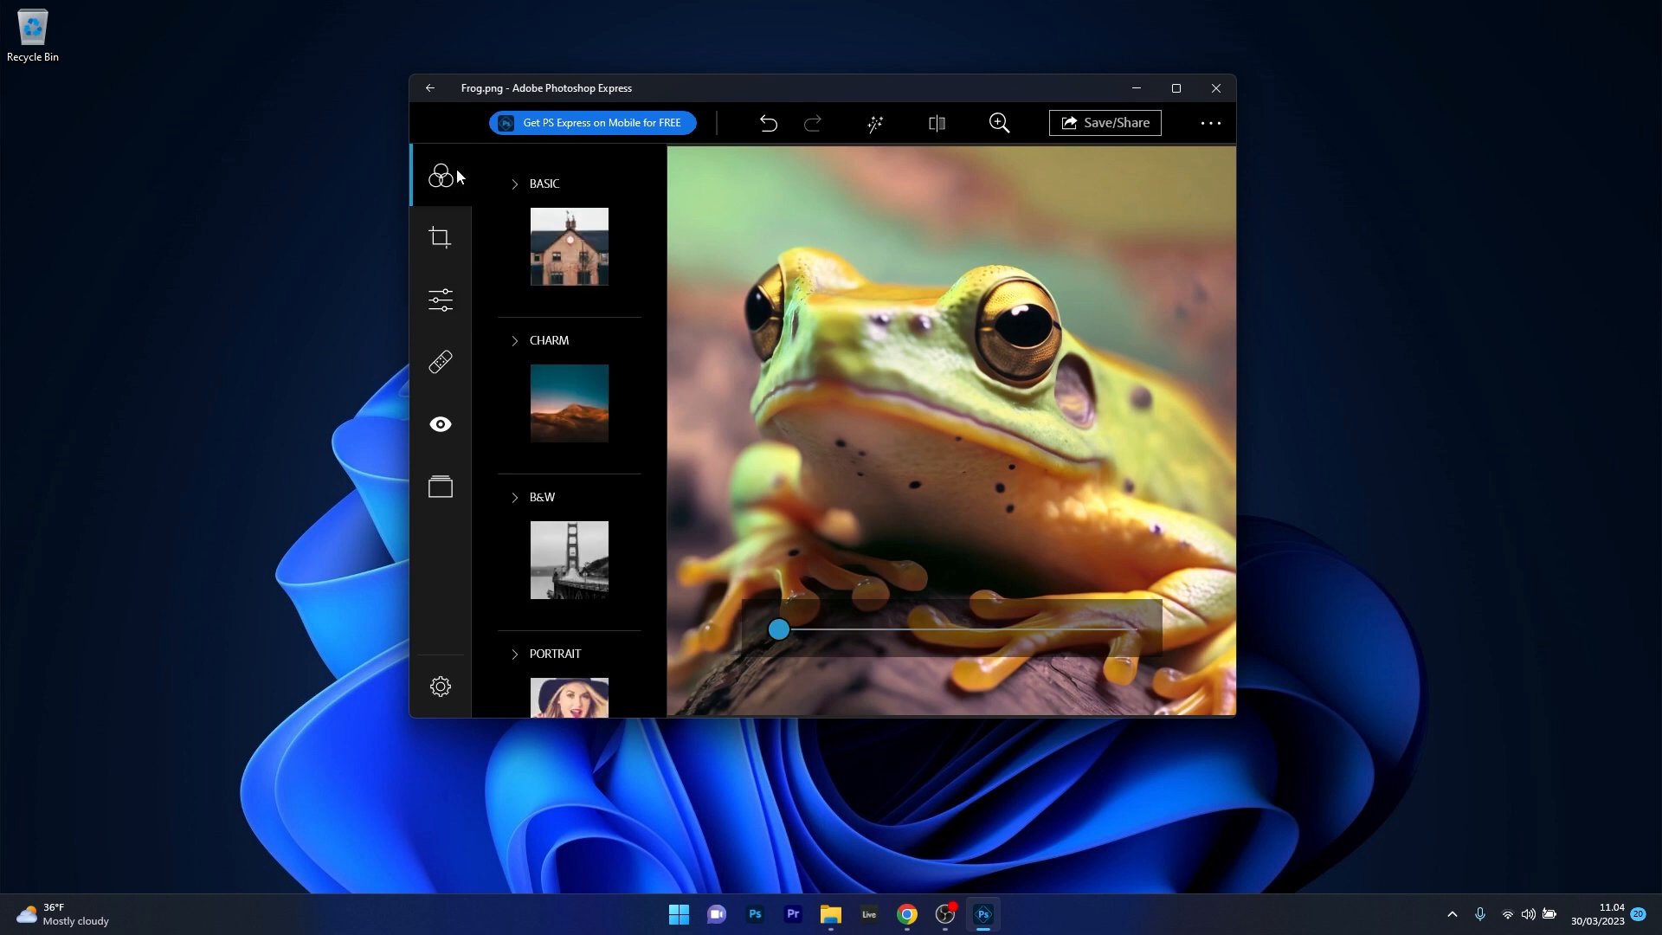
left_click(439, 236)
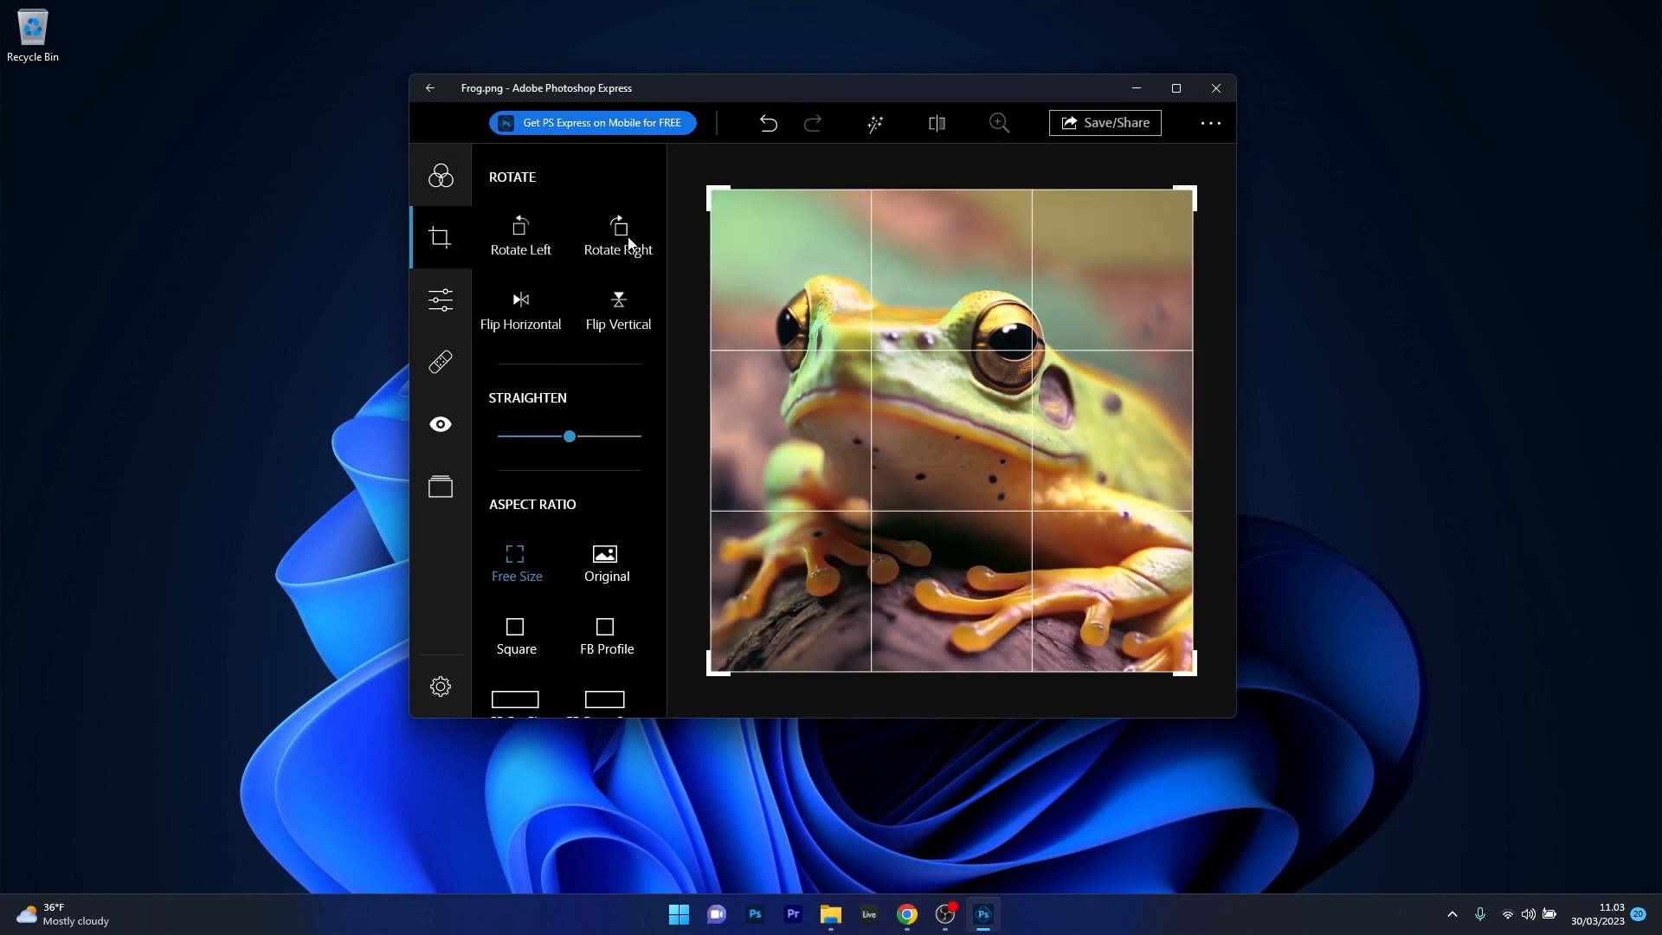
left_click(439, 363)
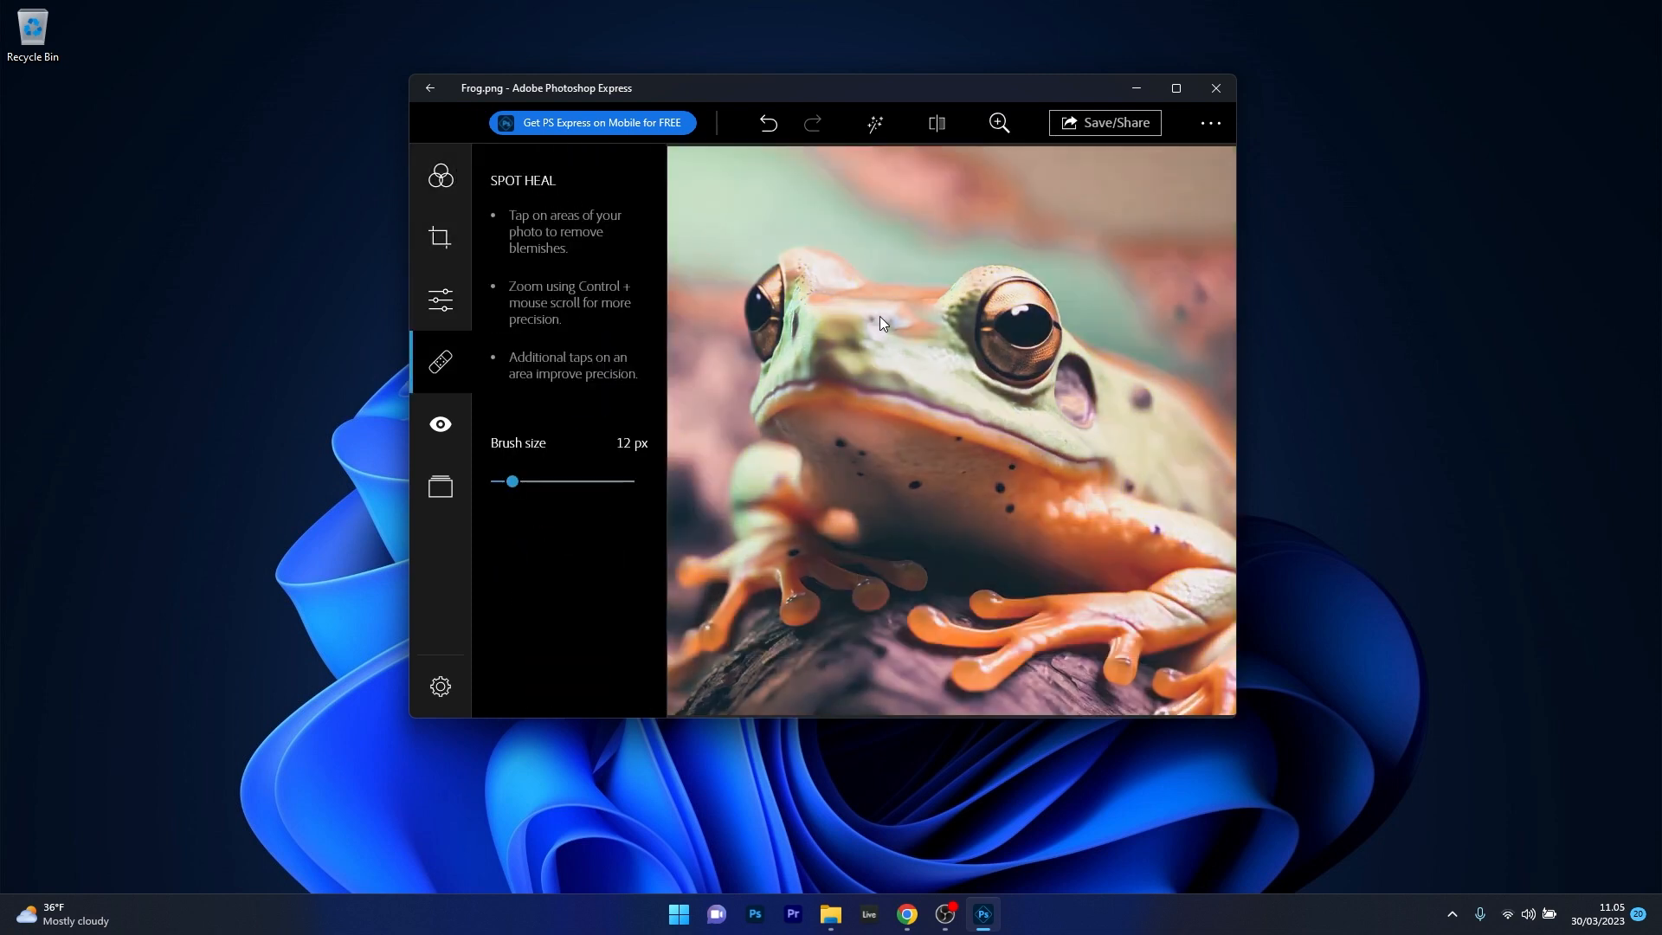
left_click(439, 424)
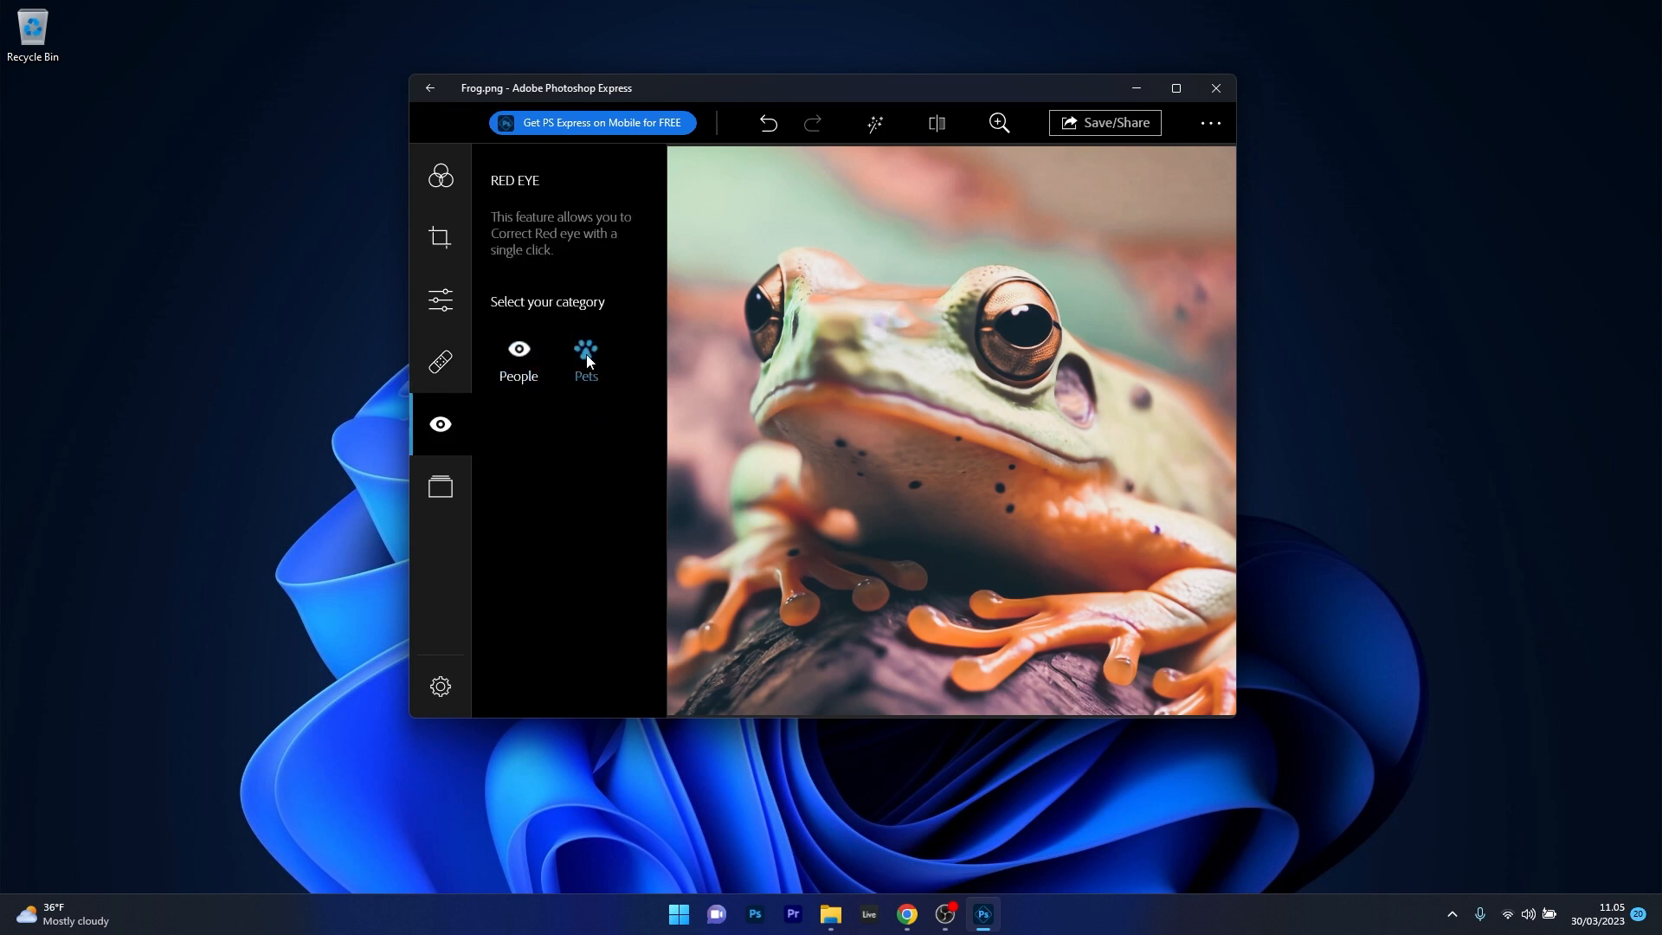
left_click(440, 486)
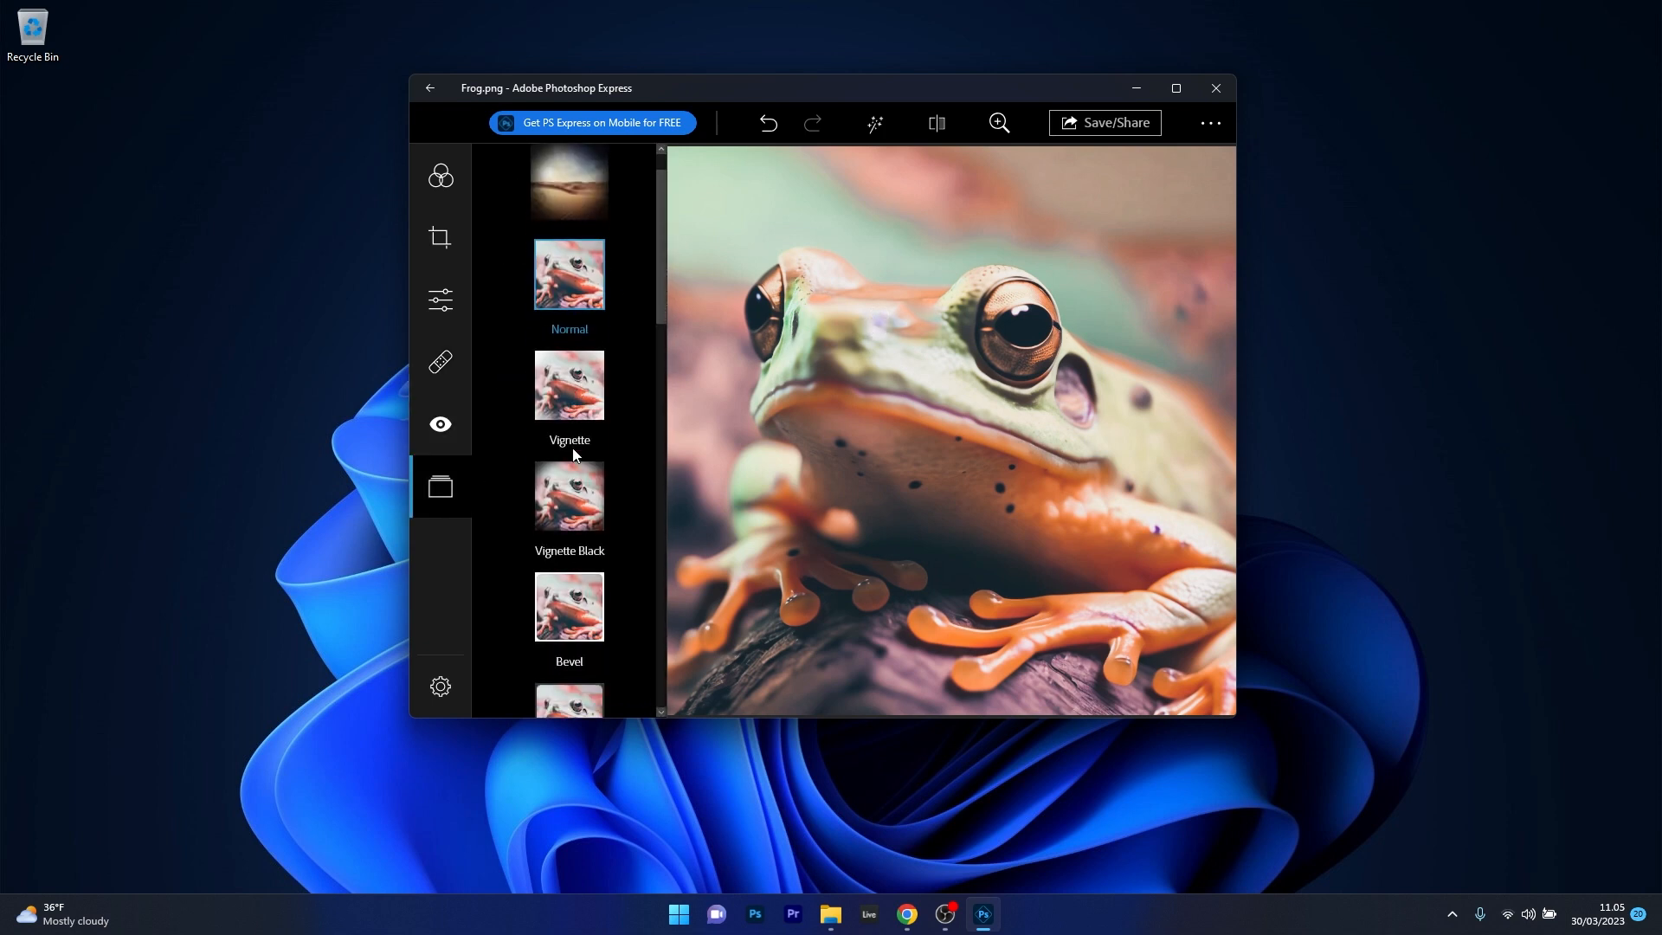
scroll("down", 3)
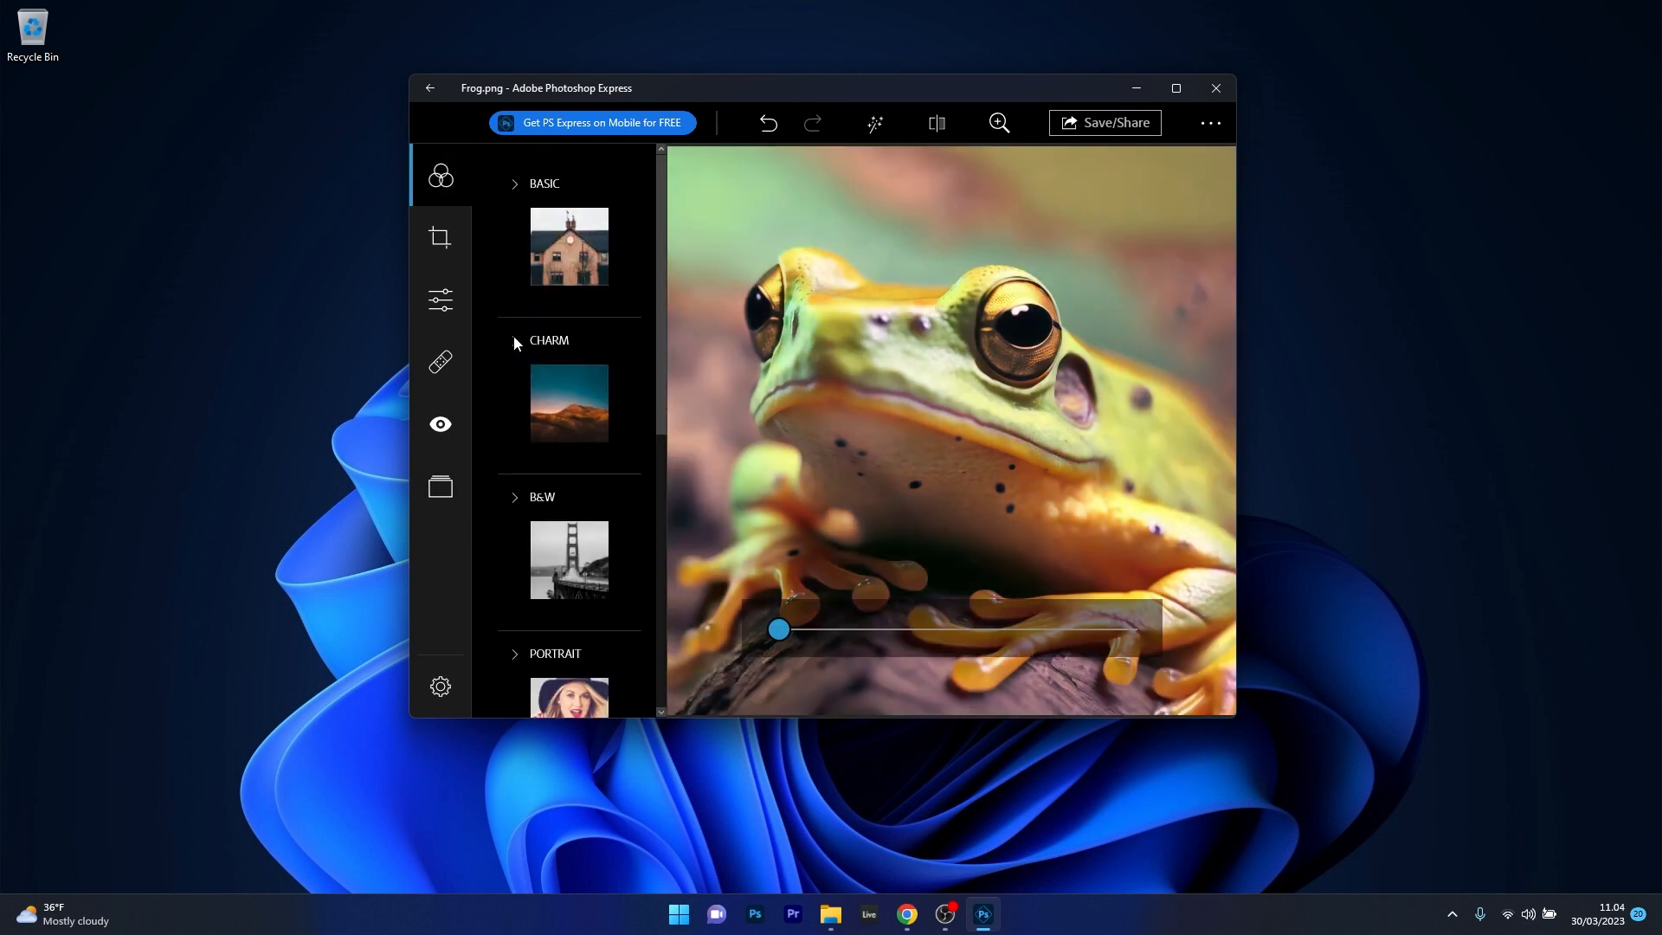
- Give the frog a muted orange-toned look and bring up Spot Heal at 10 px
left_click(548, 340)
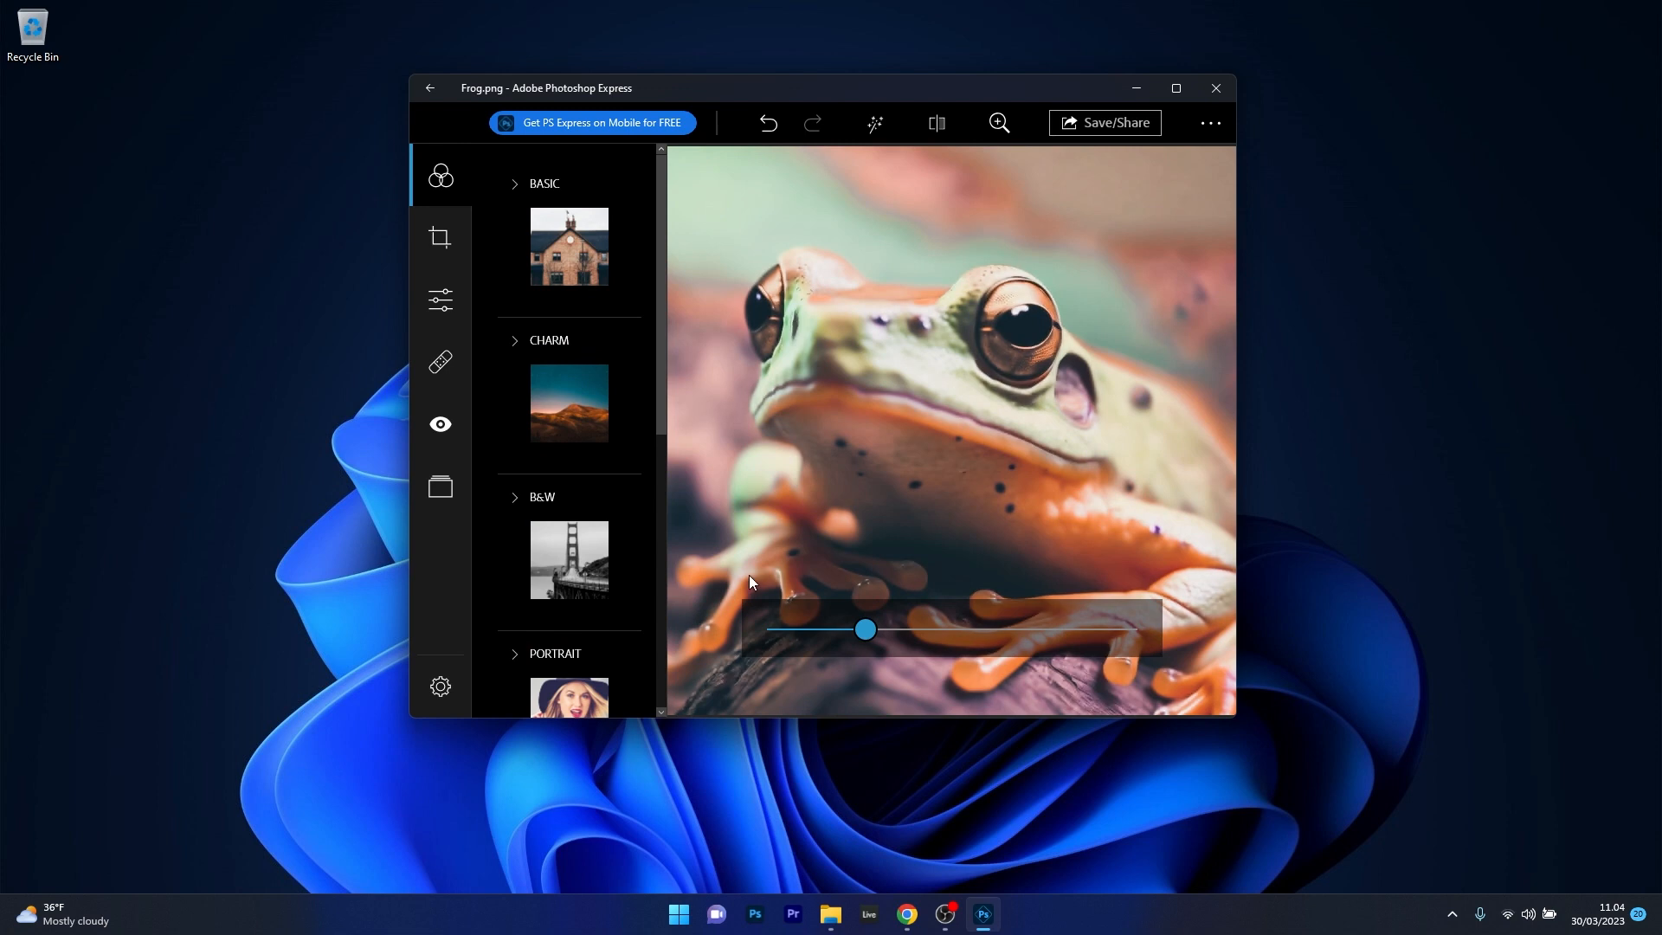
left_click(439, 362)
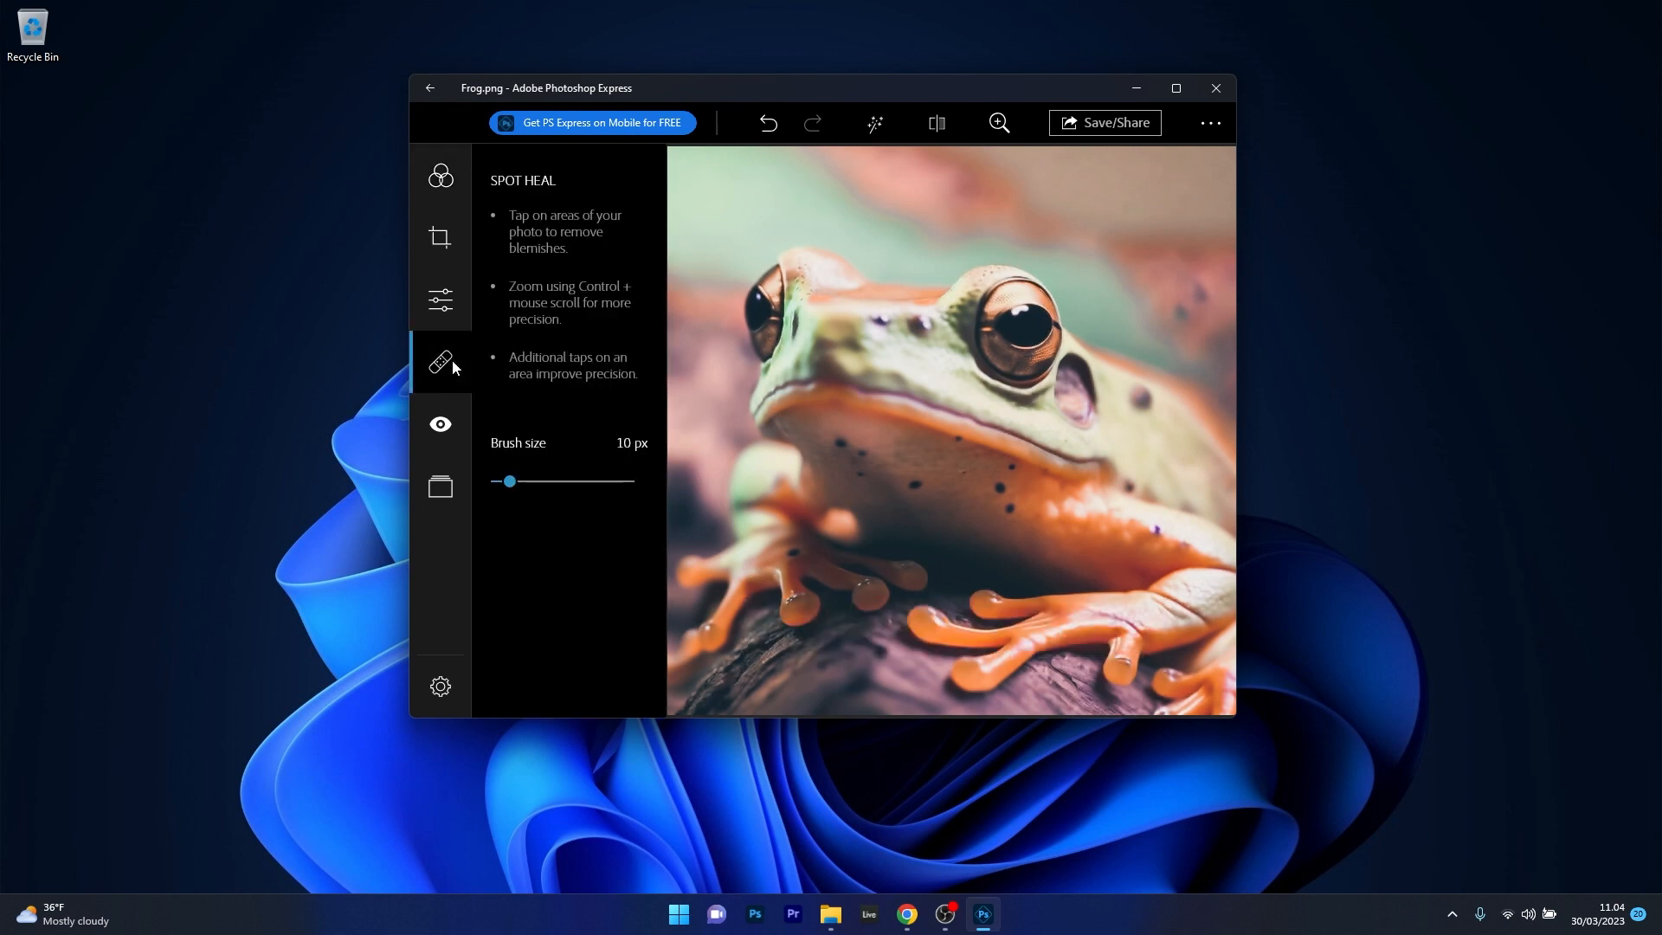
mouse_move(519, 486)
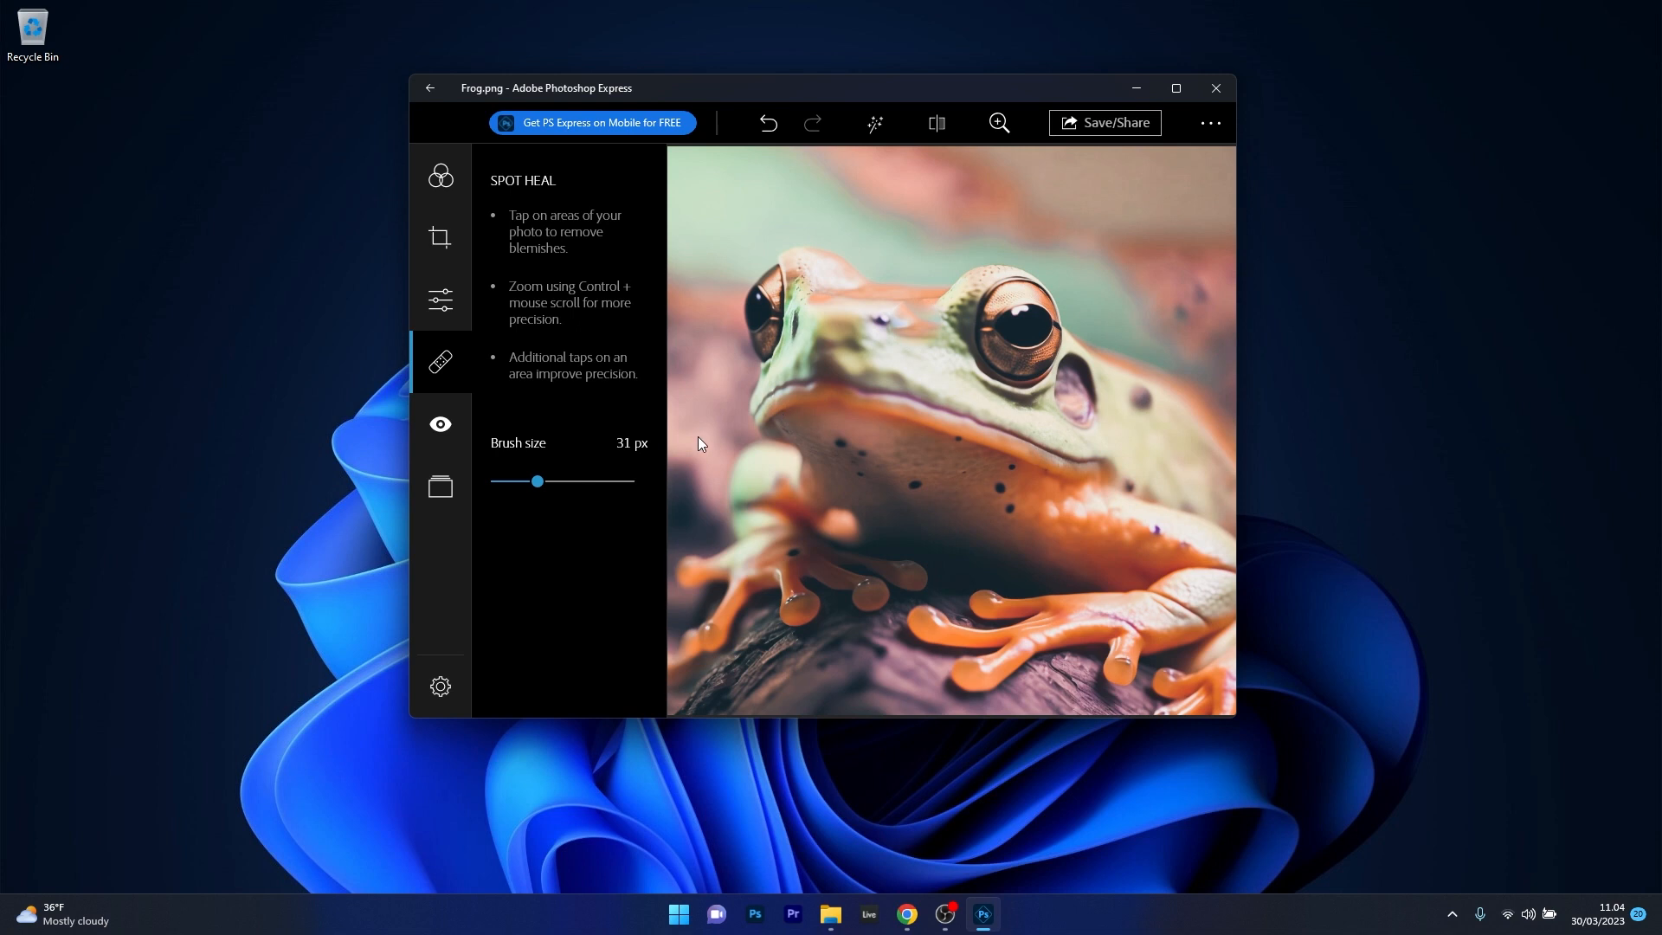
mouse_move(655, 468)
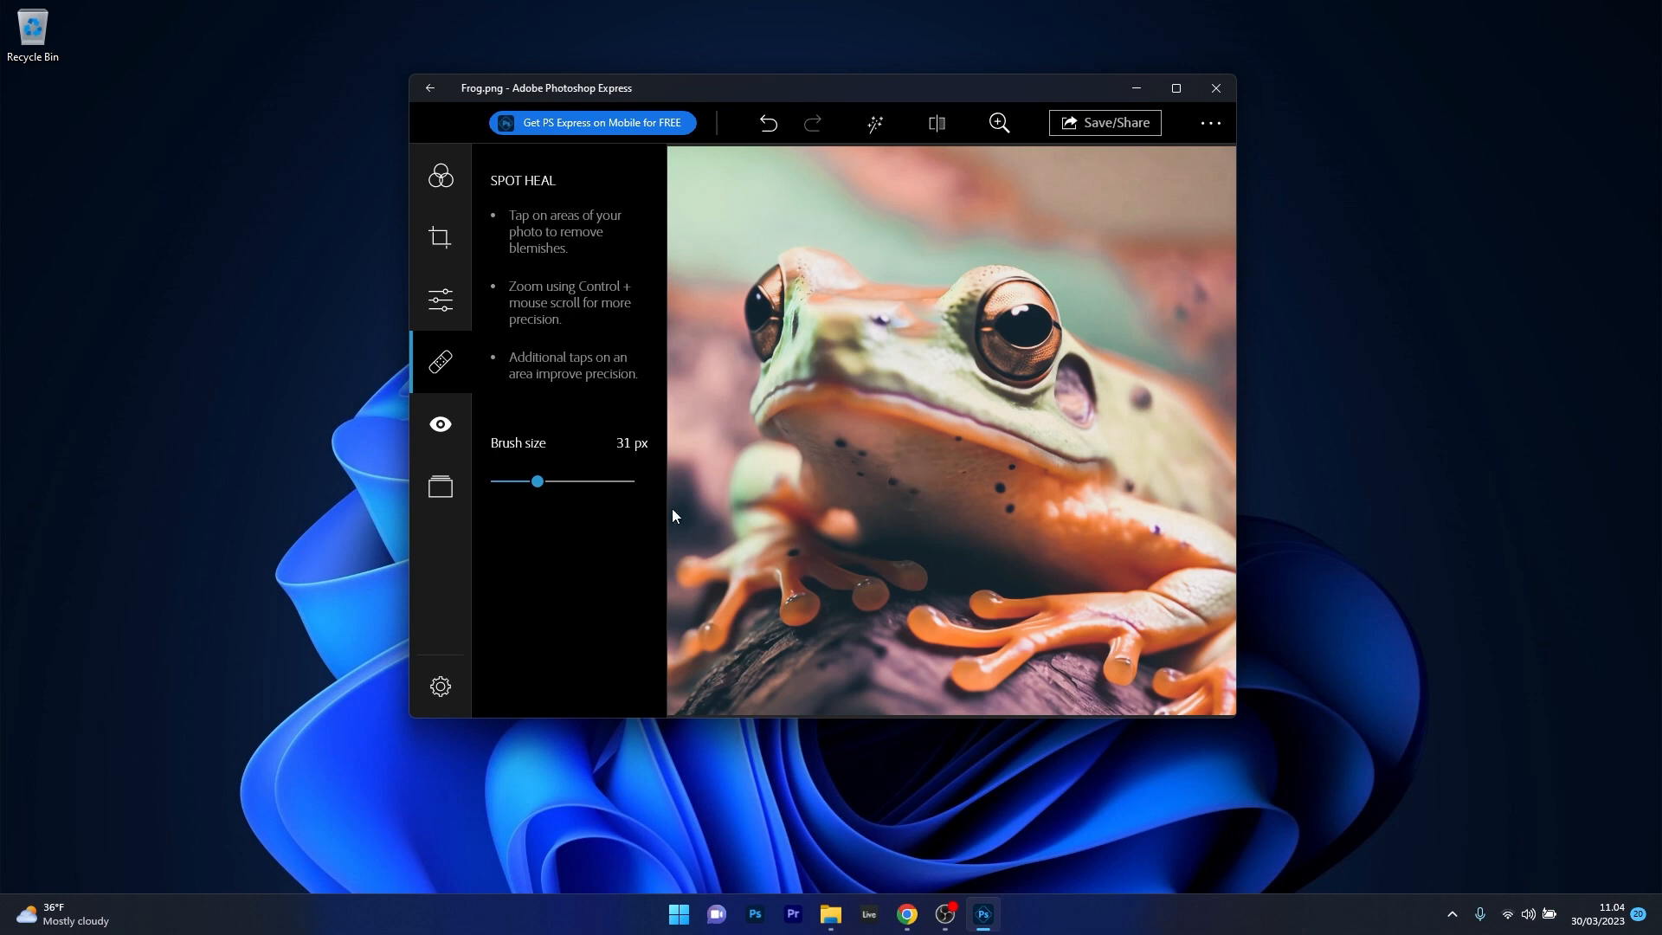
mouse_move(634, 491)
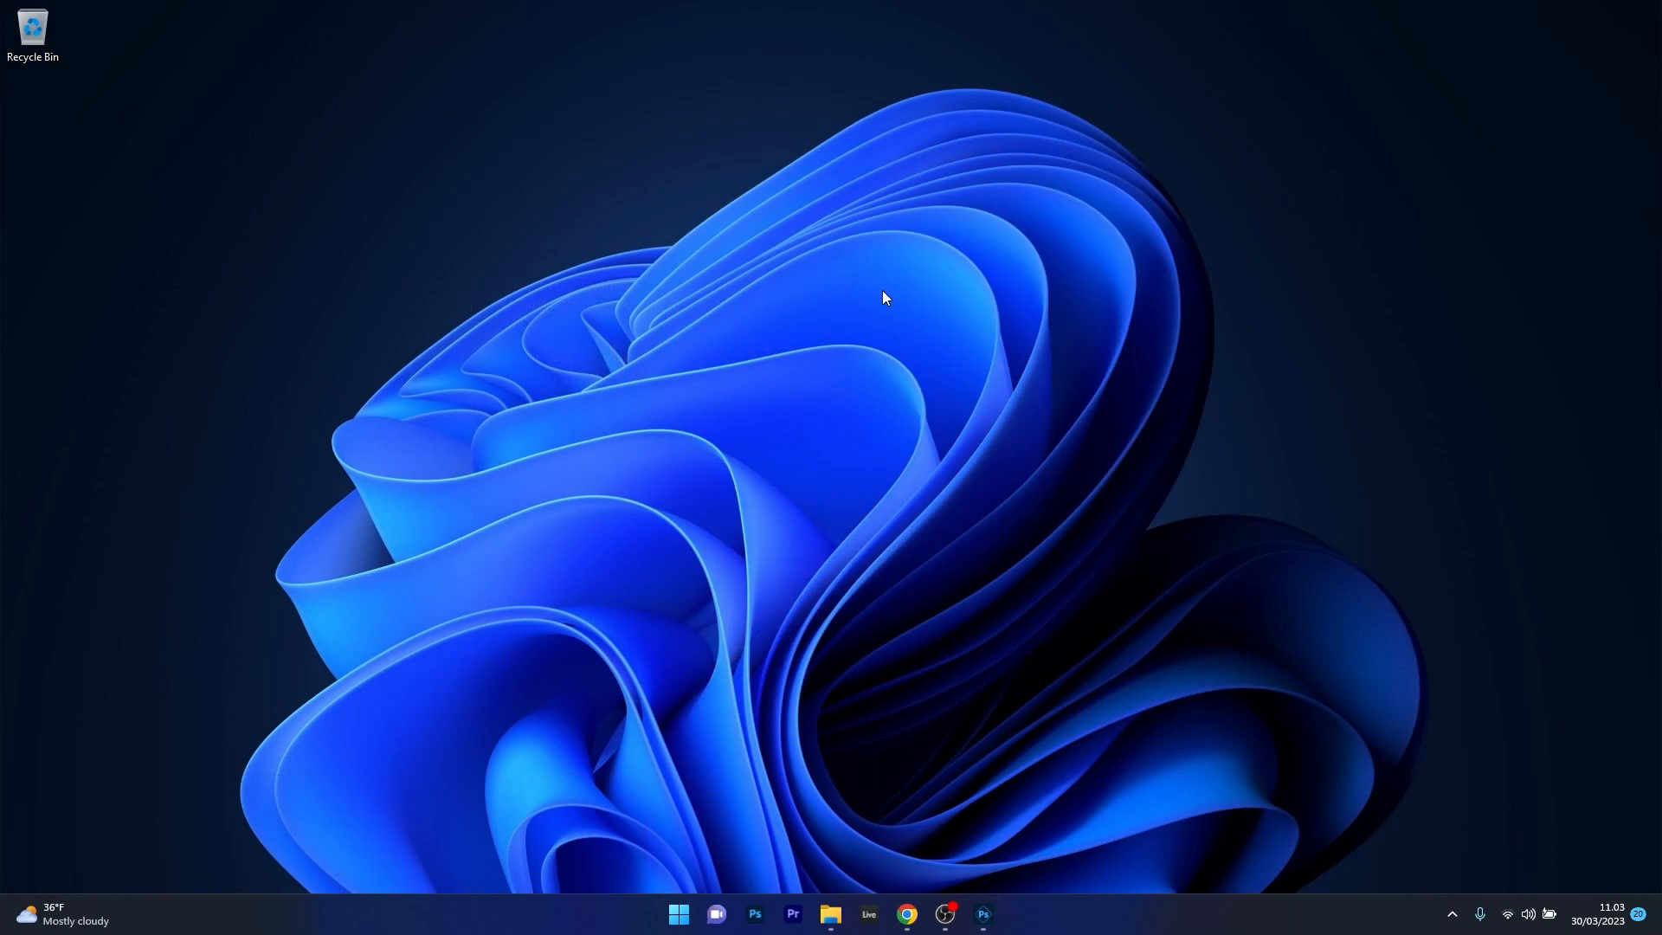
- Open Frog.png in PhotoWorks, apply Auto Correction, and bring up the Colors Hue adjustments
left_click(981, 912)
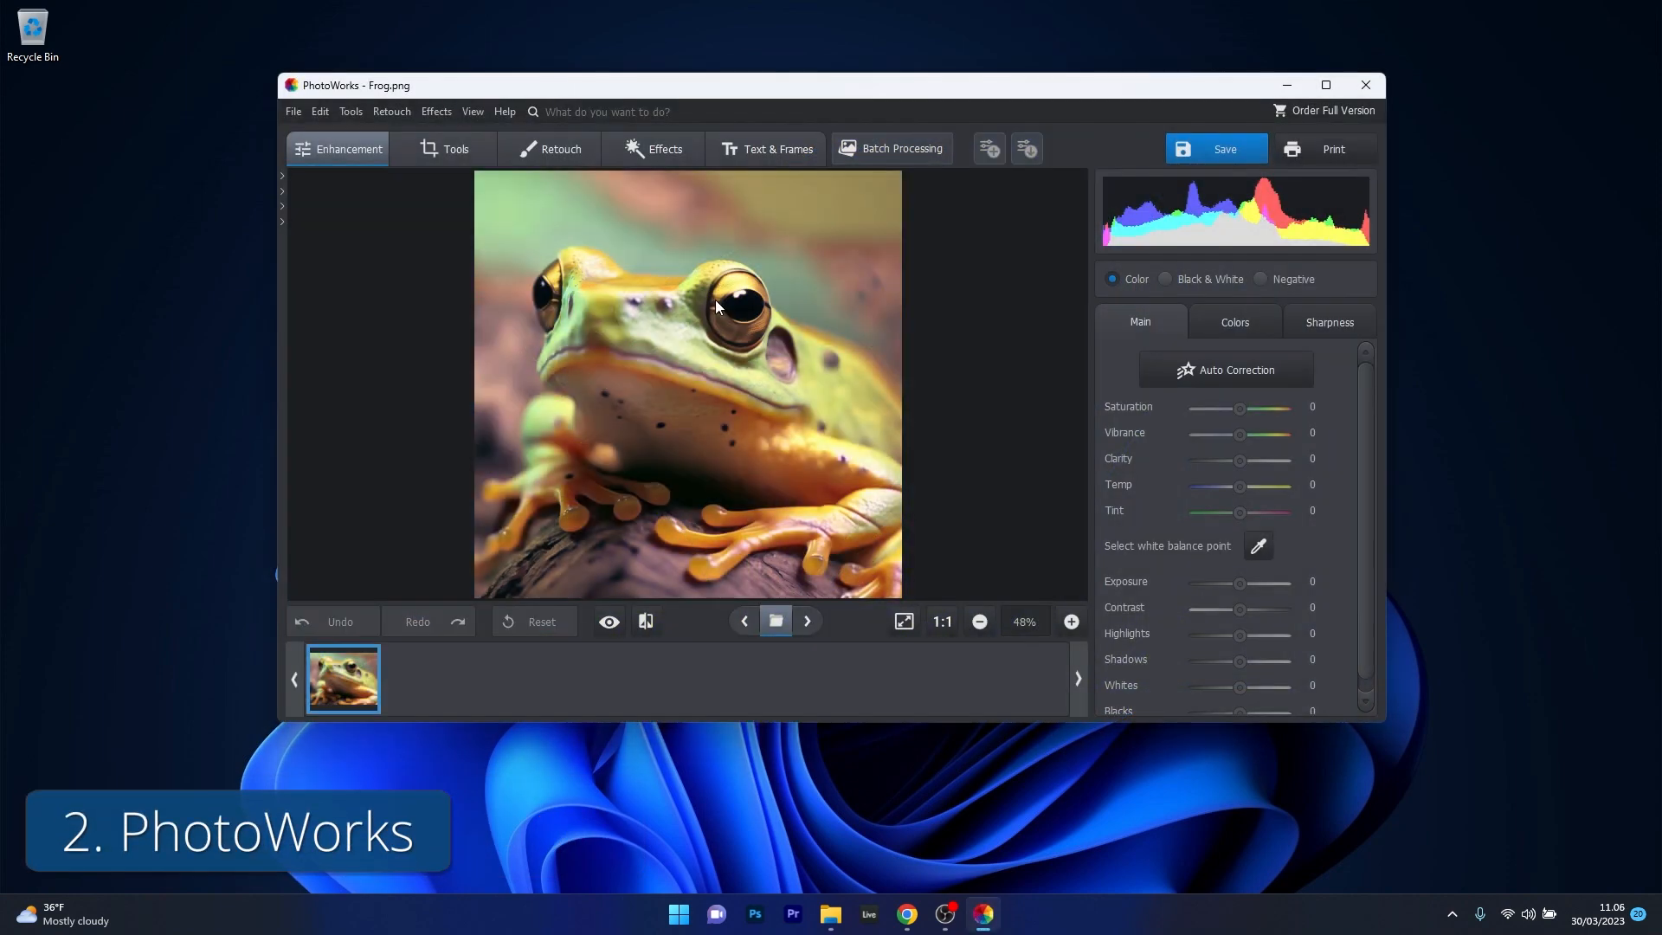
mouse_move(748, 306)
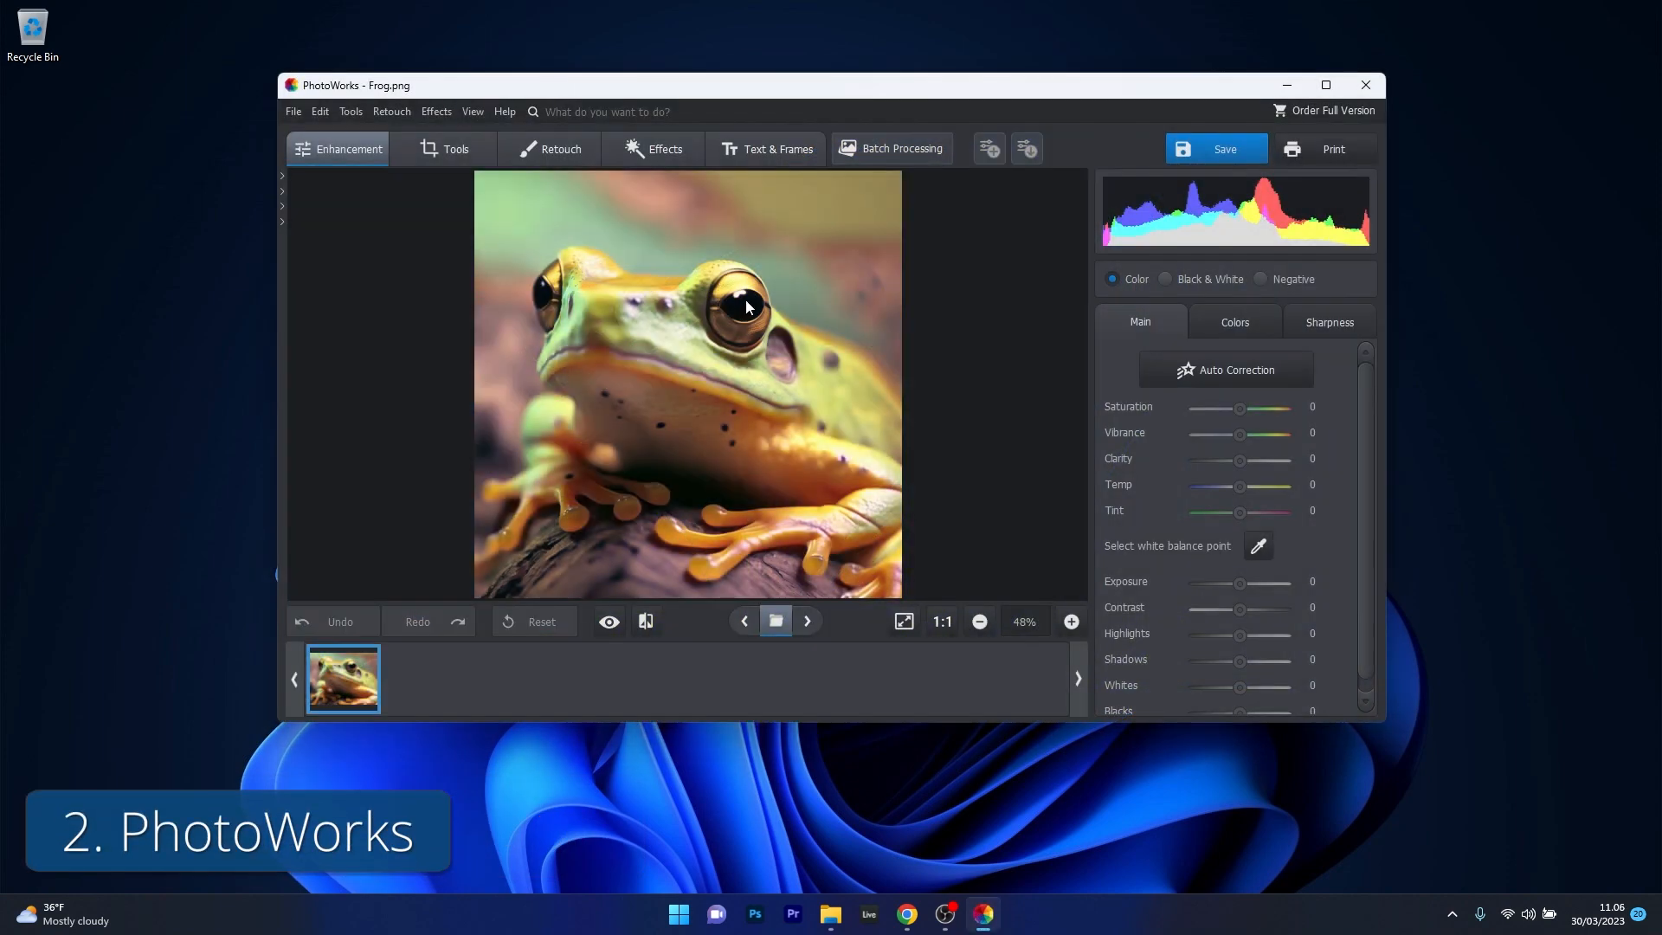
mouse_move(1100, 360)
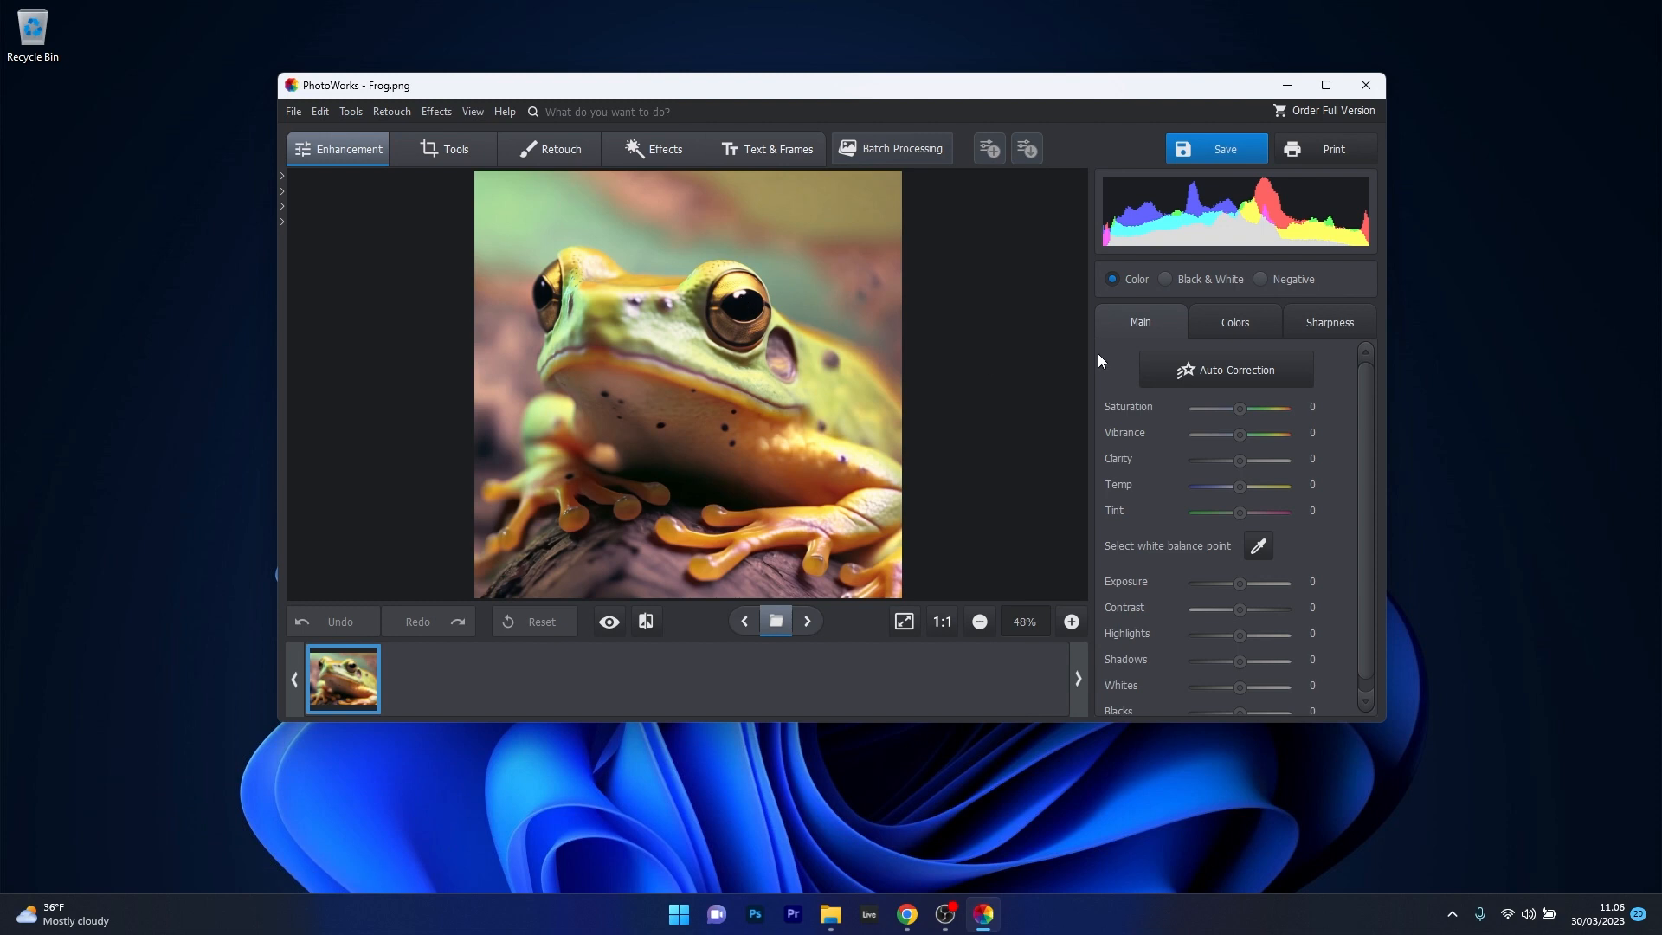
left_click(1223, 369)
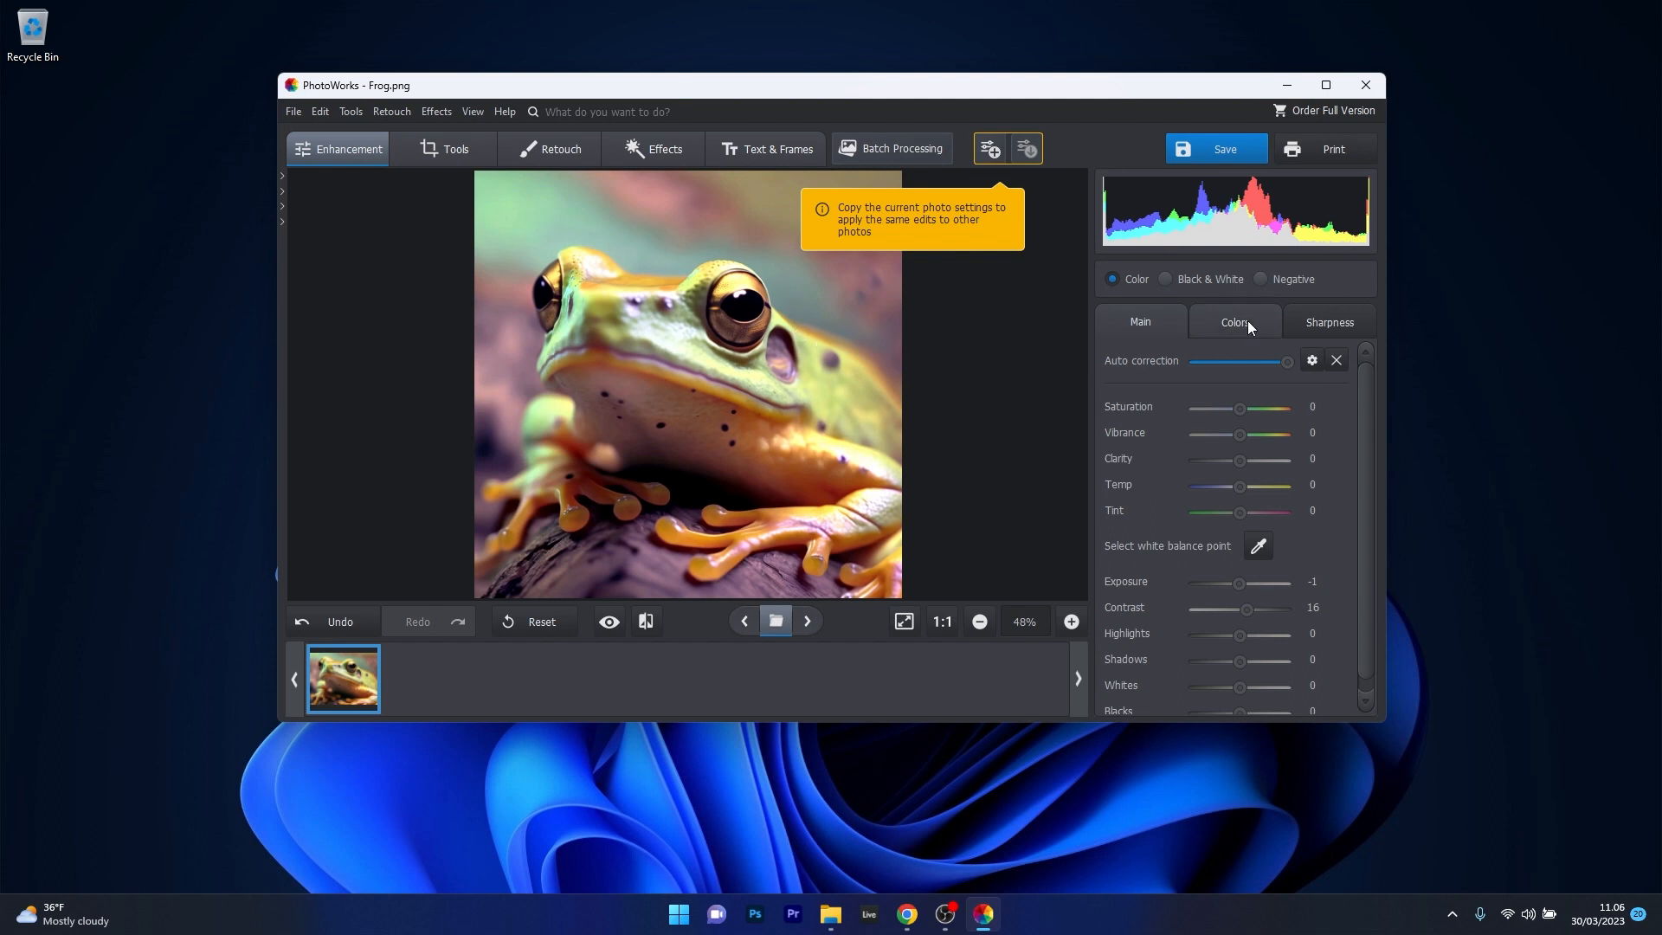
left_click(1233, 322)
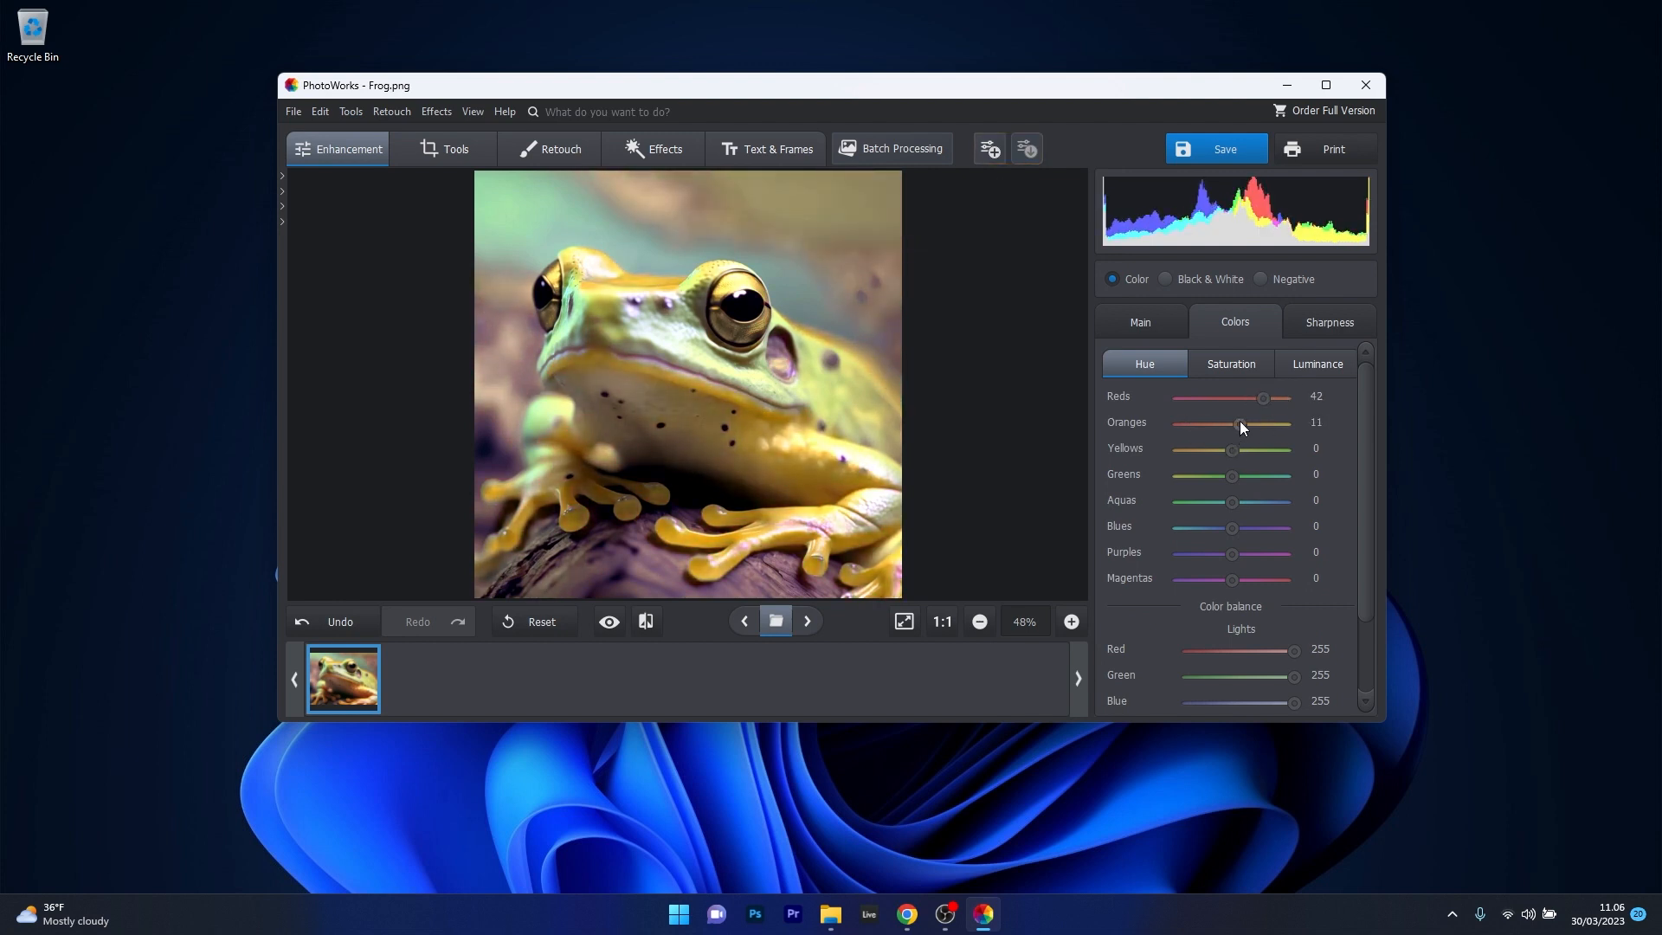
- Try Change Background, Body Sculpt and Healing Brush without applying, then return to Enhancement
left_click(453, 148)
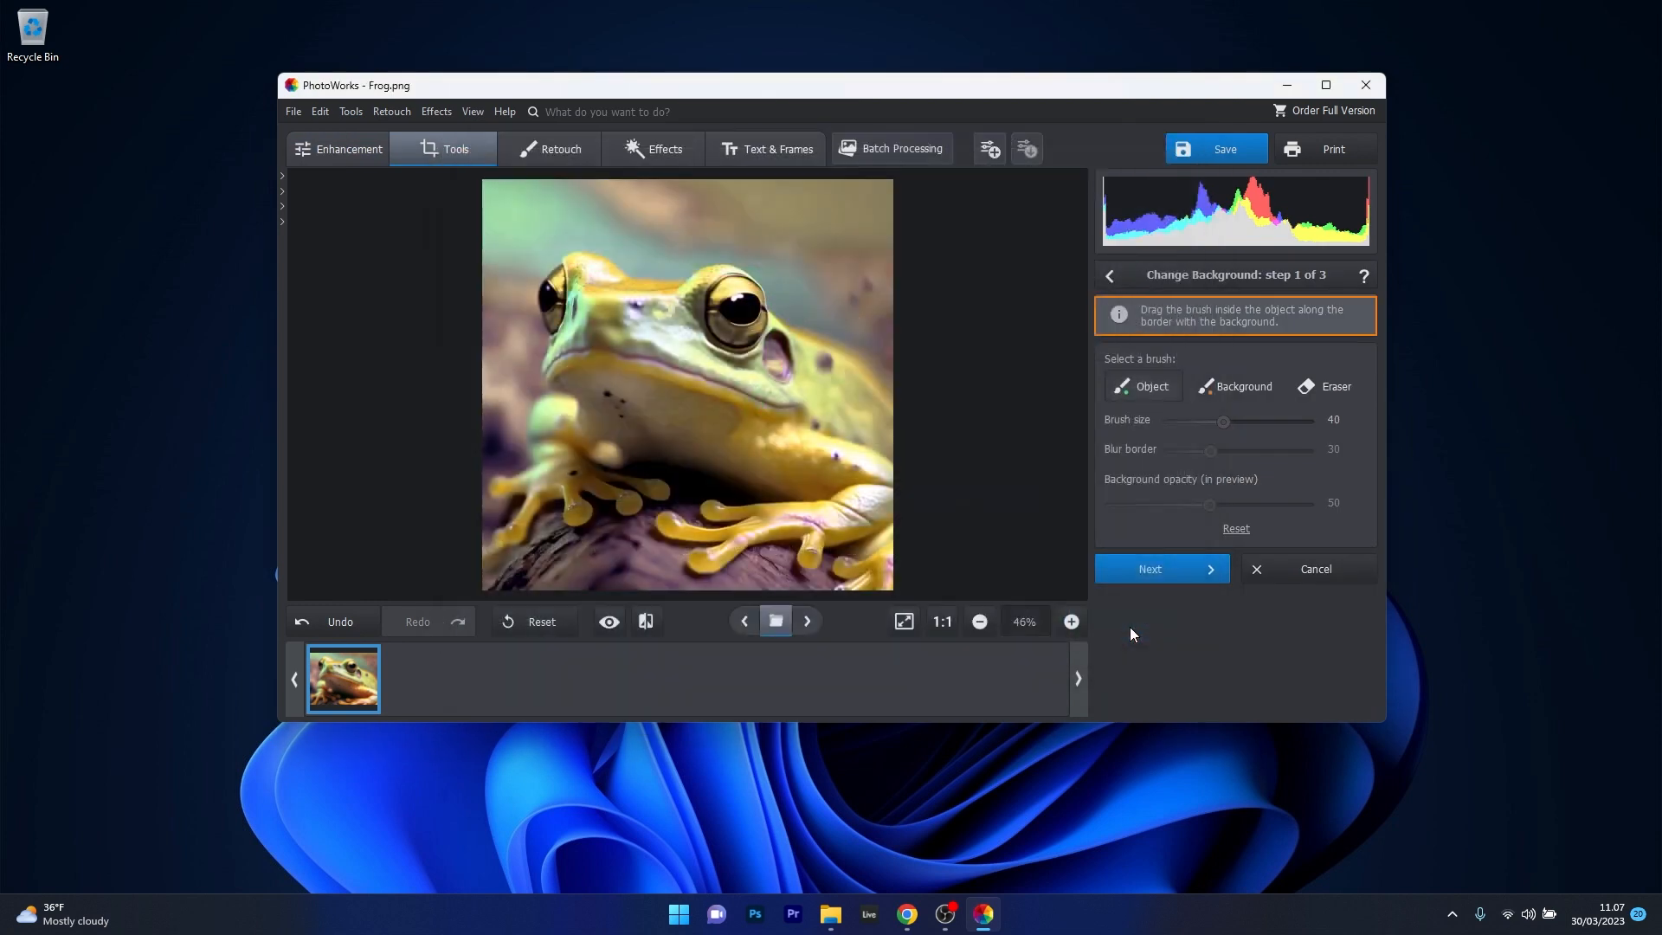
left_click(558, 148)
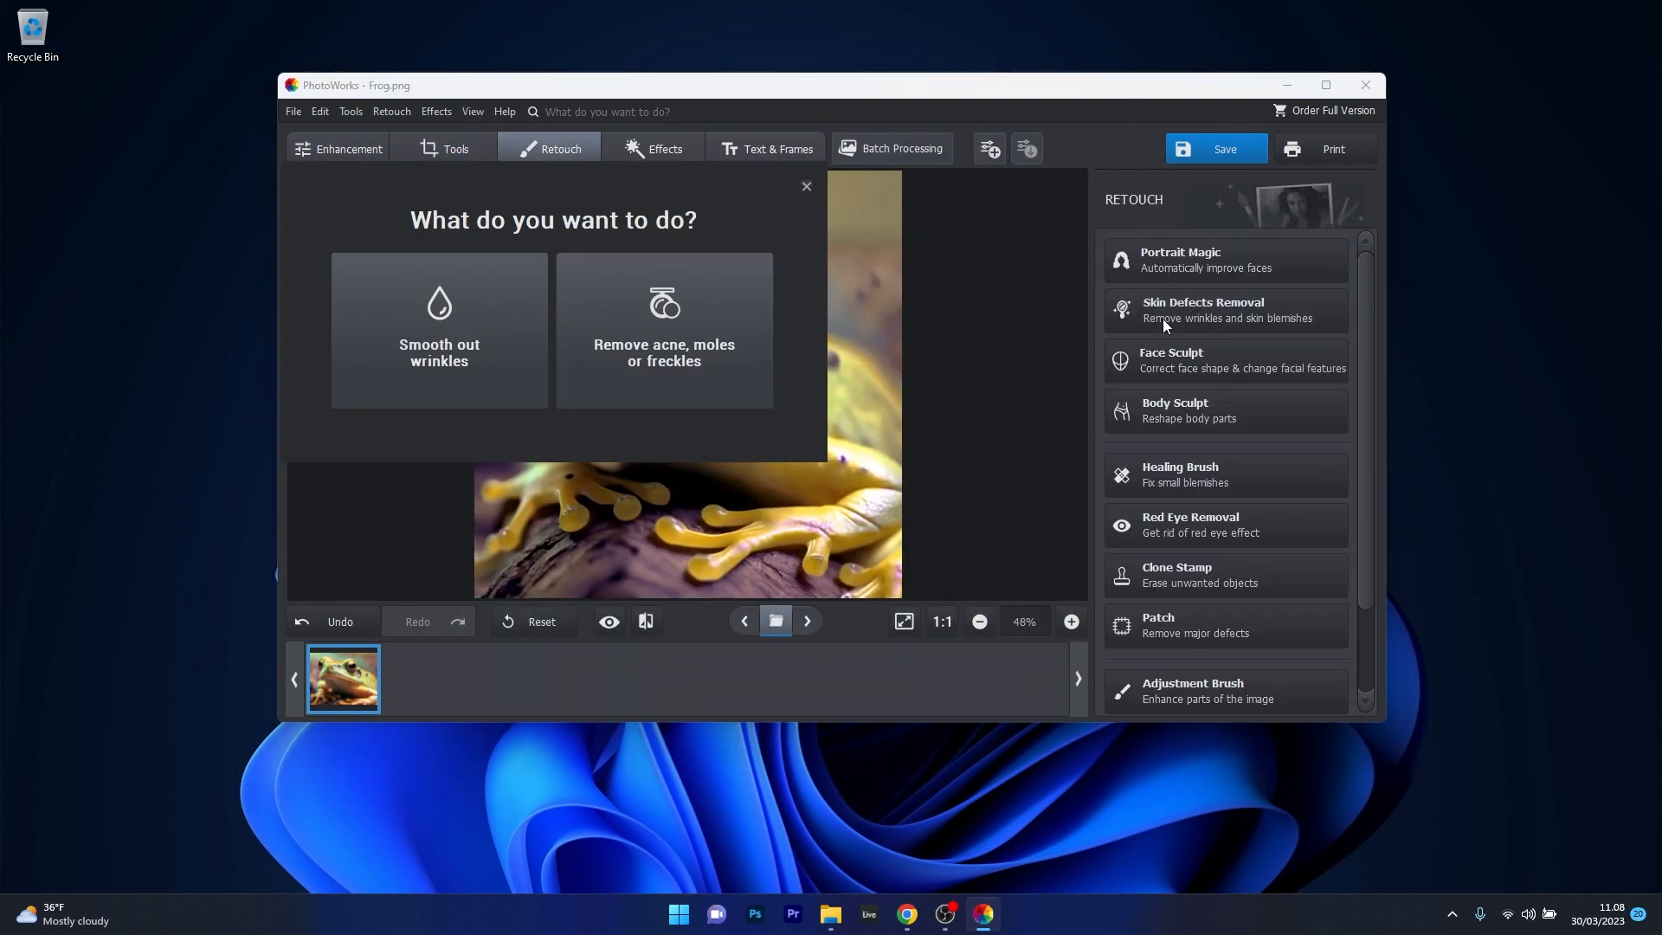
left_click(1175, 411)
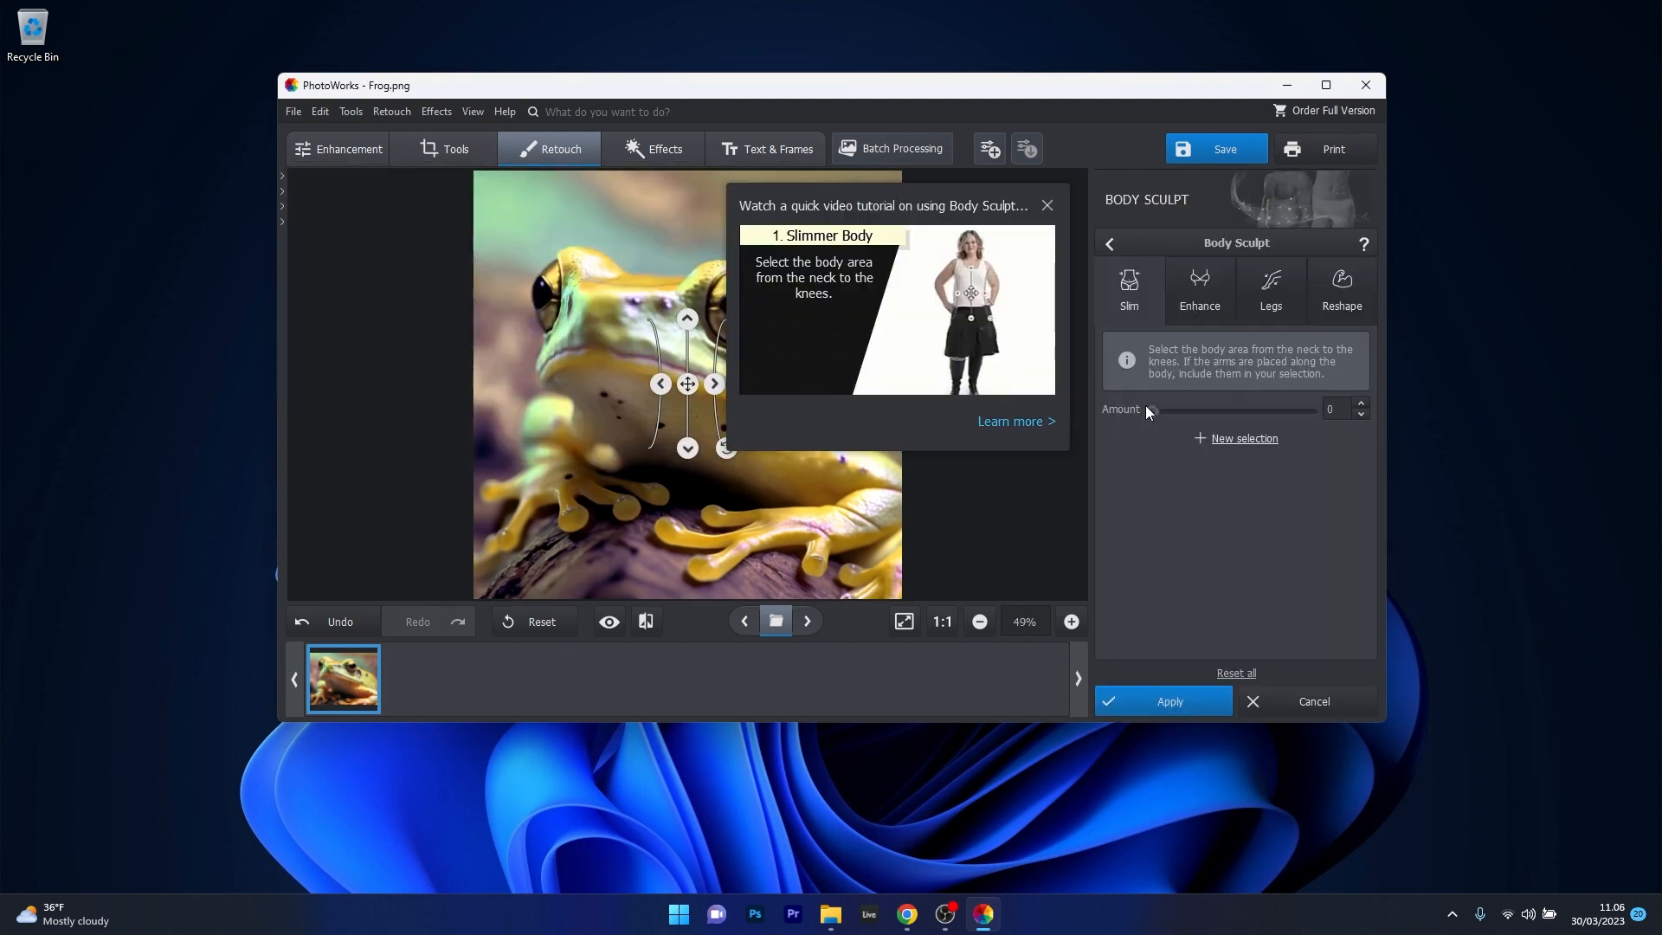
left_click(1045, 207)
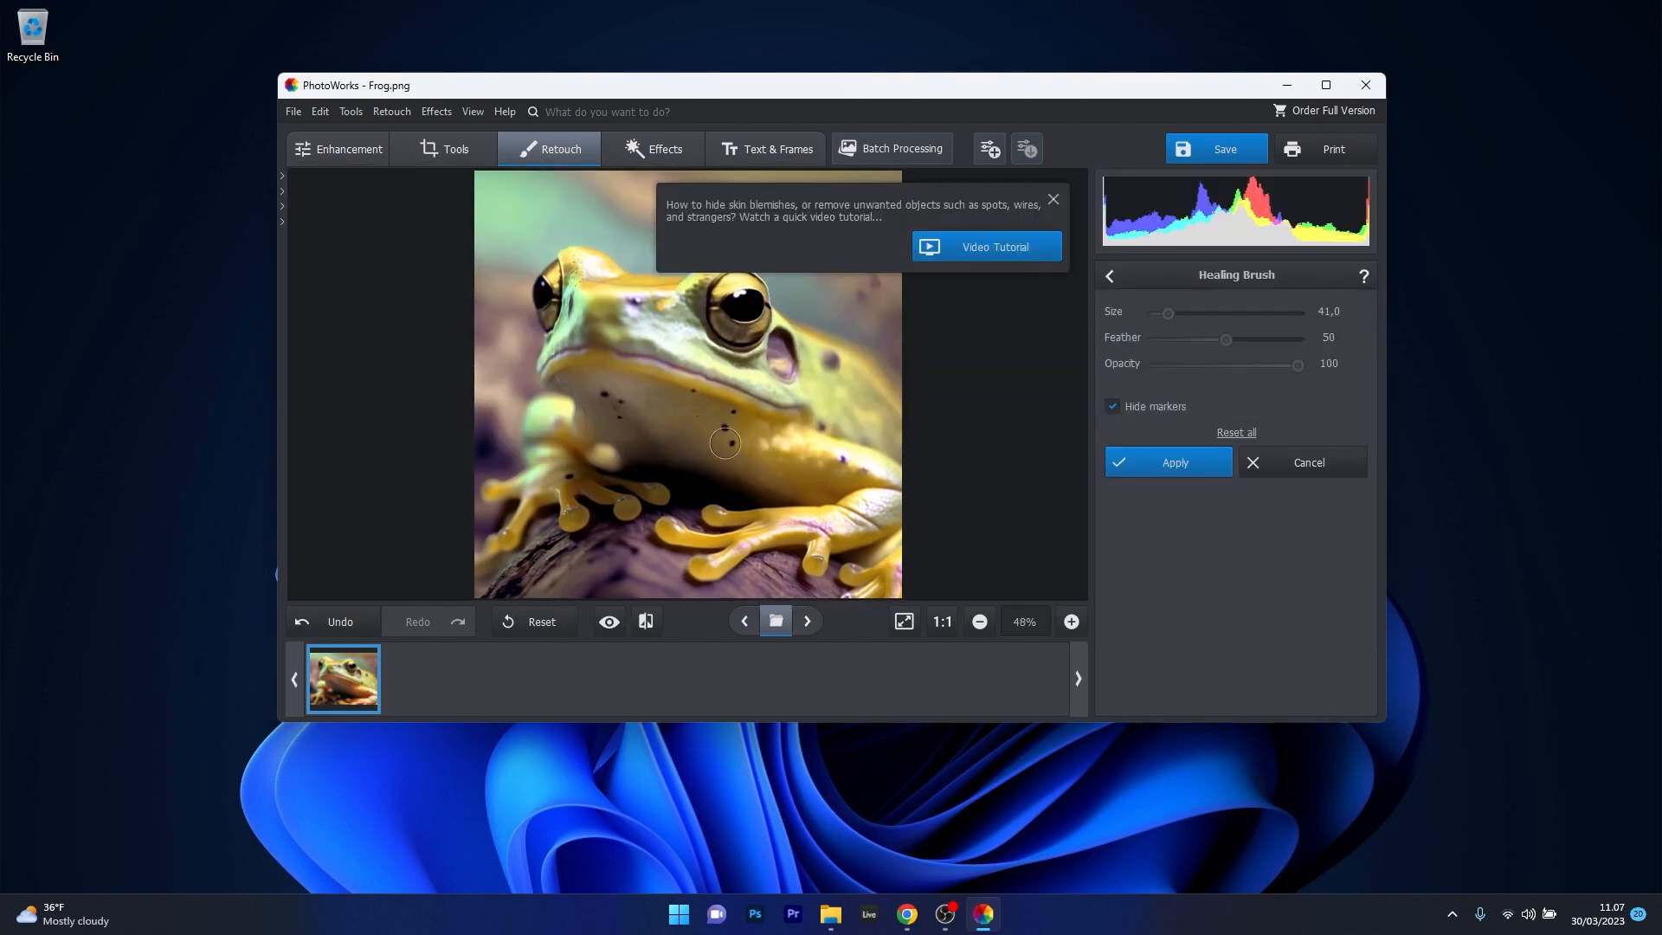
mouse_move(733, 445)
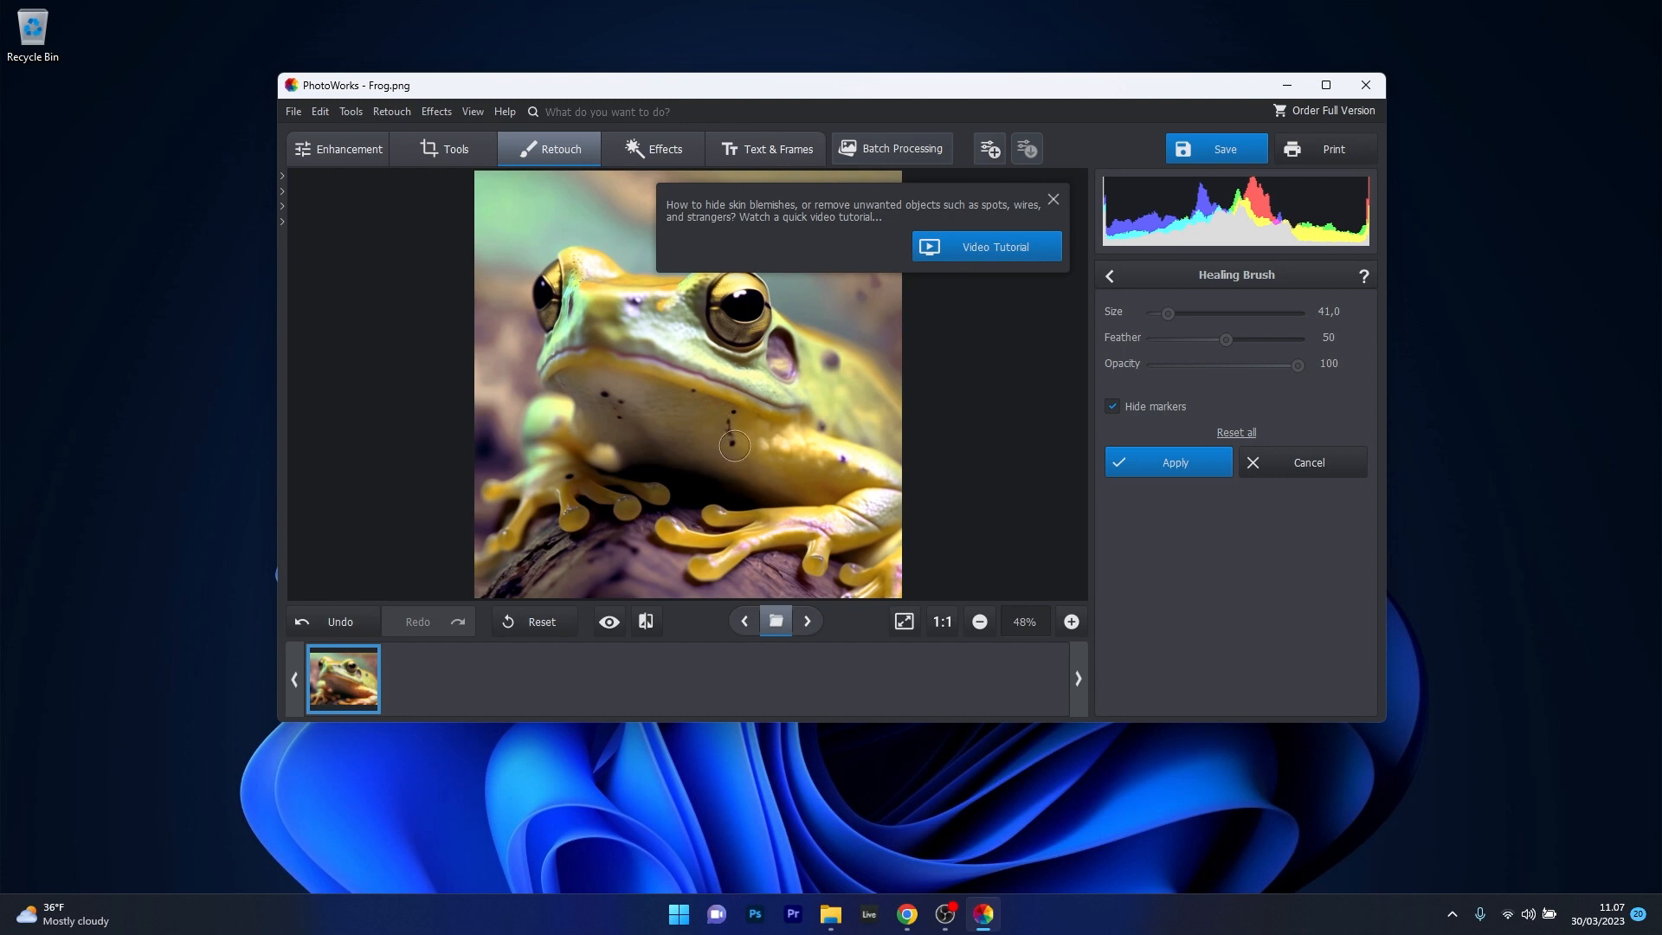
mouse_move(726, 424)
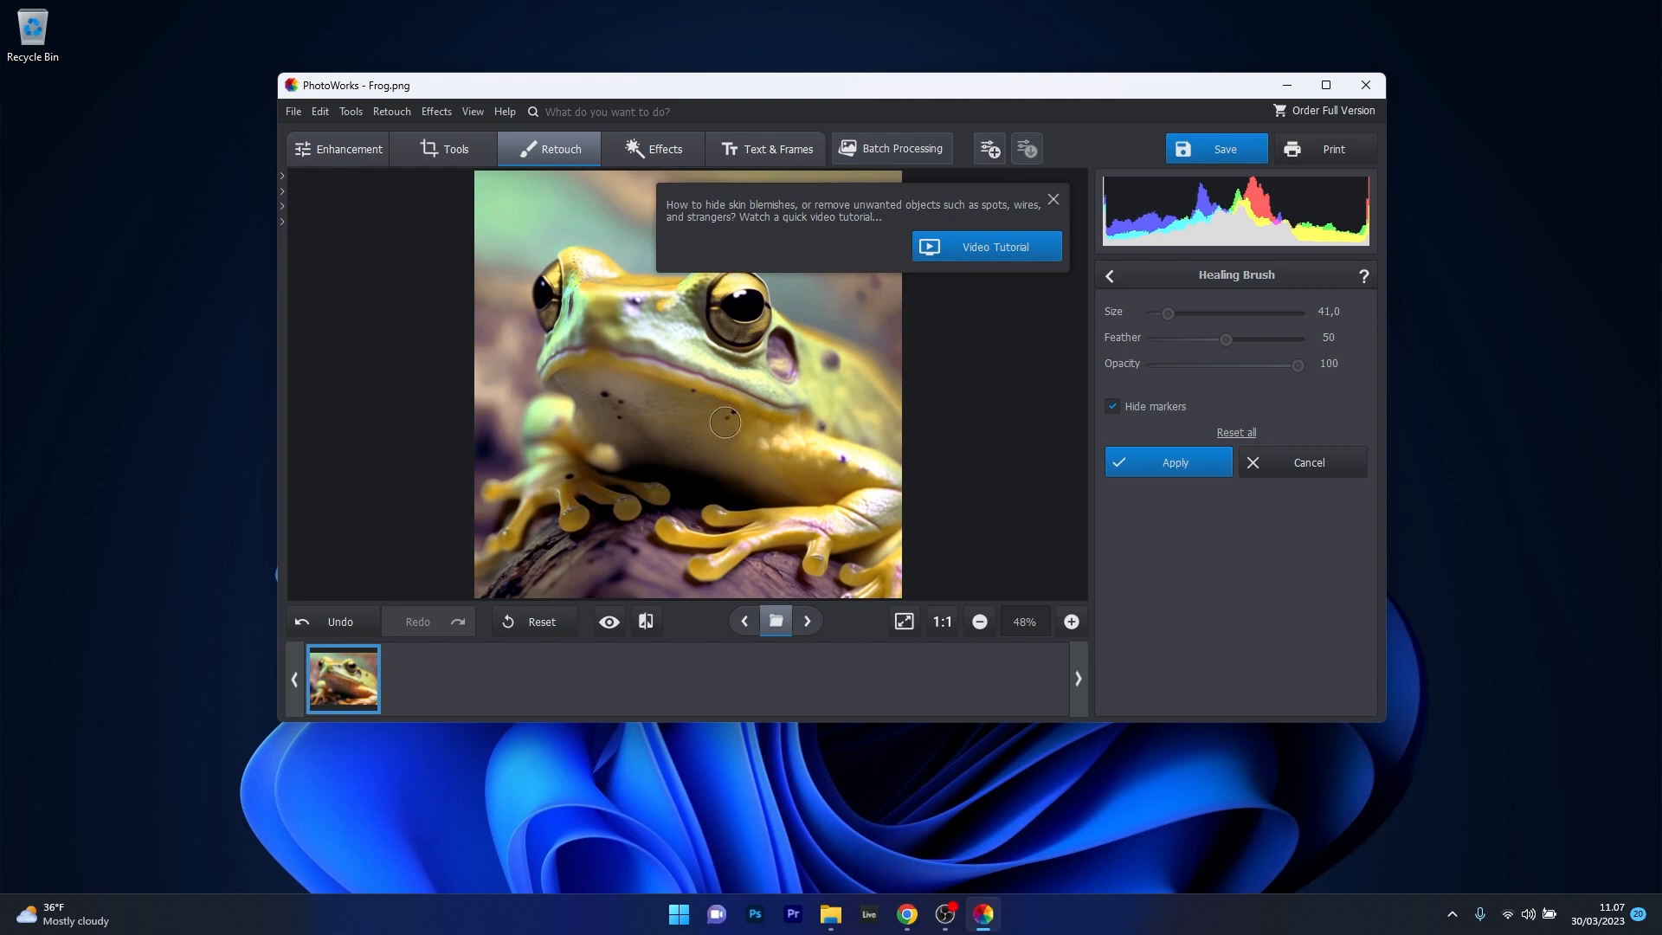
mouse_move(686, 537)
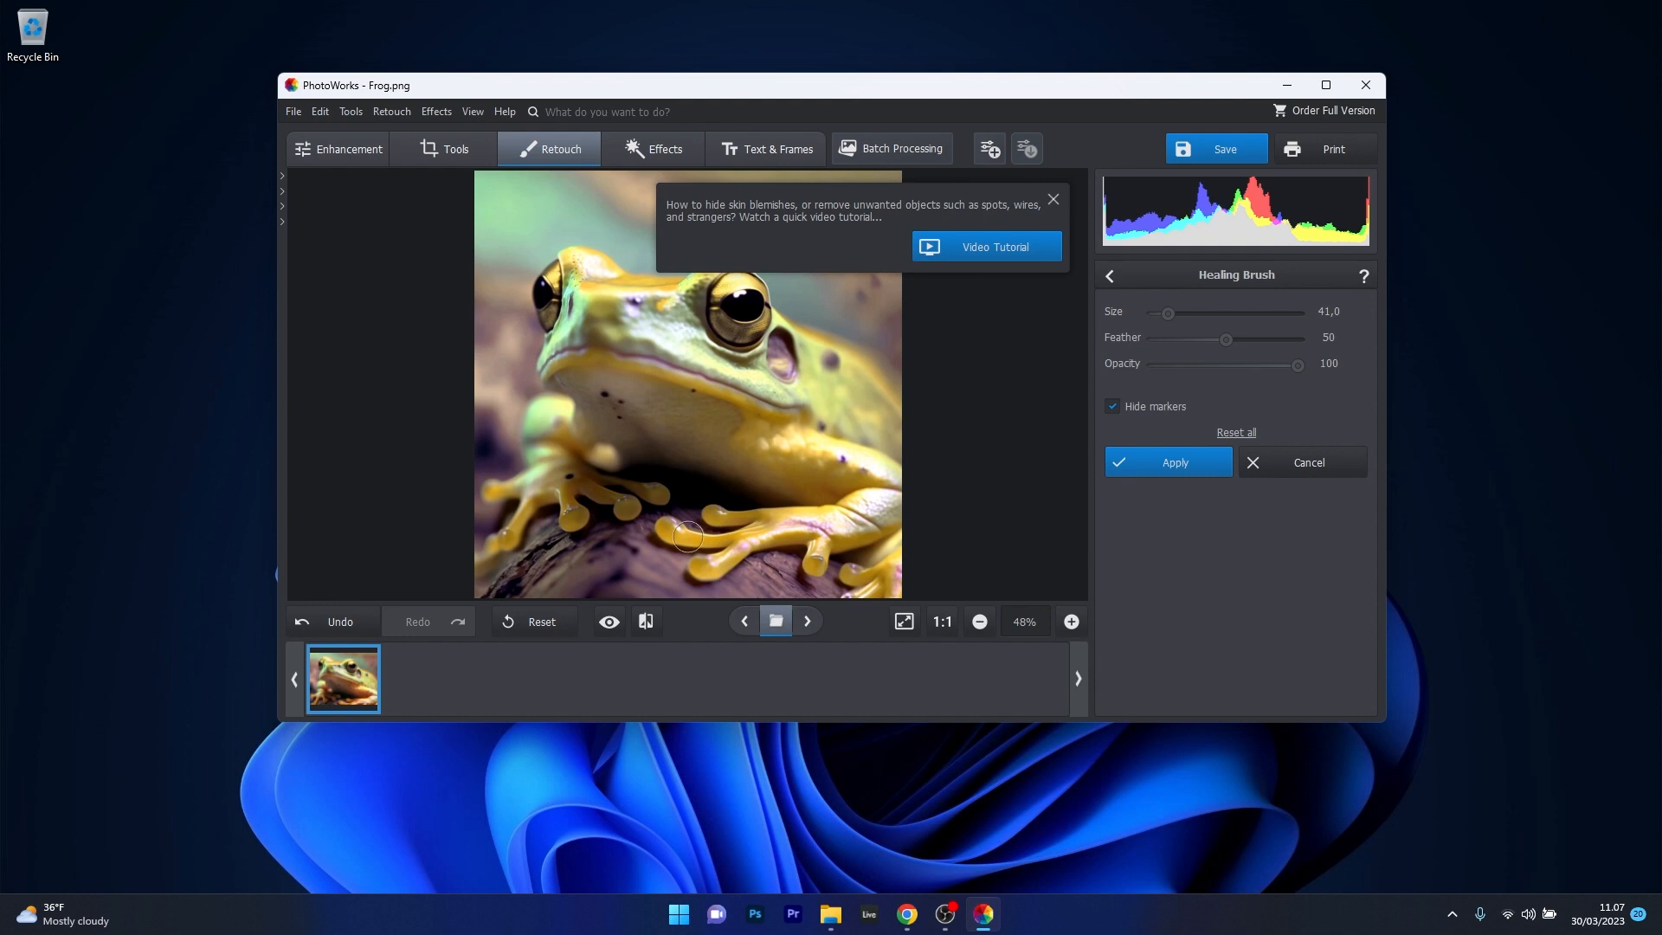
mouse_move(705, 480)
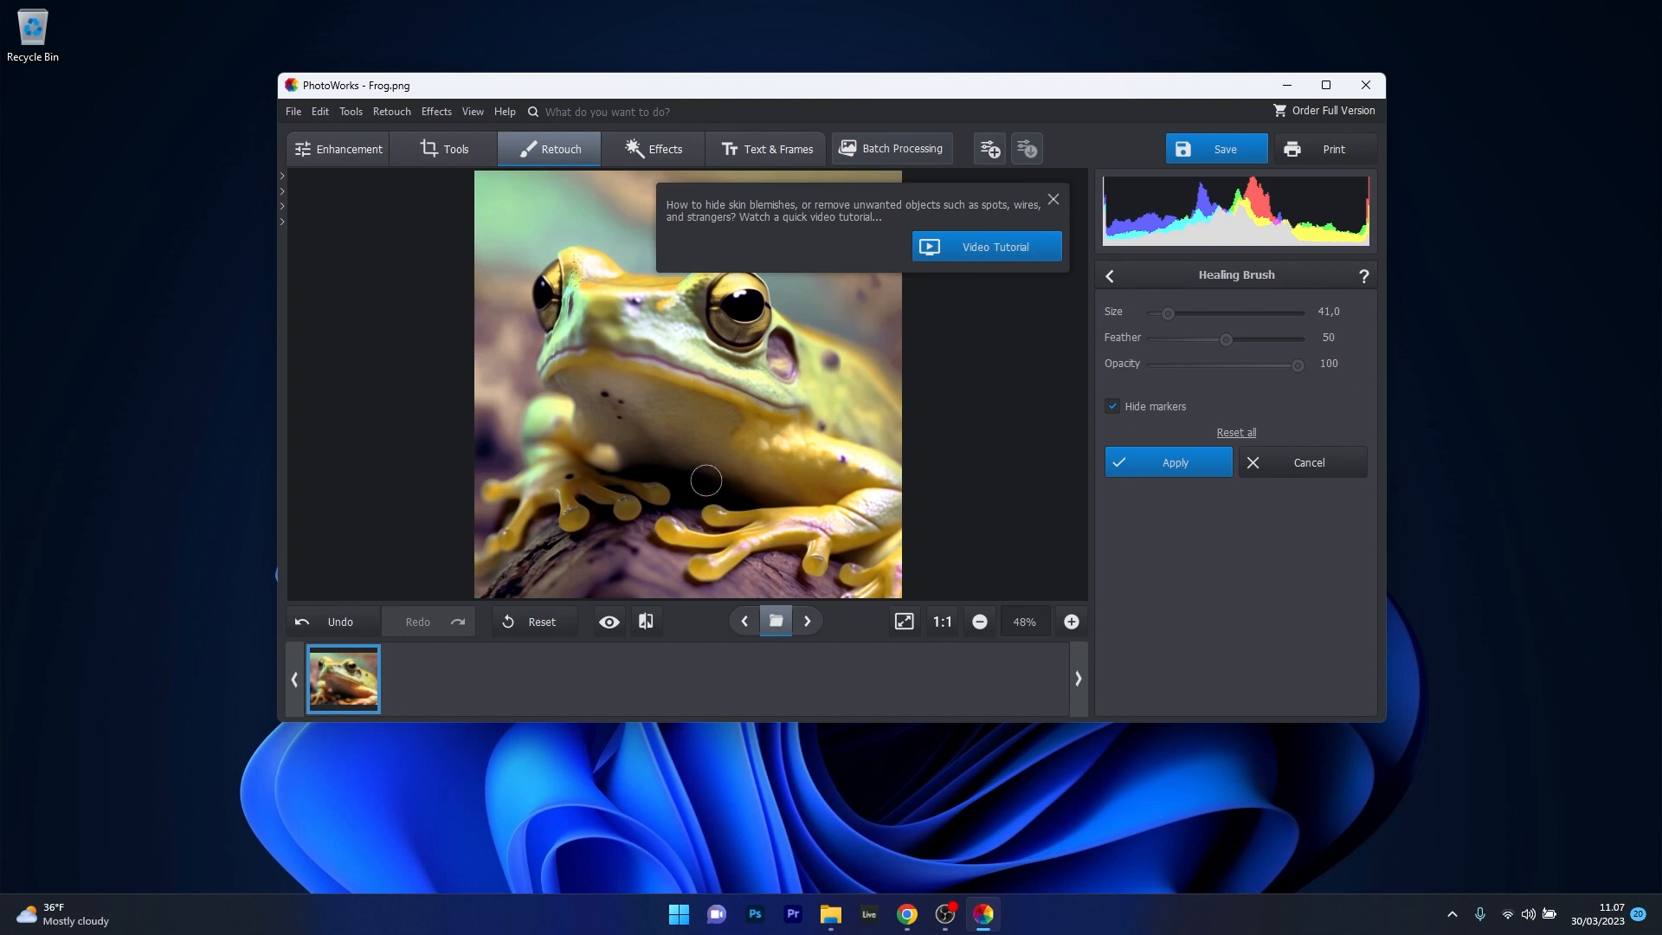
left_click(348, 148)
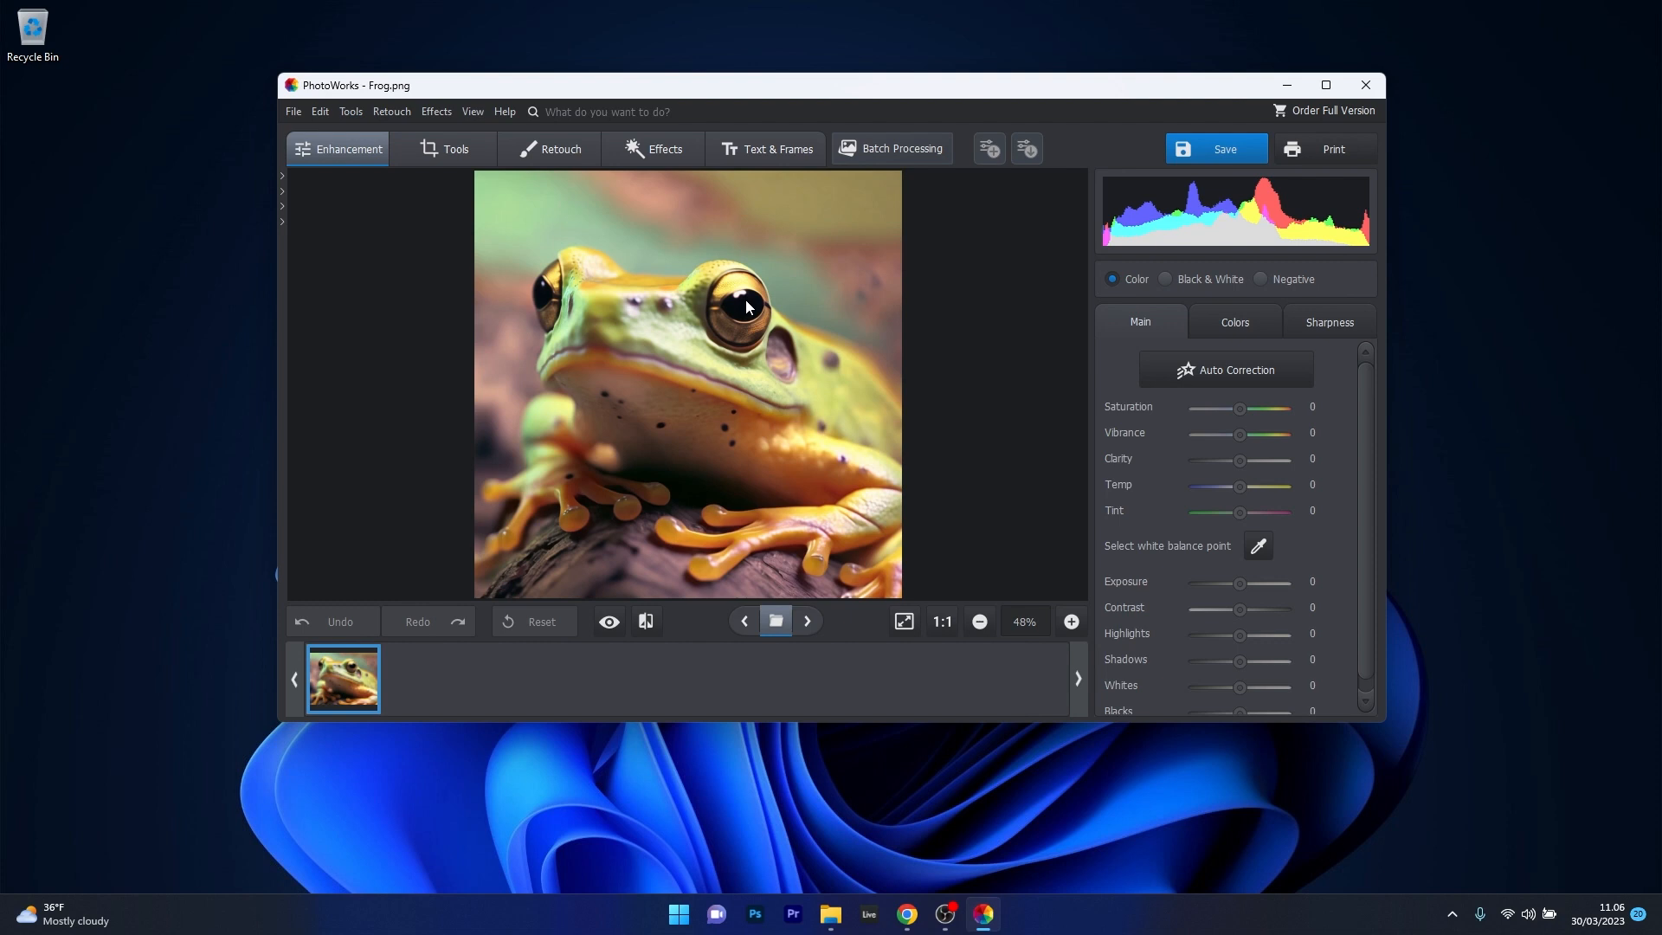
mouse_move(1224, 369)
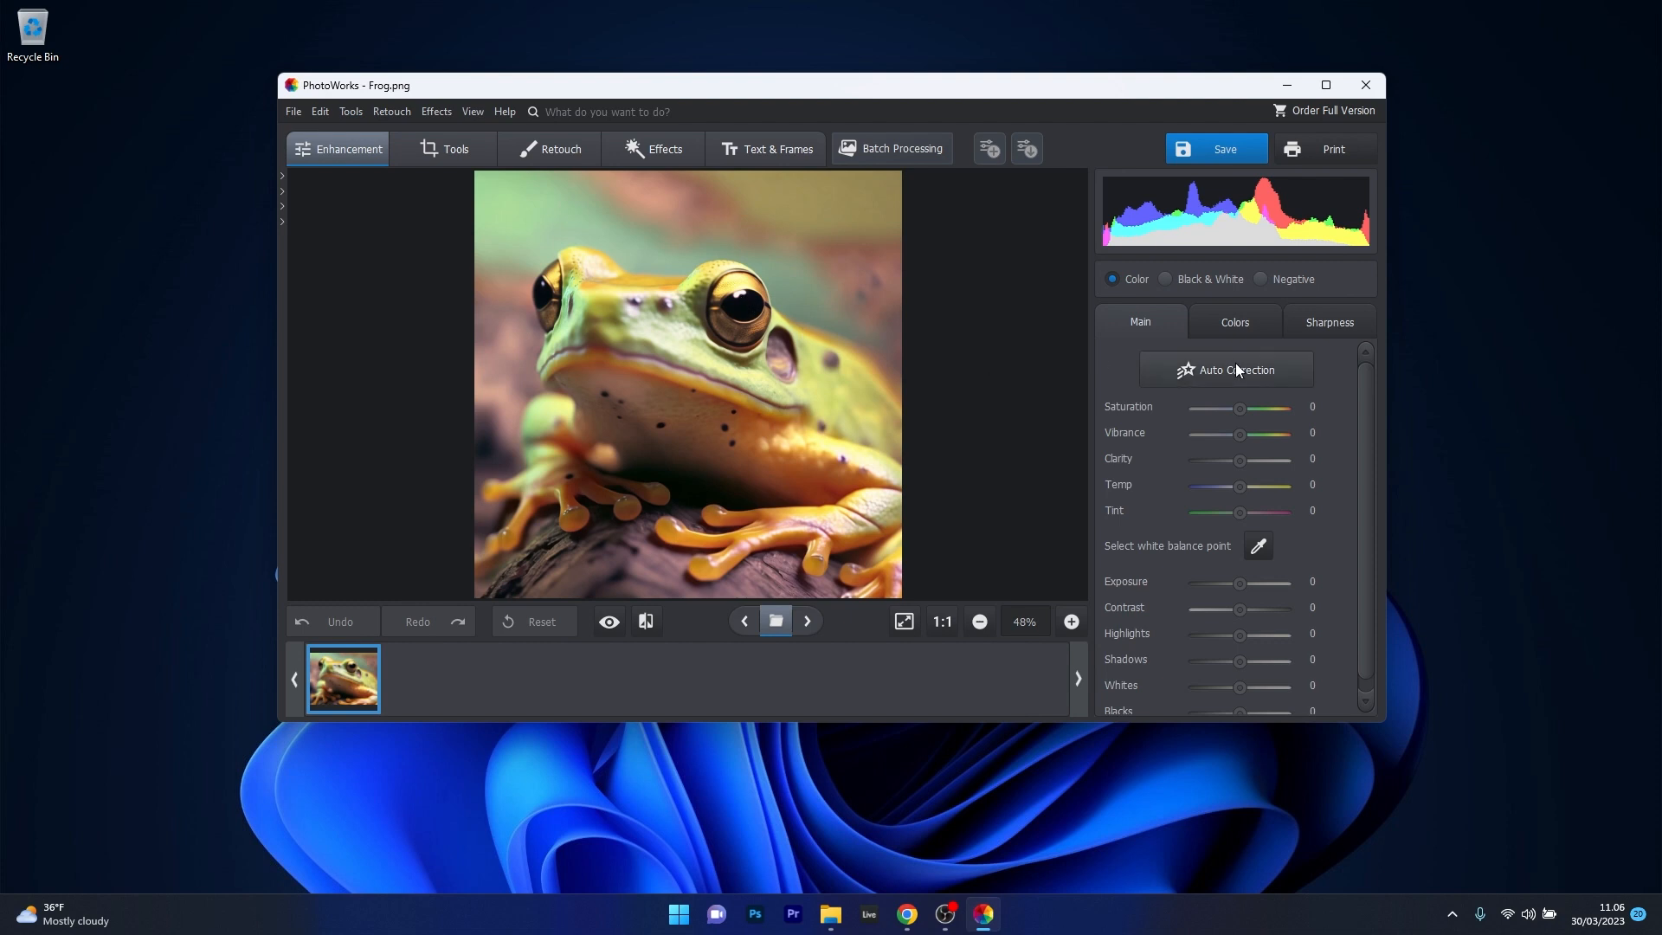
- Reapply Auto Correction to the frog photo, giving exposure -1 and contrast 16
left_click(1223, 370)
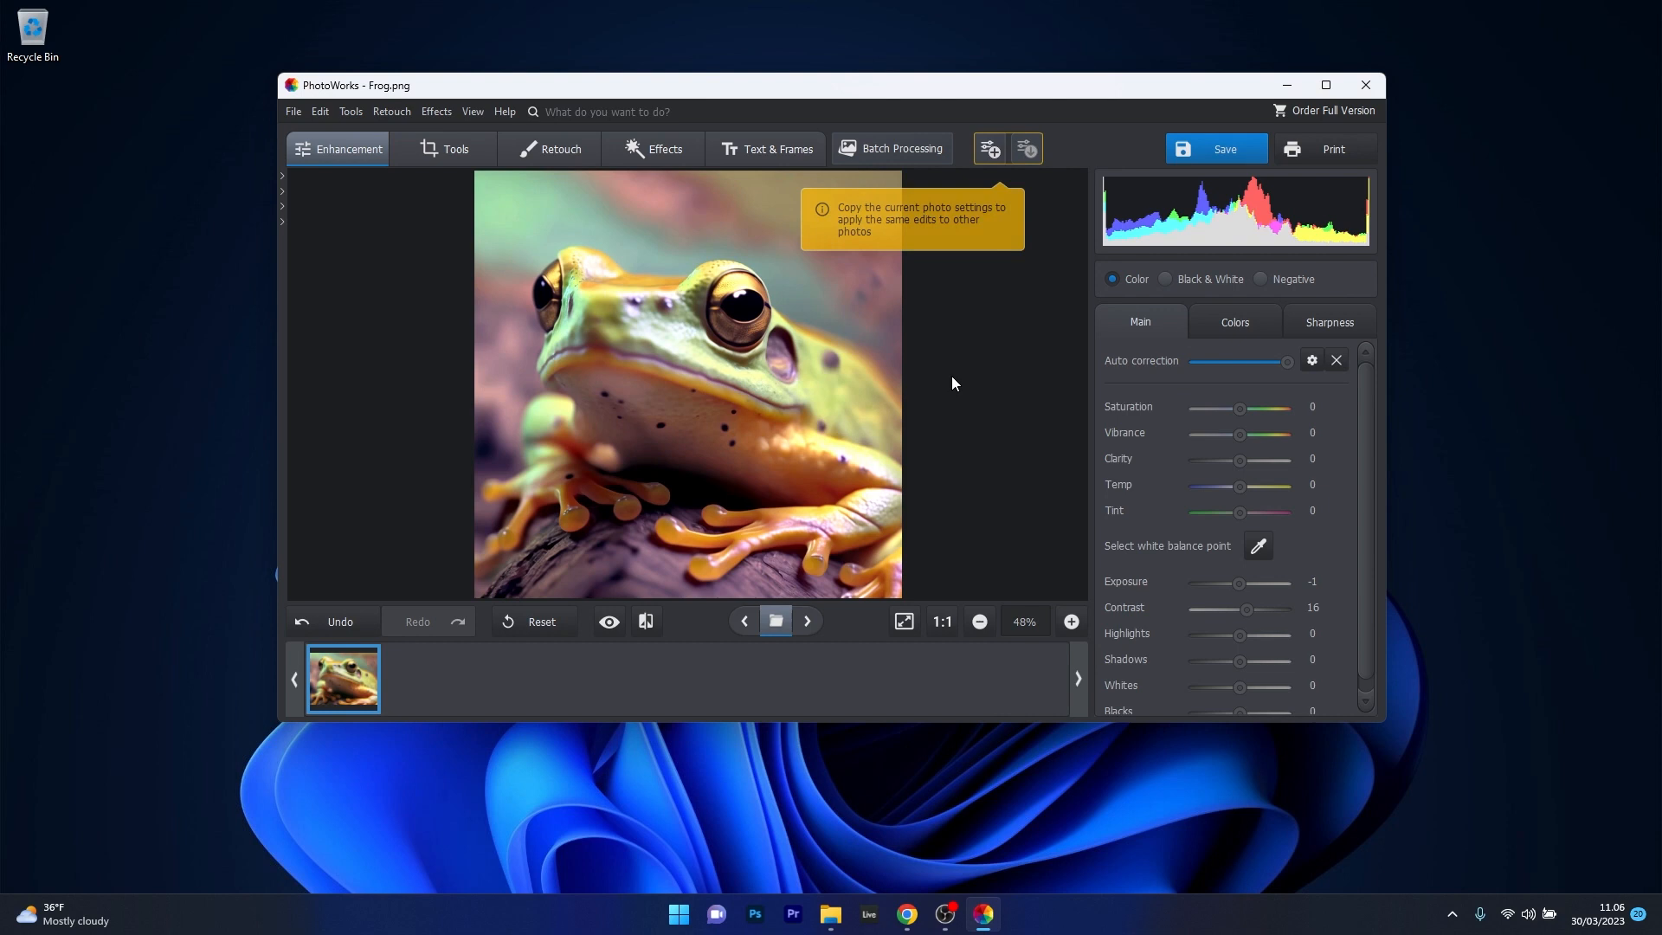
mouse_move(742, 425)
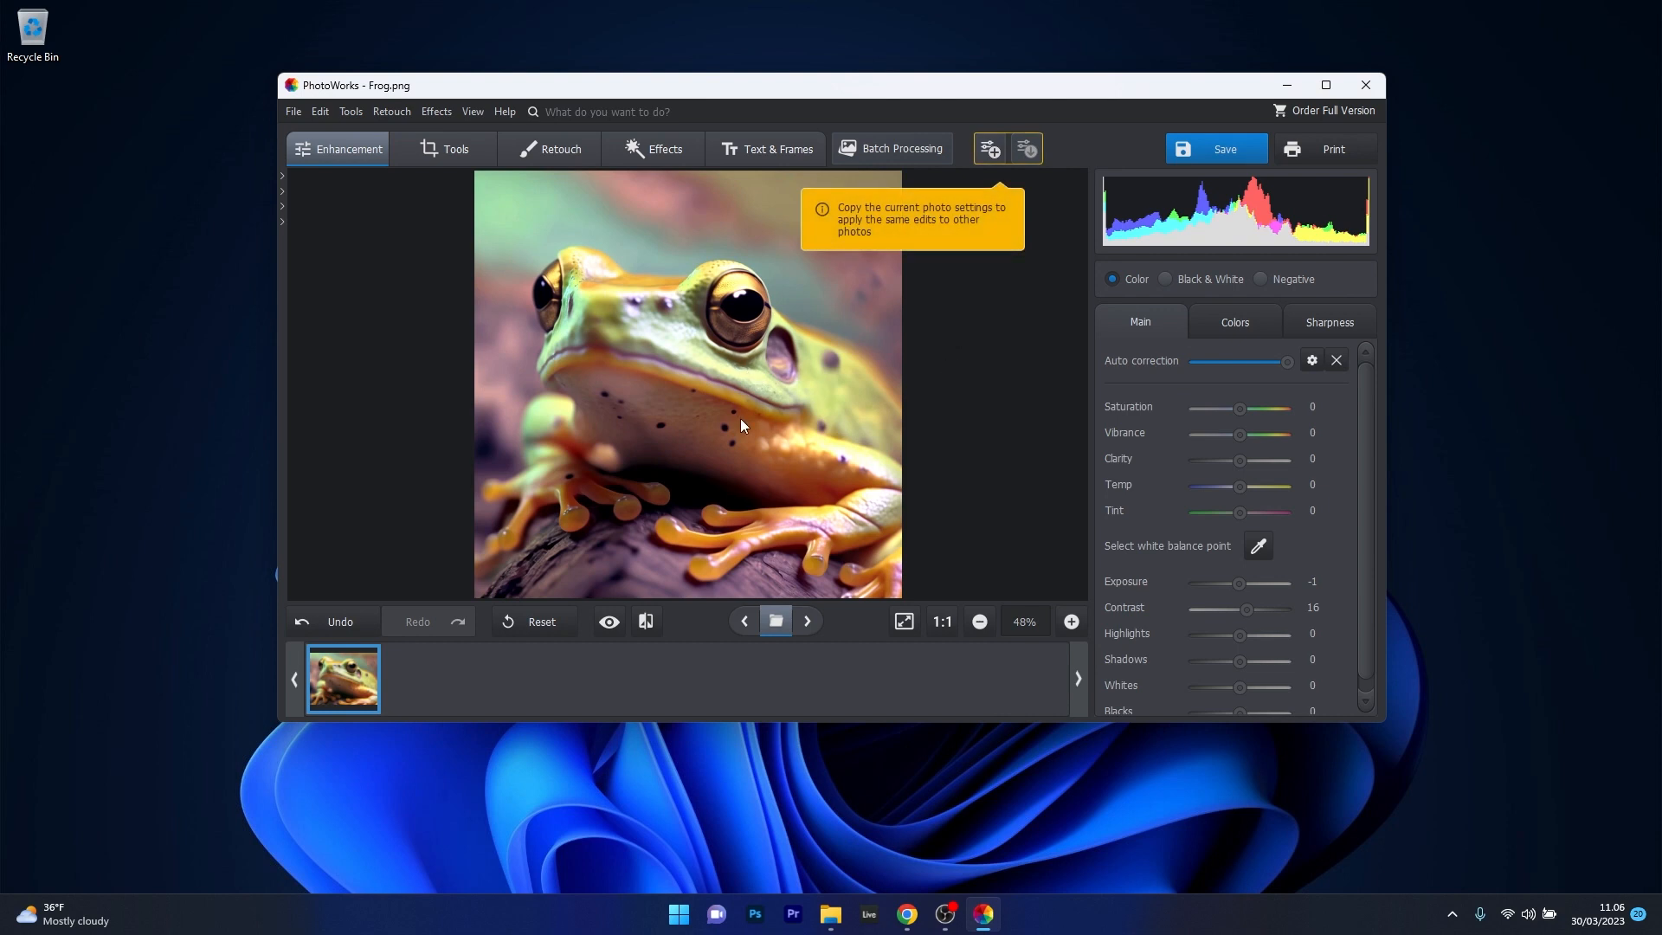
left_click(1234, 325)
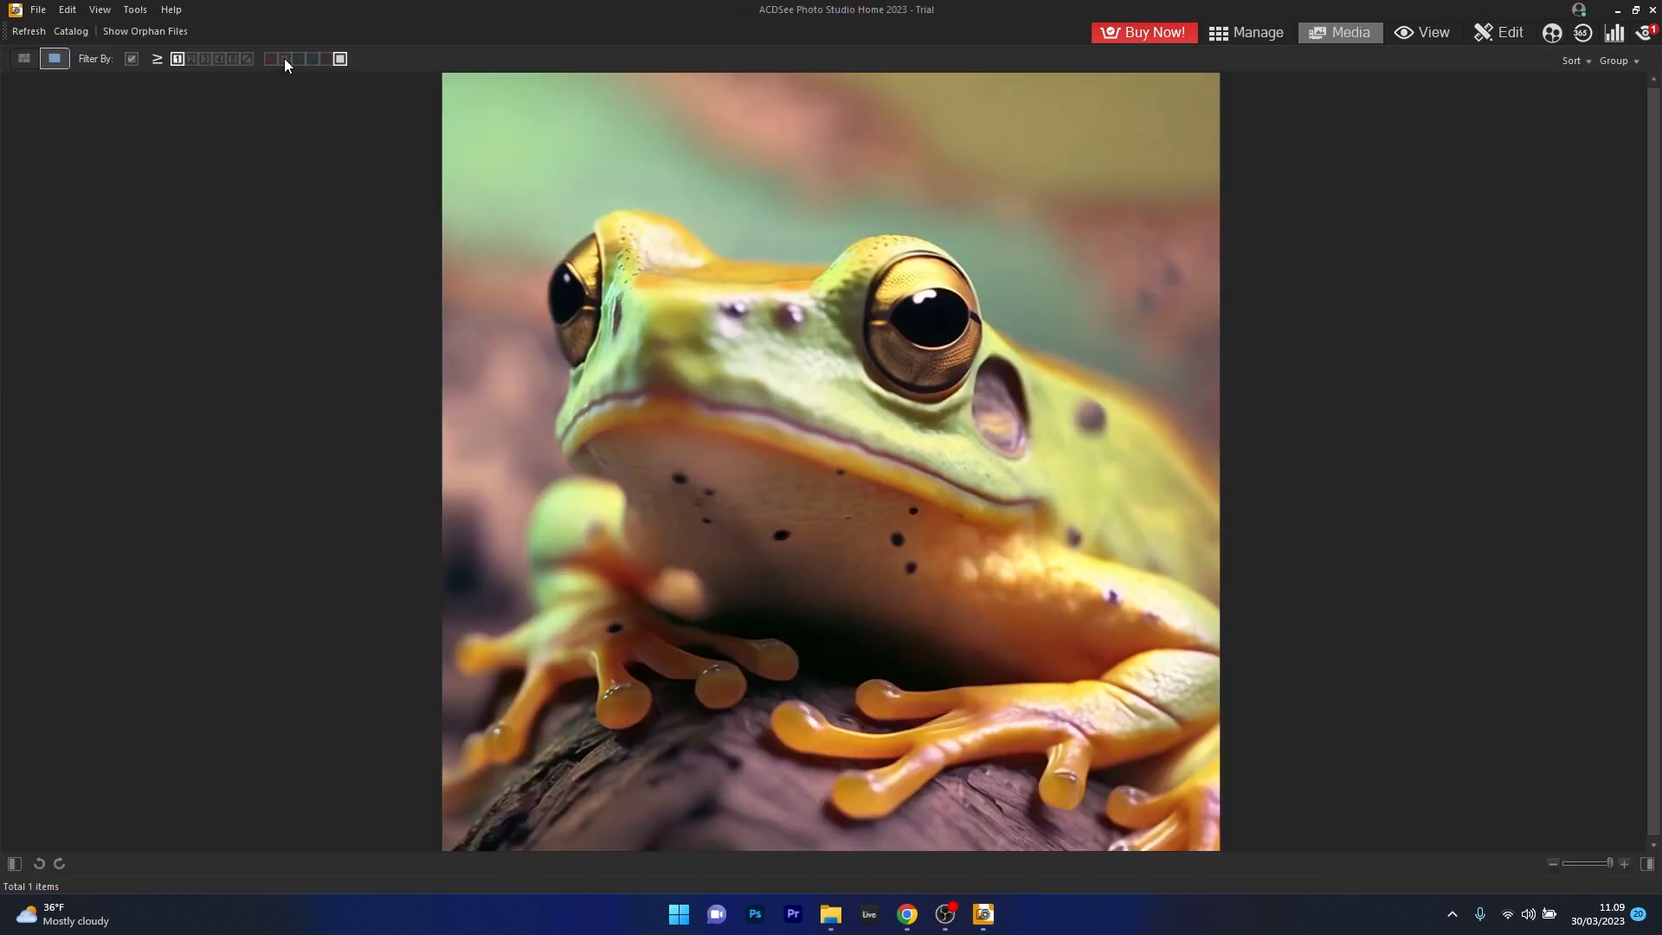
mouse_move(280, 75)
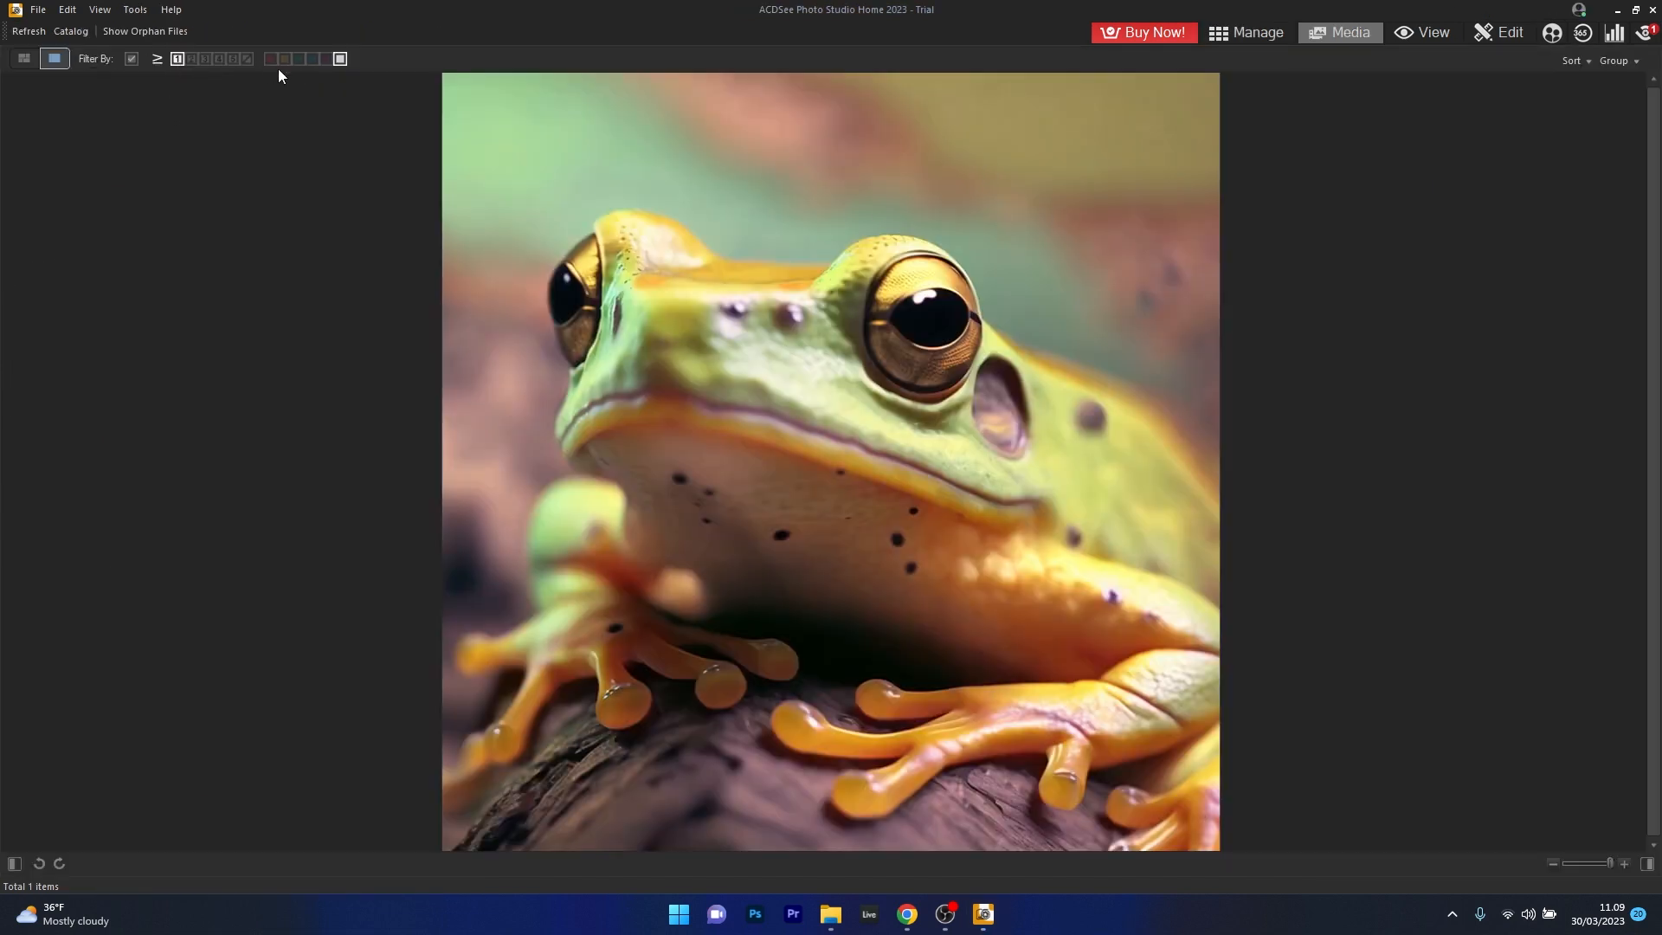
- Switch ACDSee to Media mode to view the frog photo large
left_click(1256, 32)
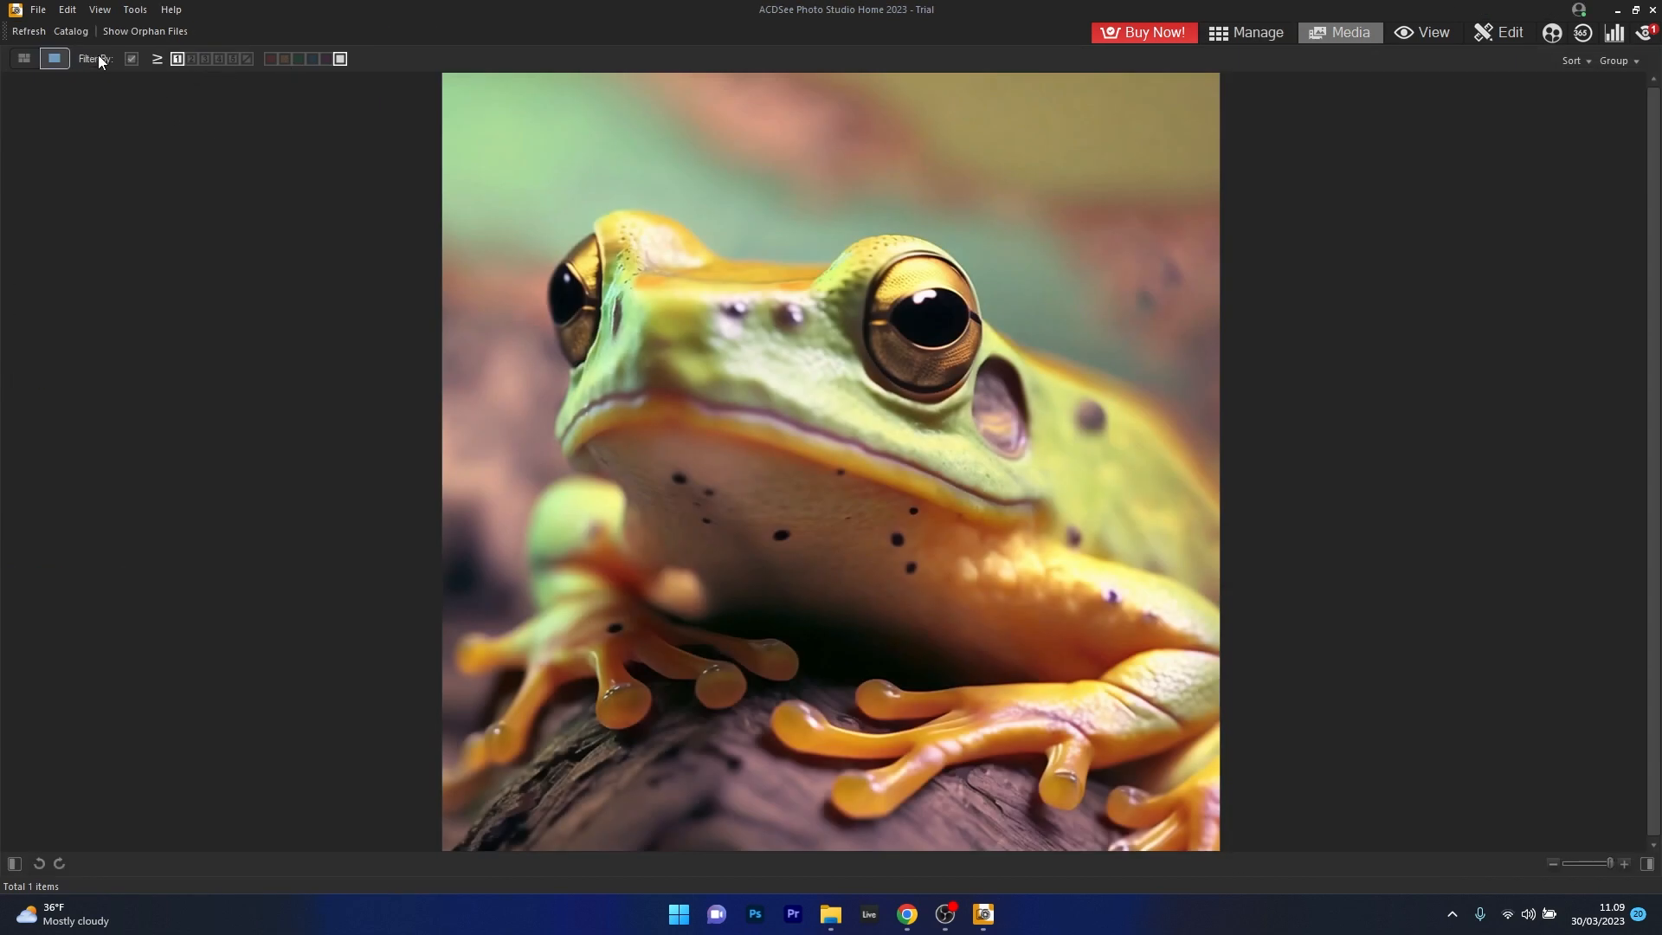
mouse_move(1285, 25)
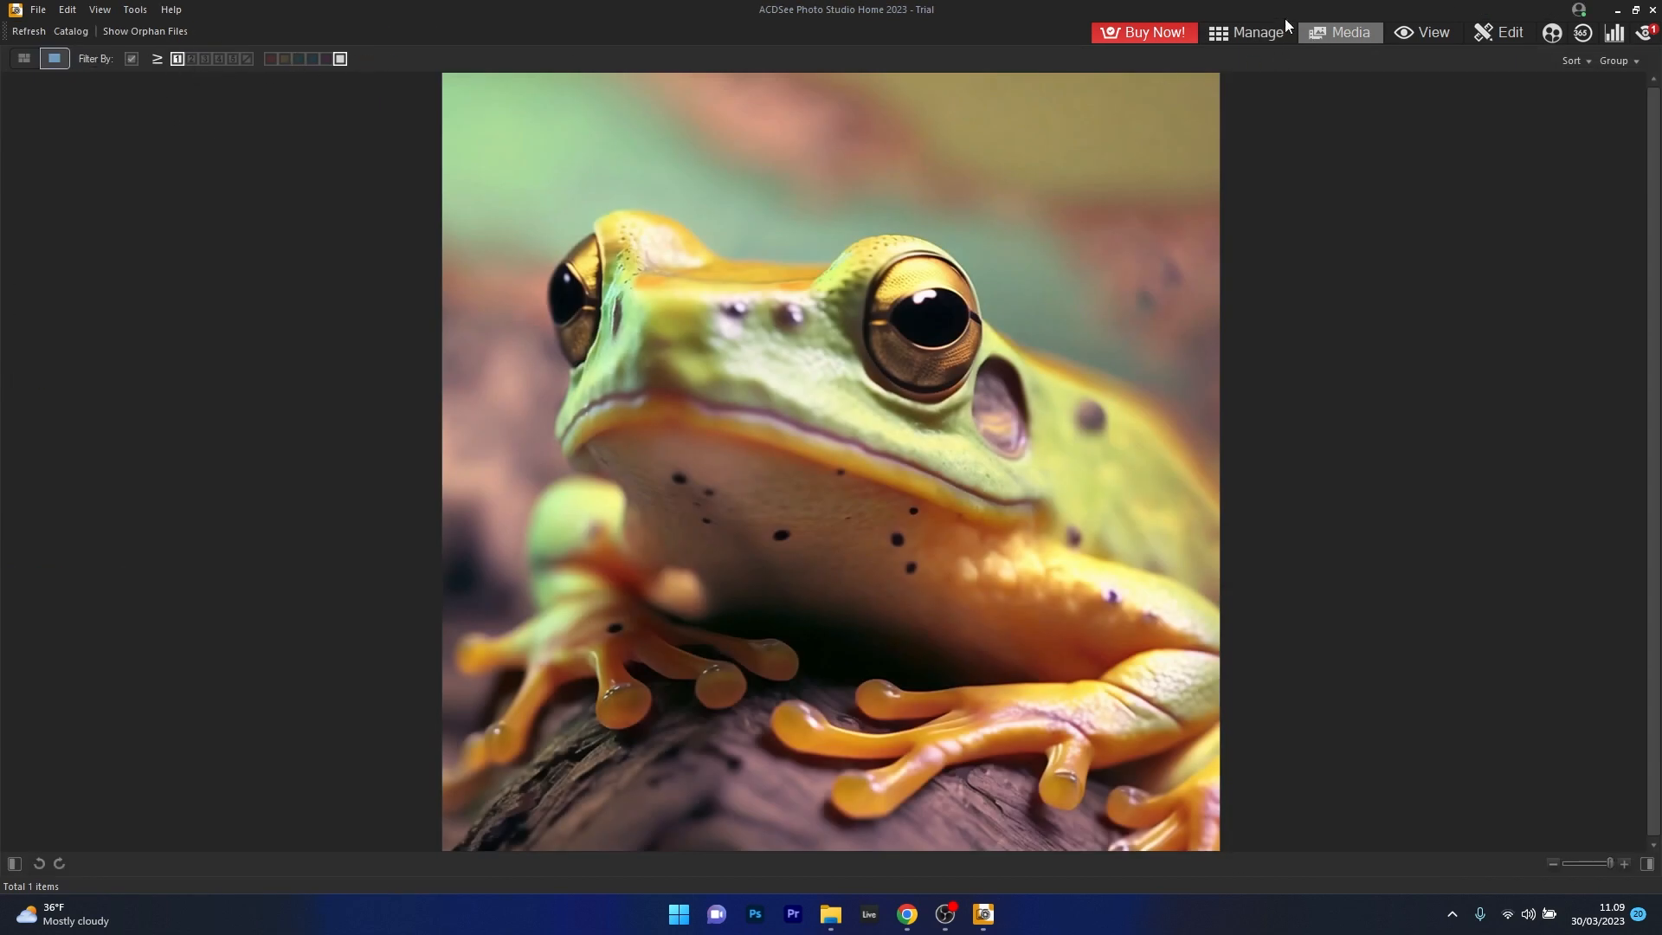
- Enter Edit mode, try the Rotate adjustment from the Filter Menu, then reach Color EQ
left_click(1507, 32)
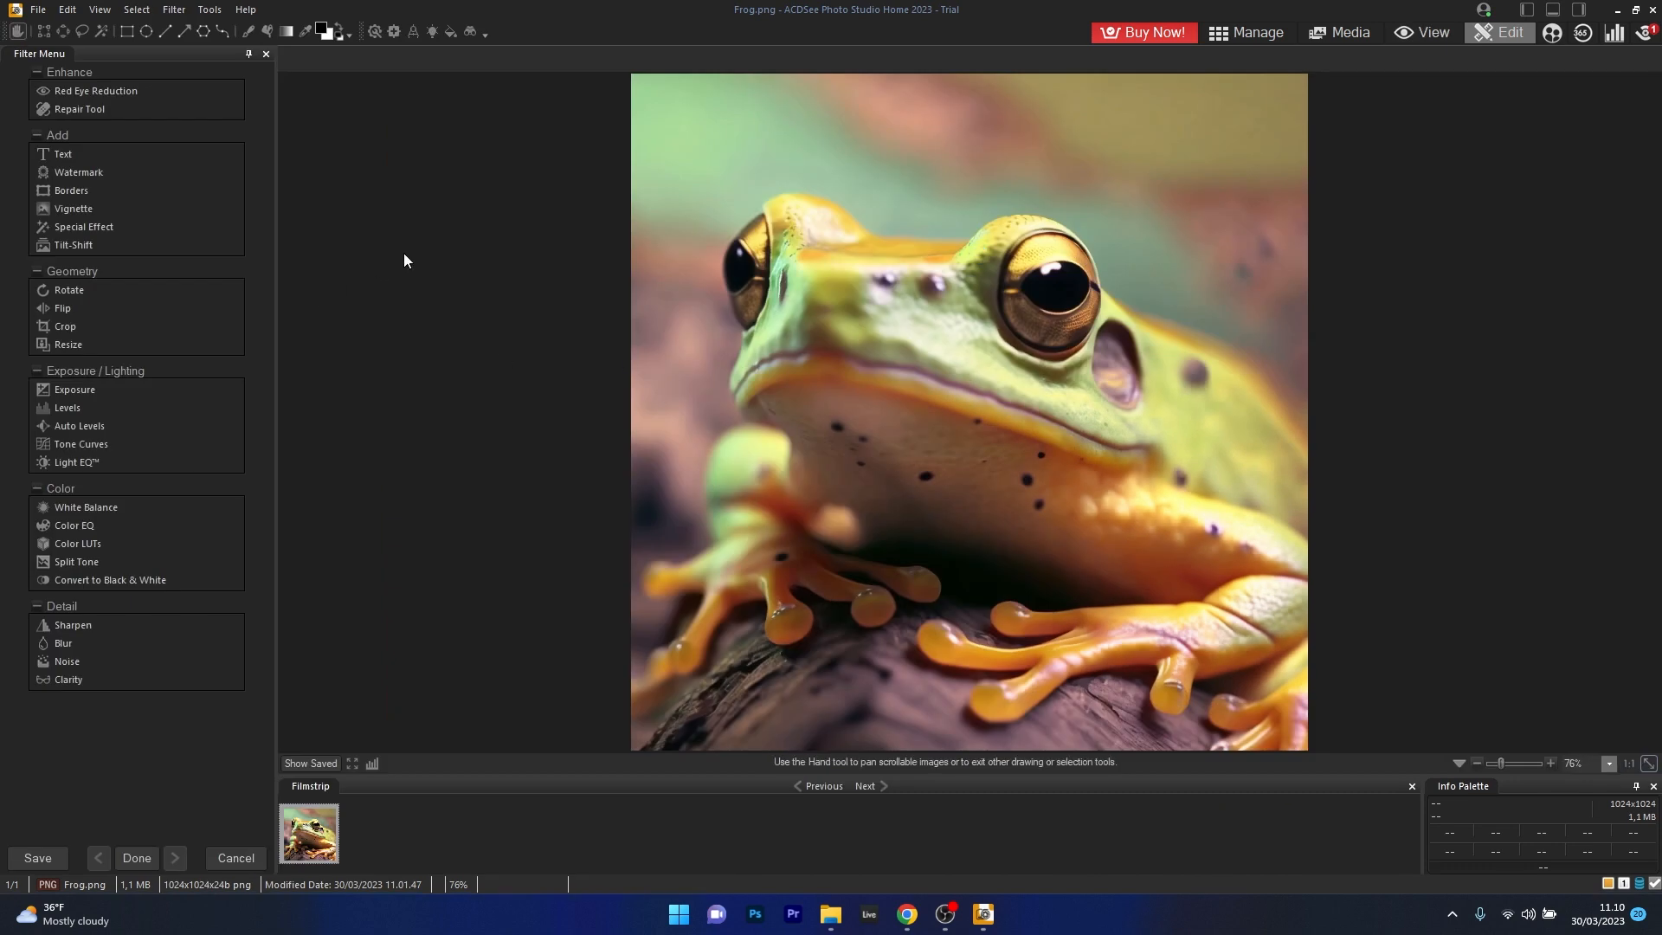
mouse_move(354, 195)
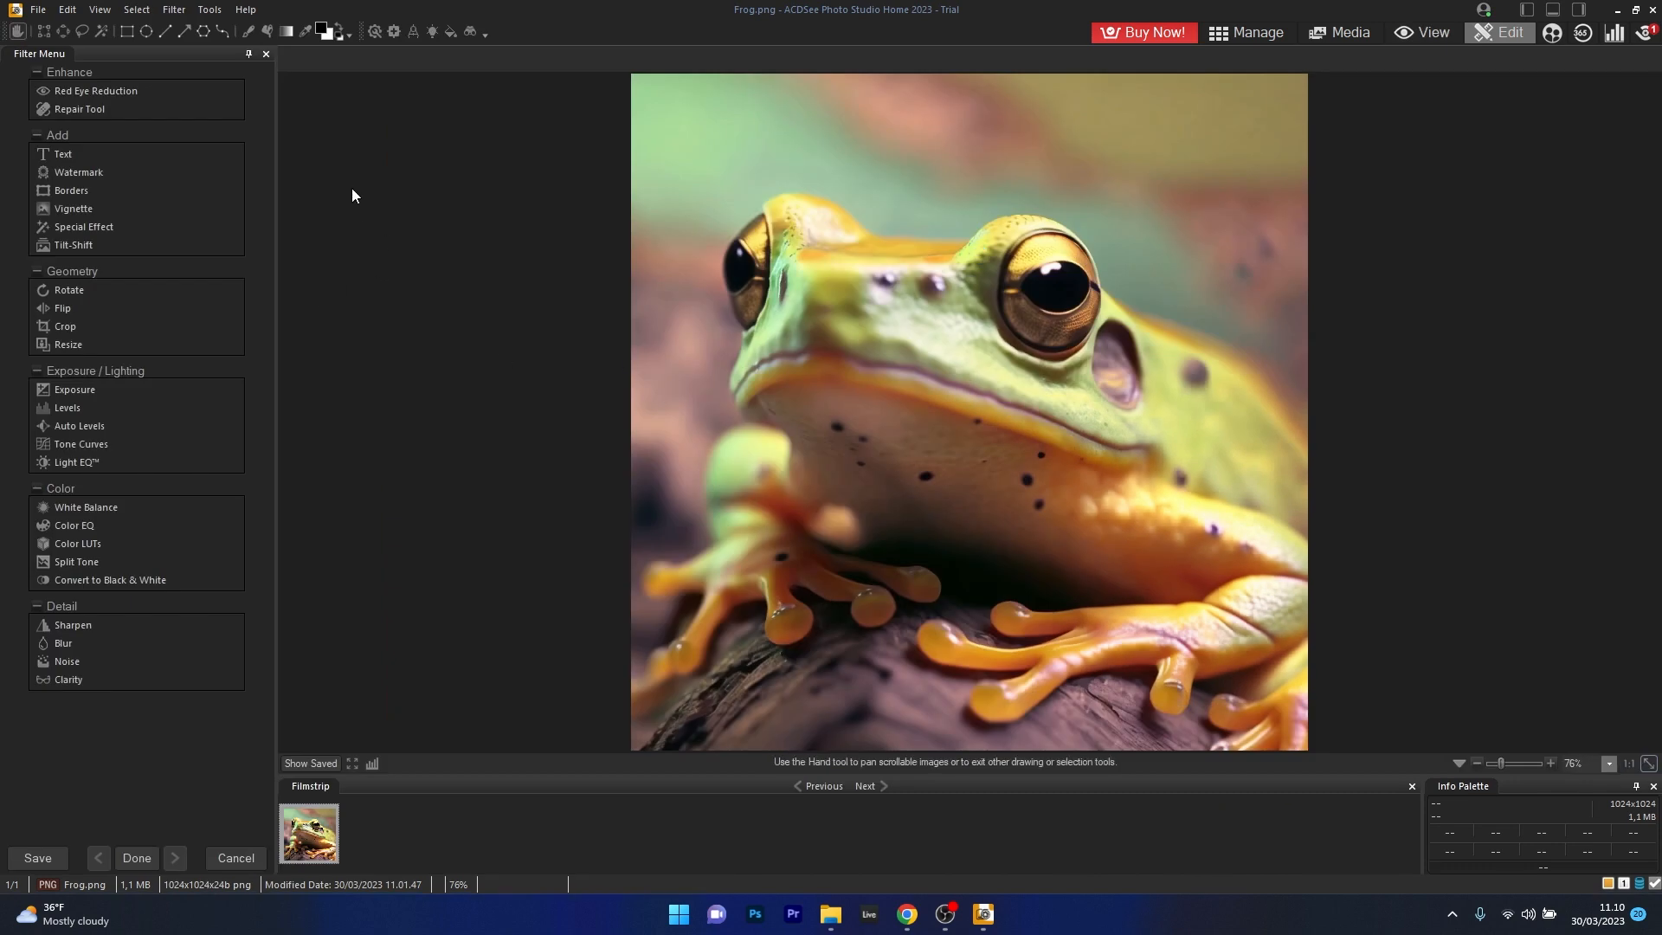
mouse_move(96, 90)
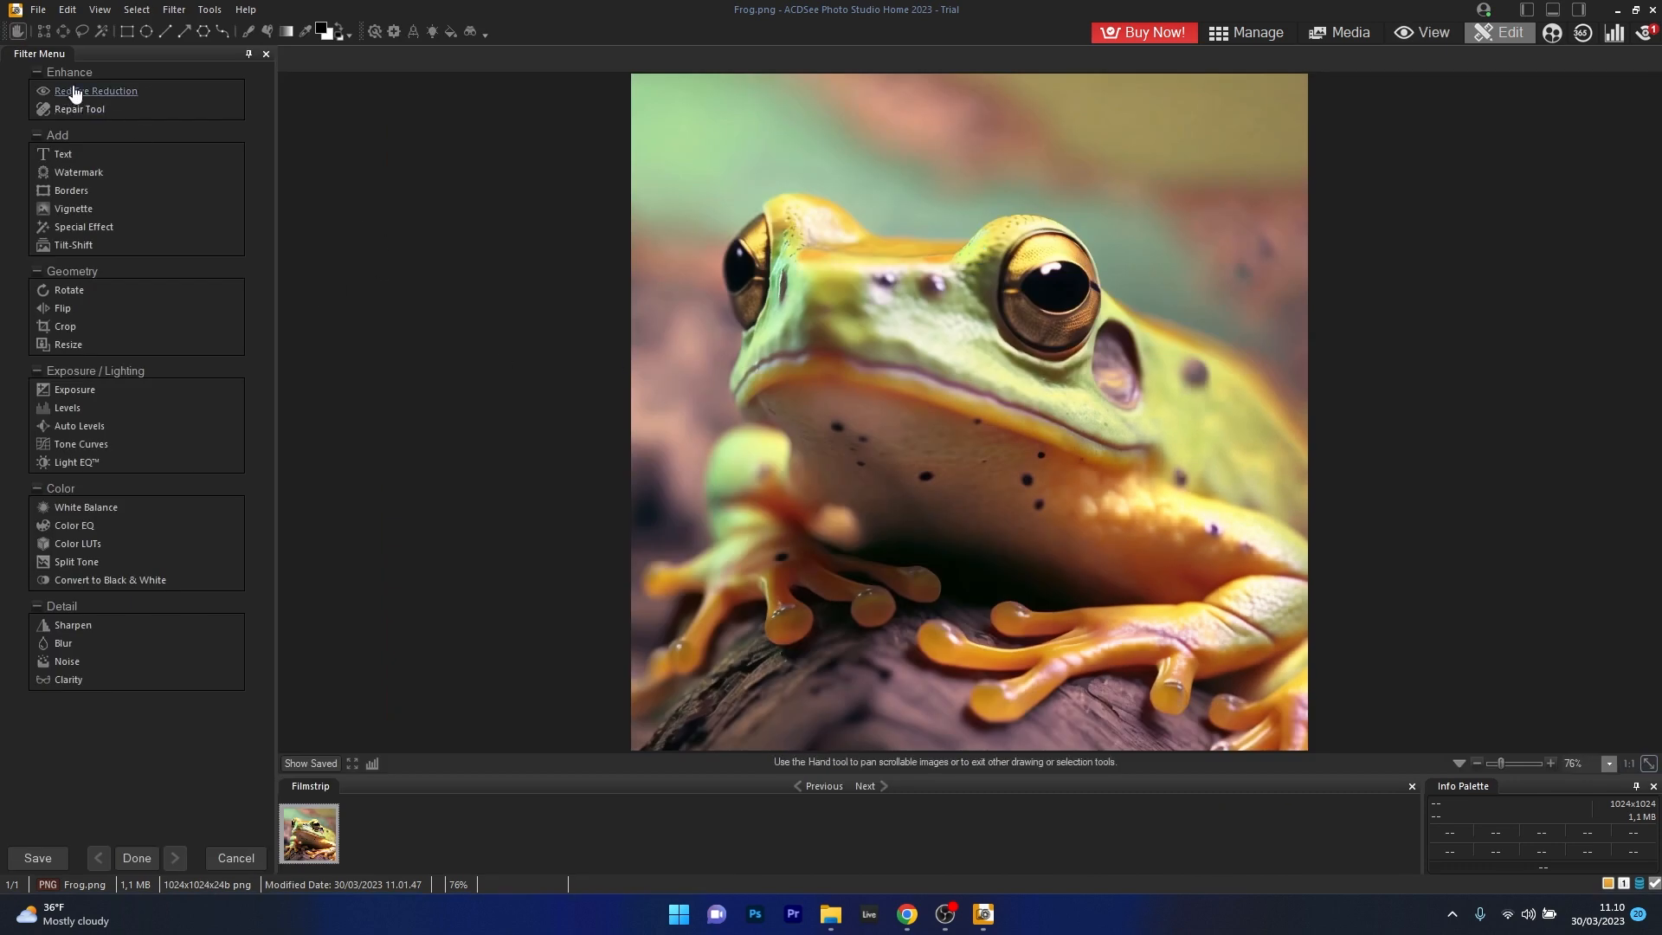
left_click(80, 110)
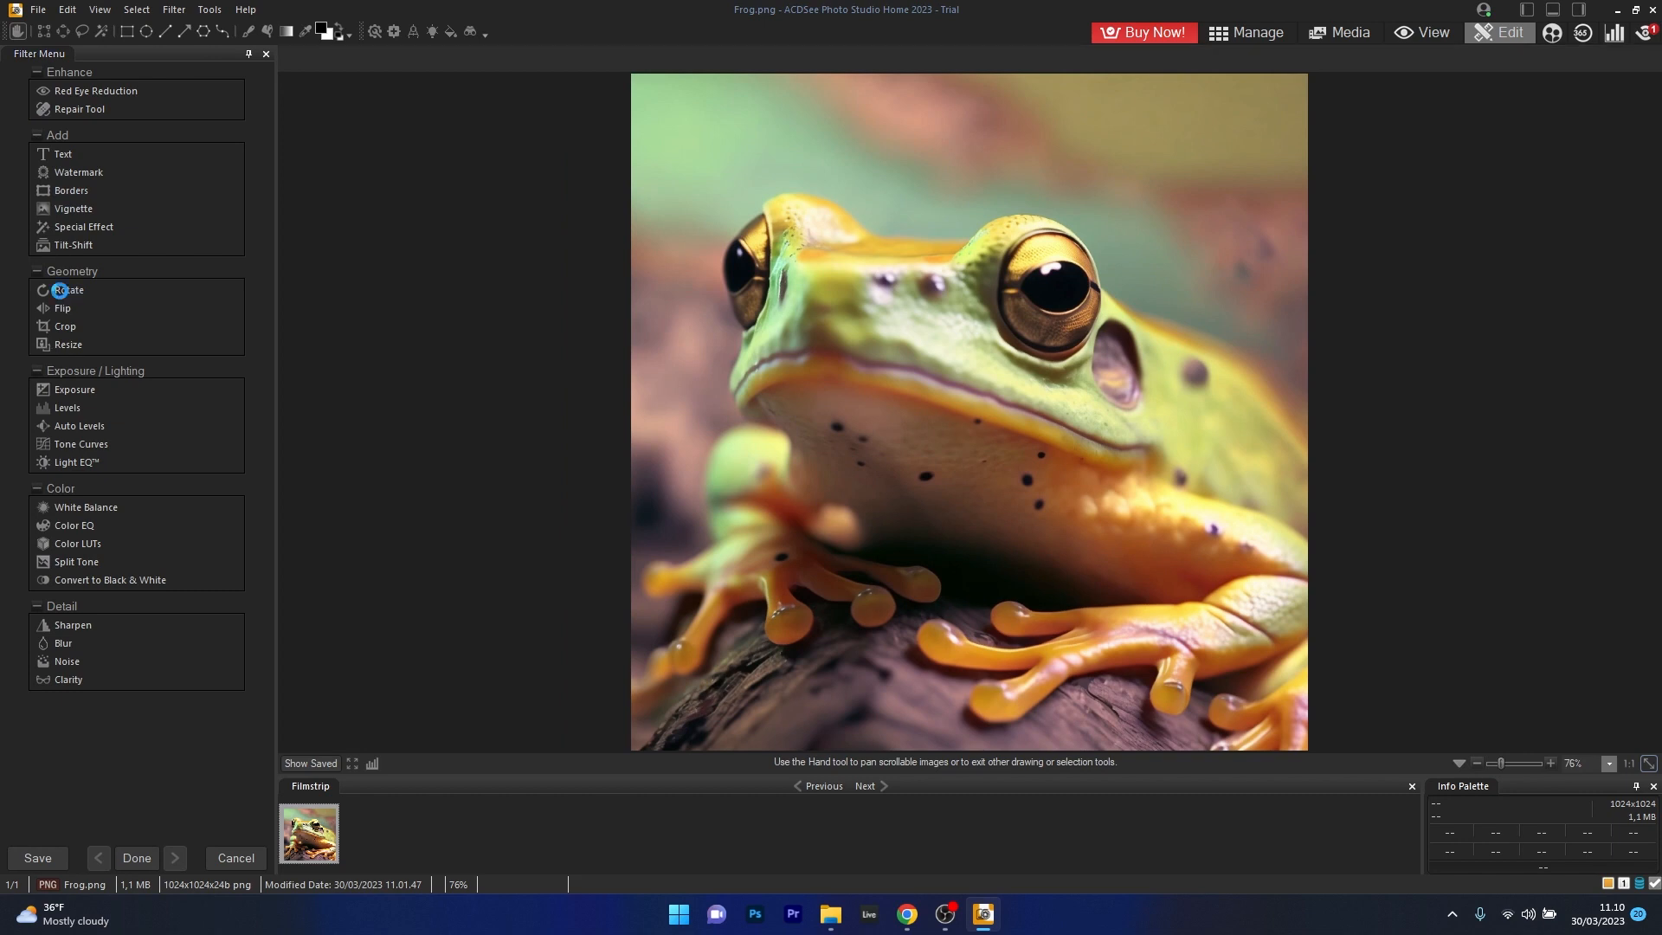
left_click(70, 289)
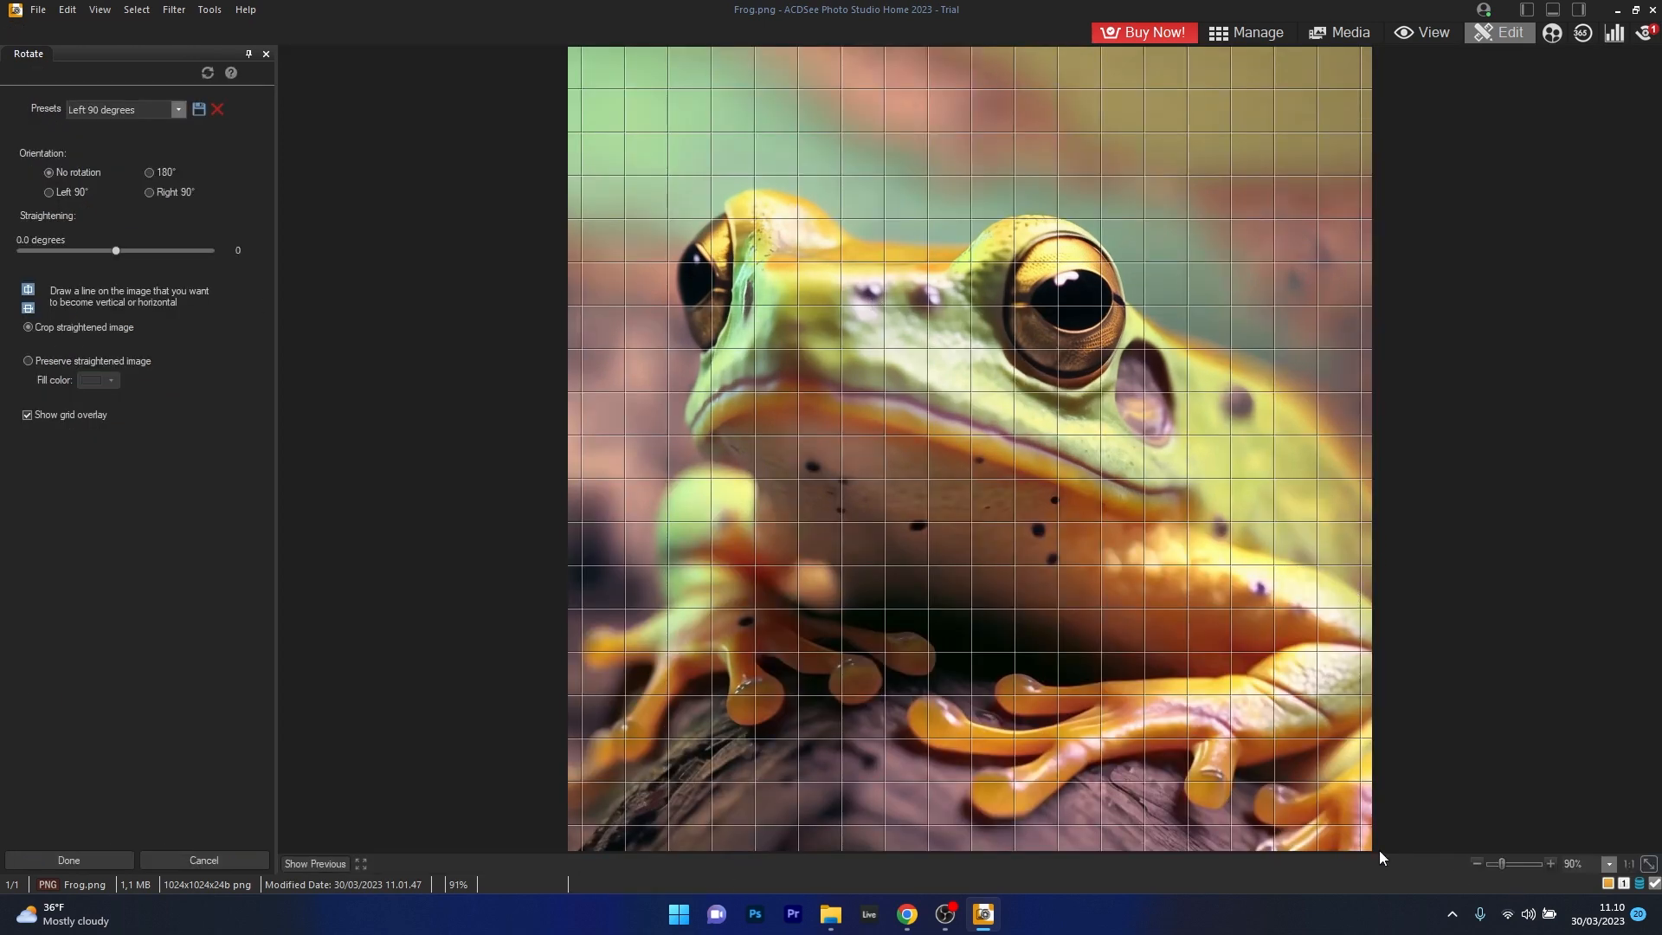
left_click_drag(117, 250, 185, 250)
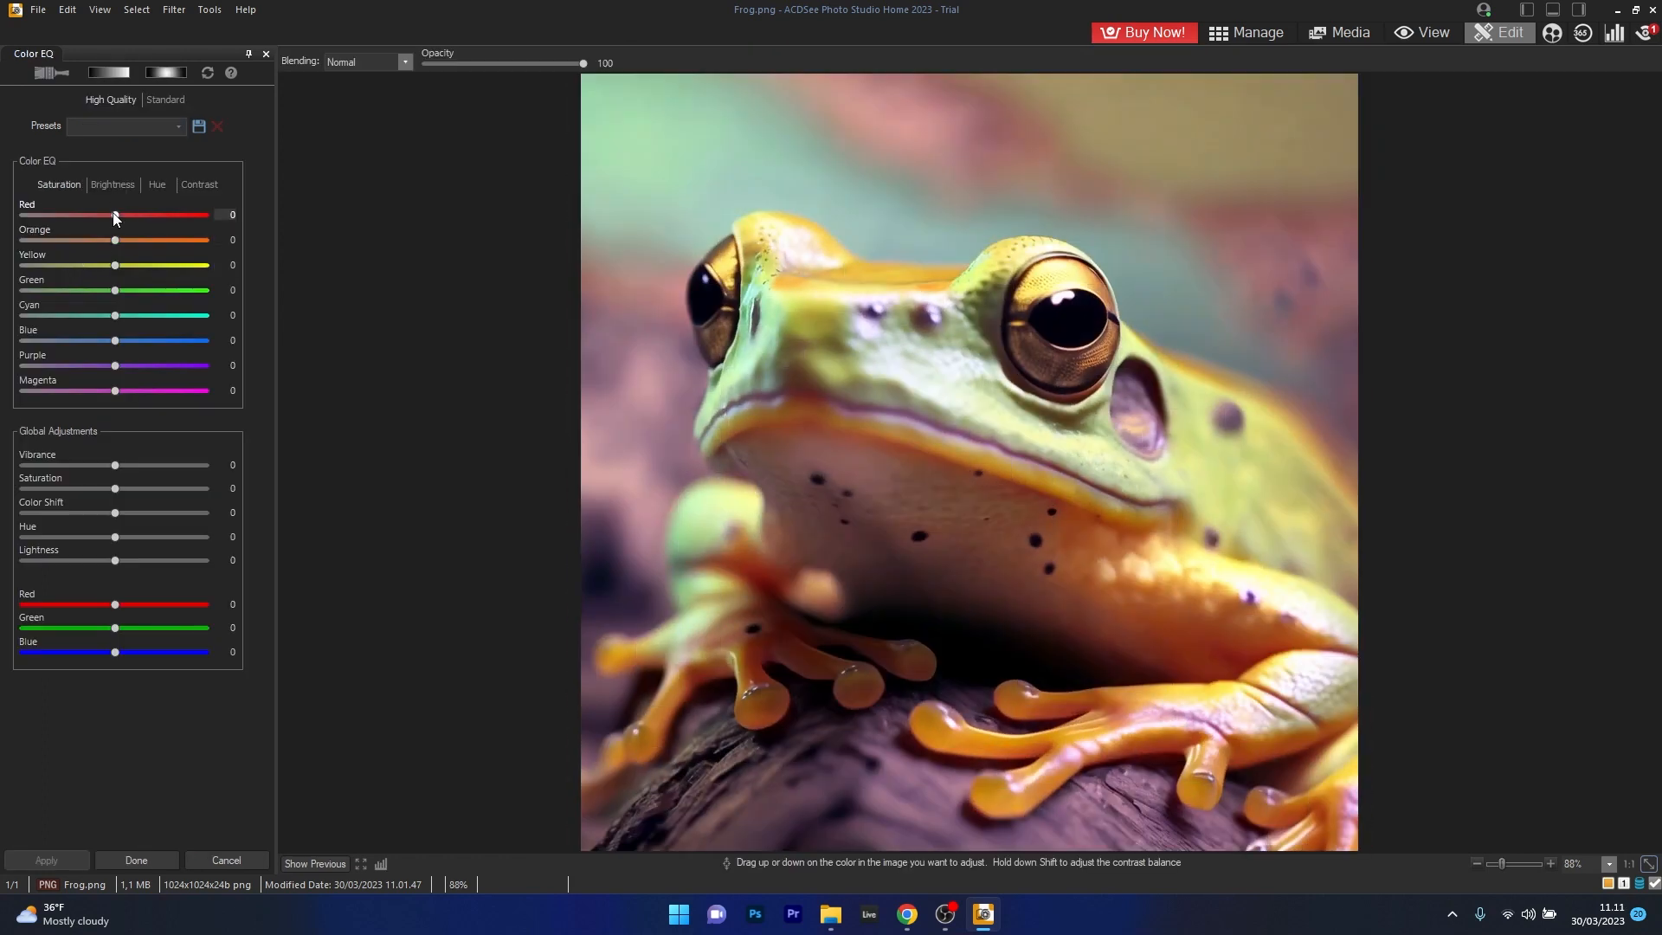
- Adjust Color EQ saturation, slightly lowering reds and boosting the greens
left_click_drag(115, 215, 106, 215)
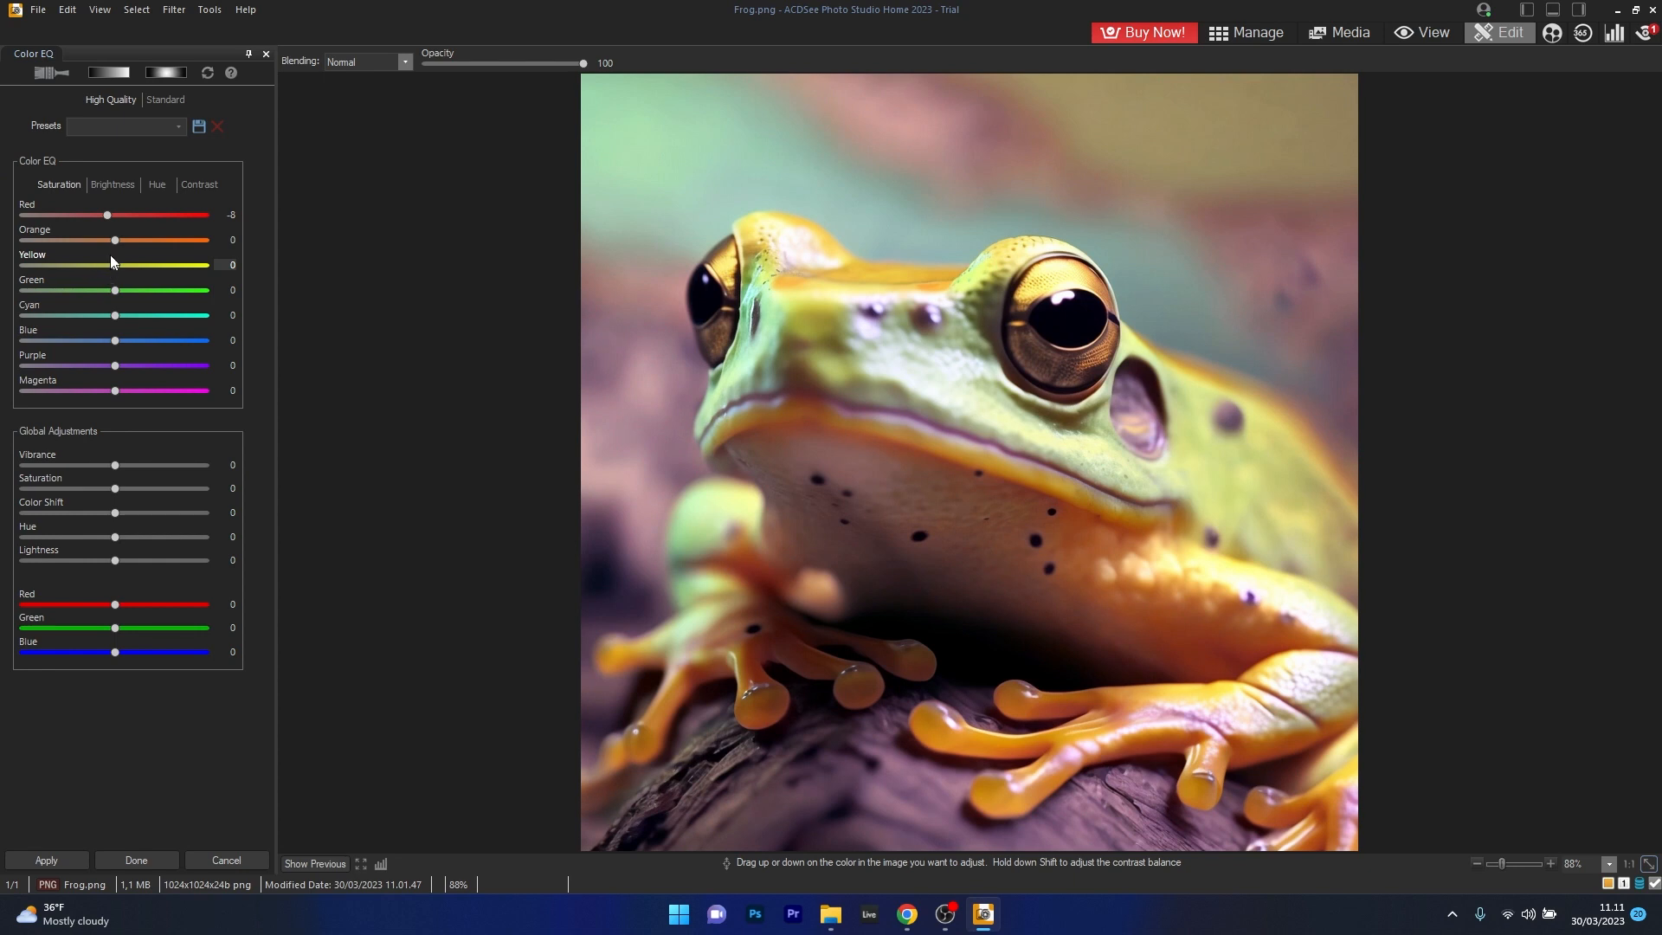
left_click_drag(114, 289, 207, 290)
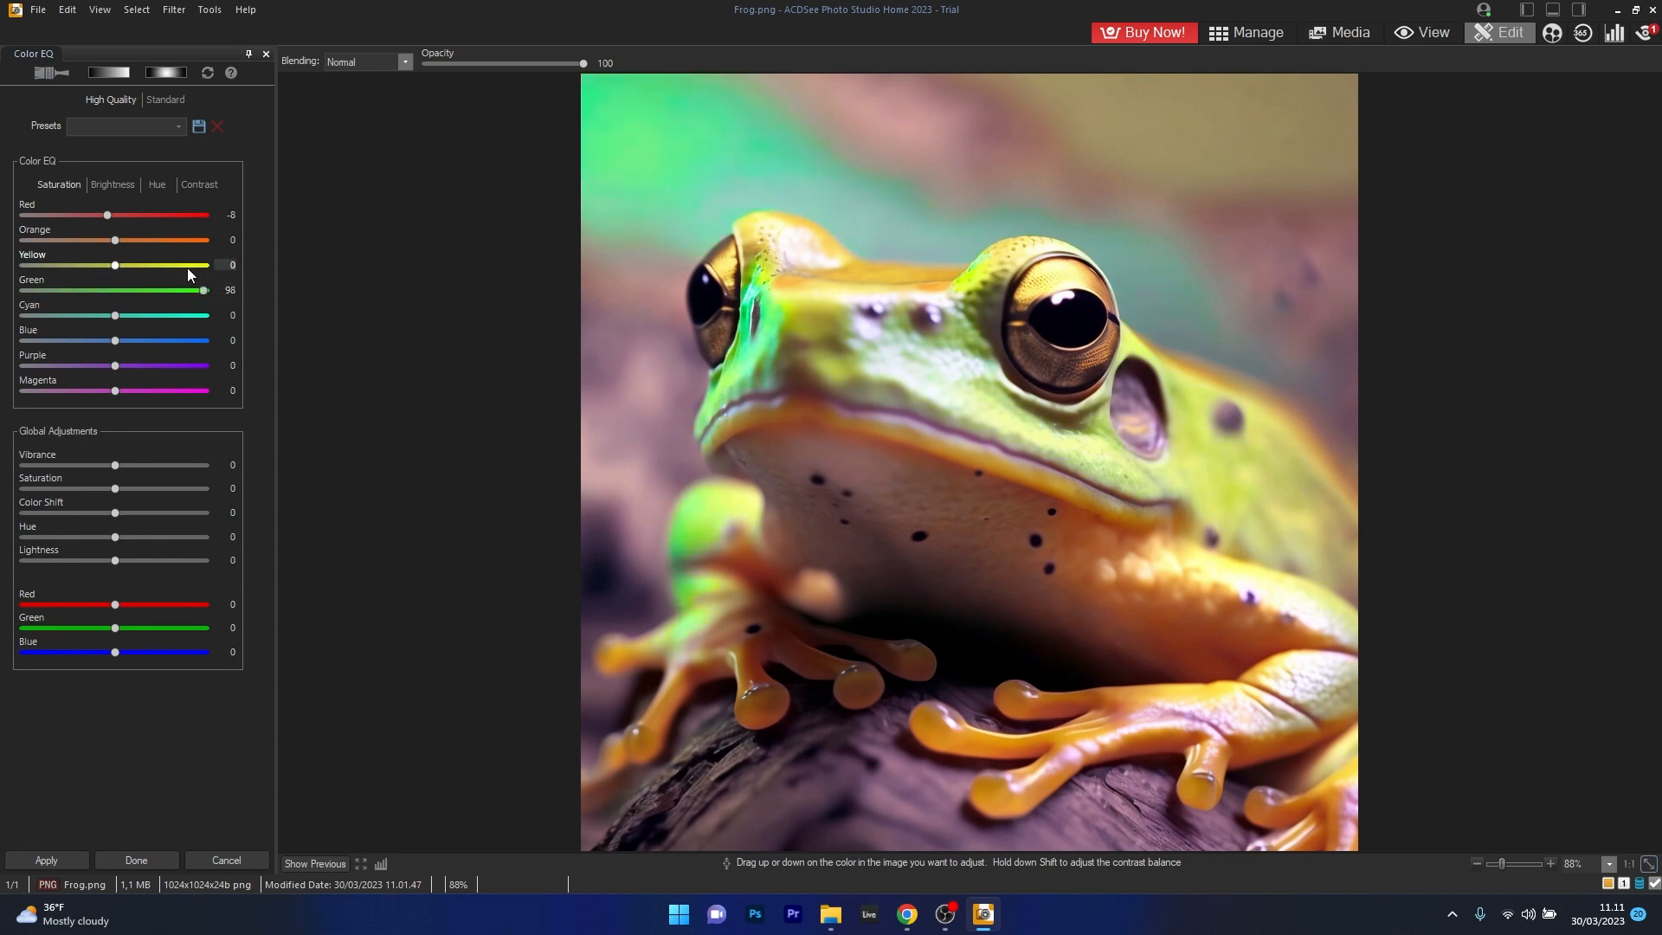
left_click_drag(206, 291, 75, 291)
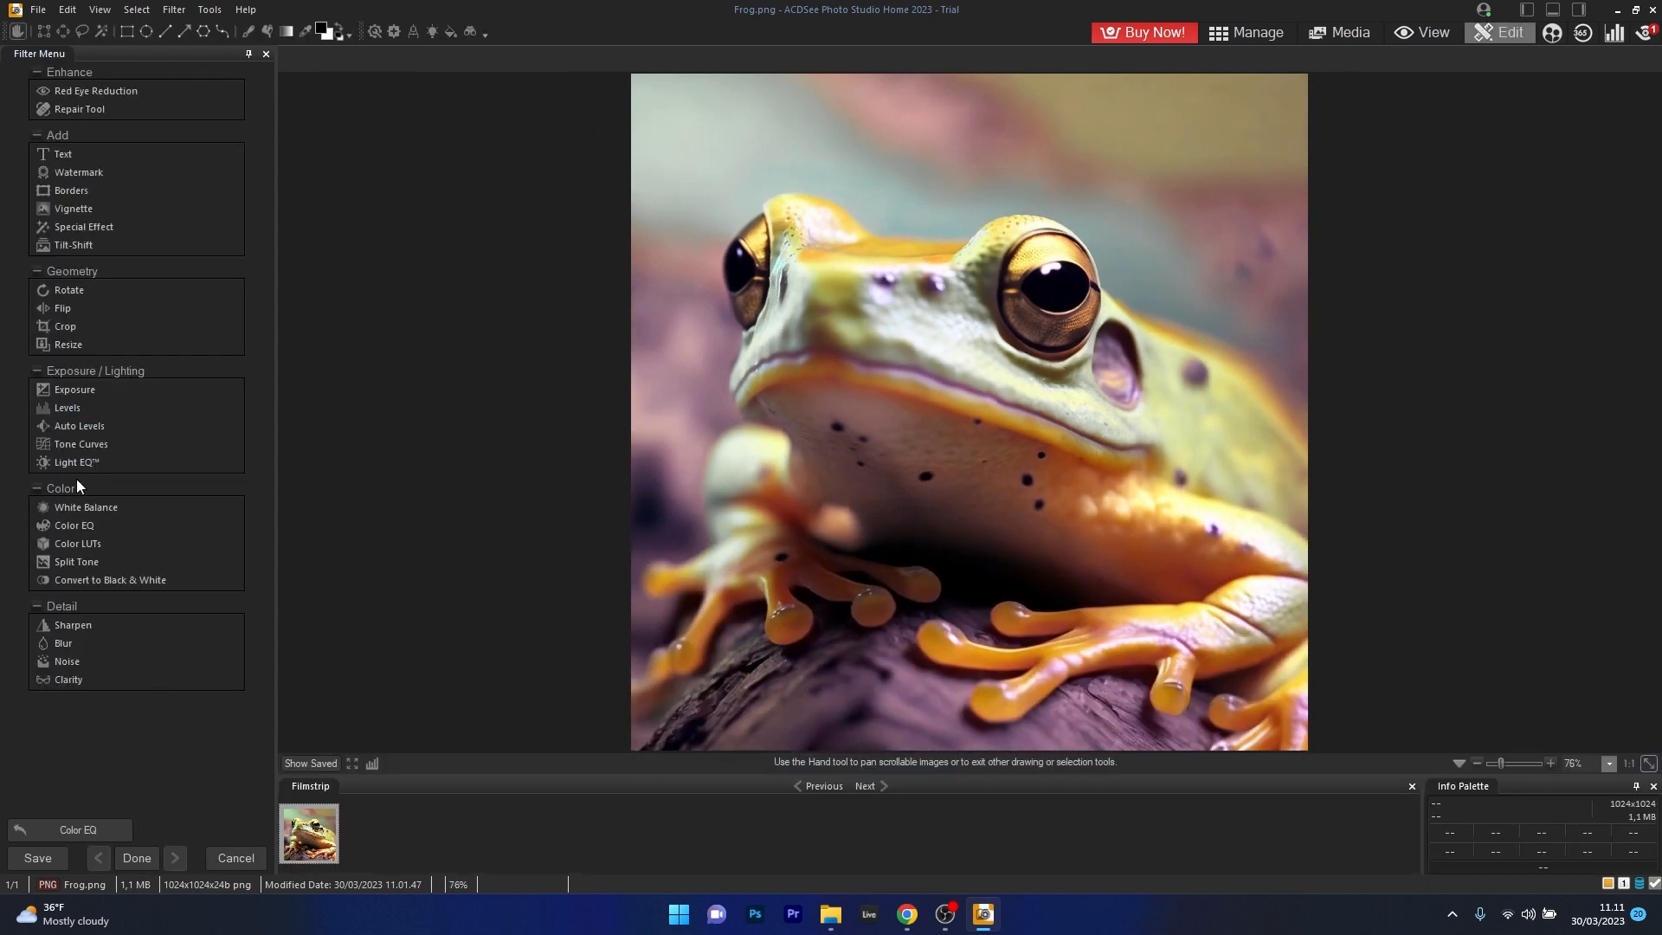
- Apply Zoom Blur to the frog with Amount around 202
left_click(63, 643)
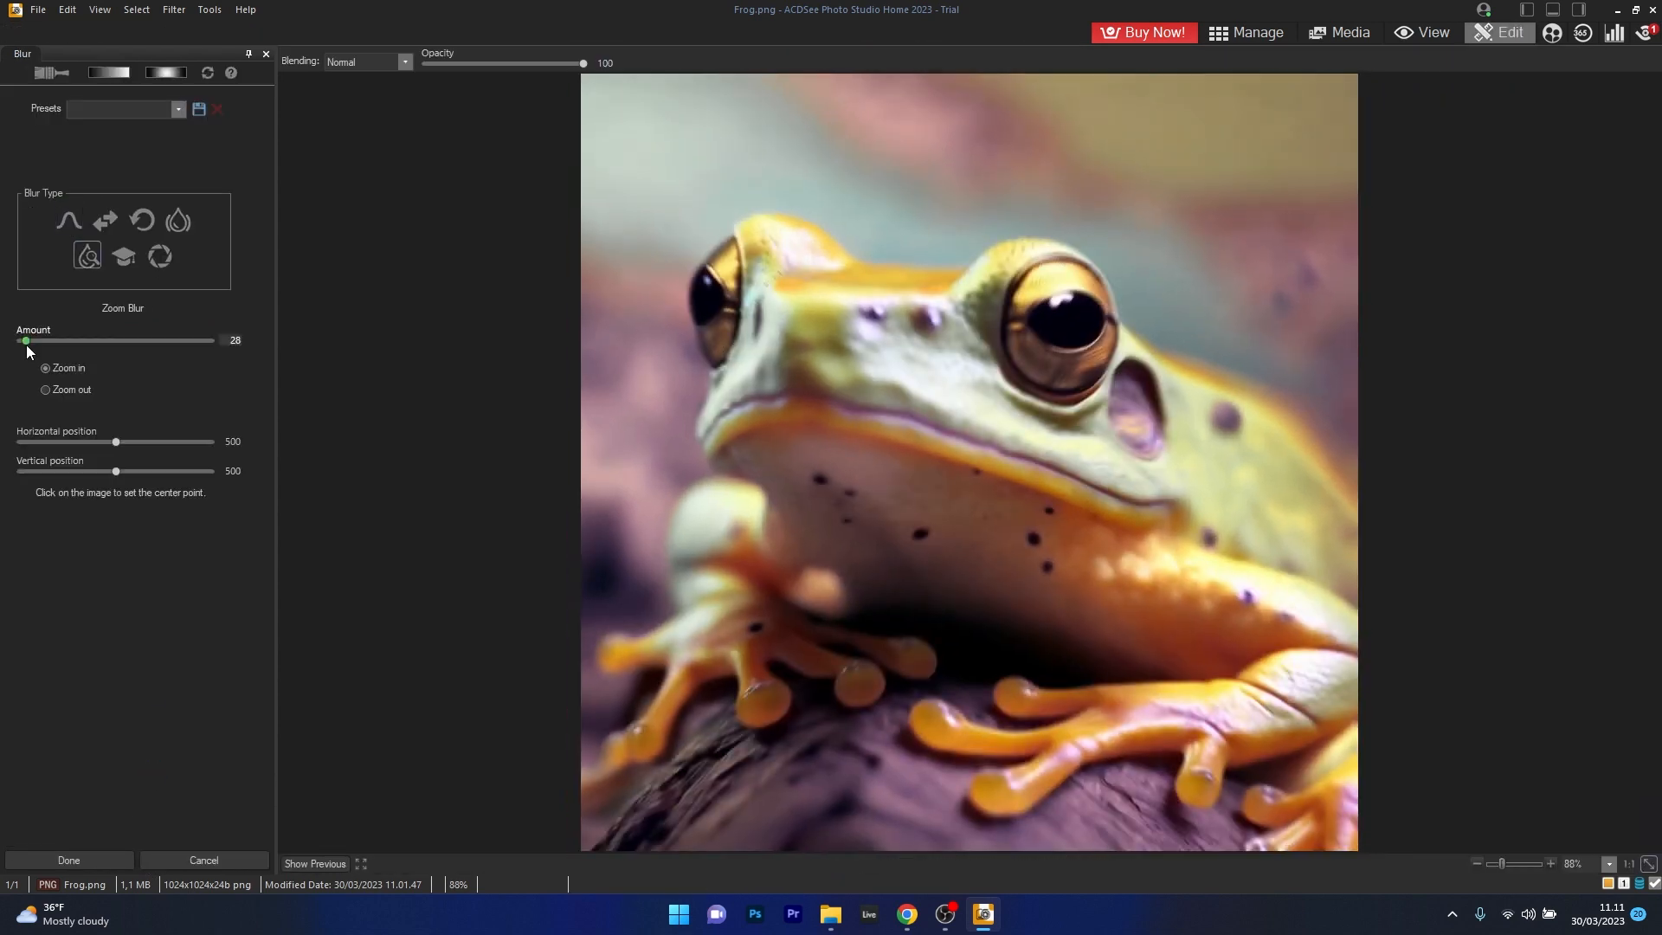
left_click_drag(26, 340, 60, 341)
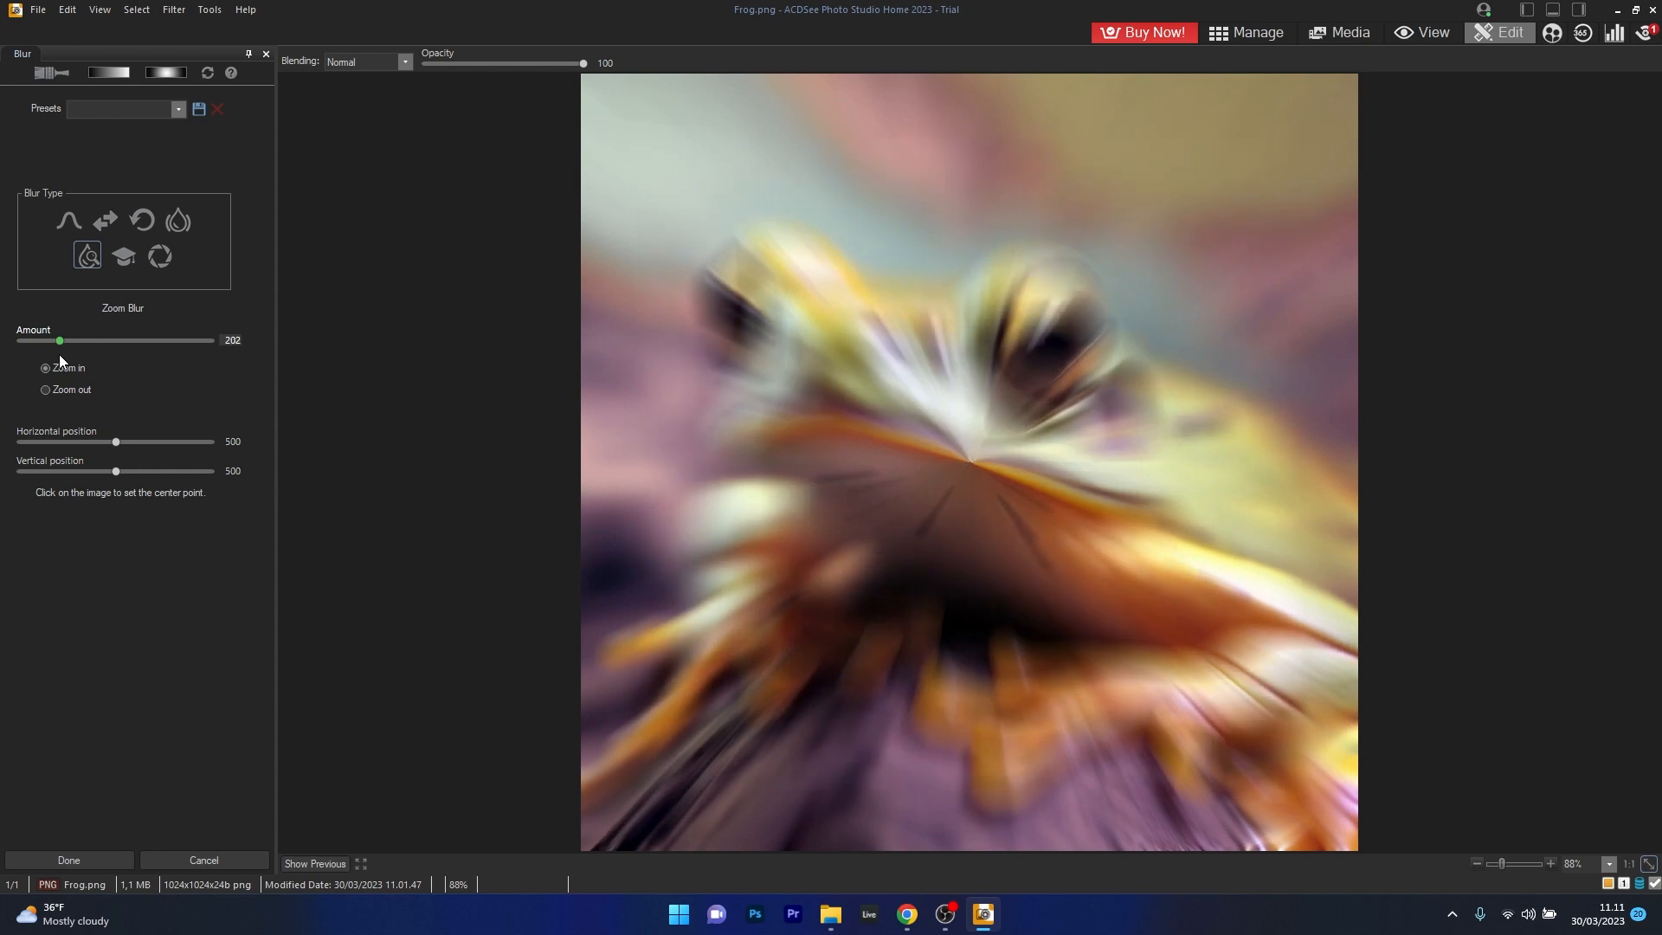
left_click_drag(60, 340, 18, 340)
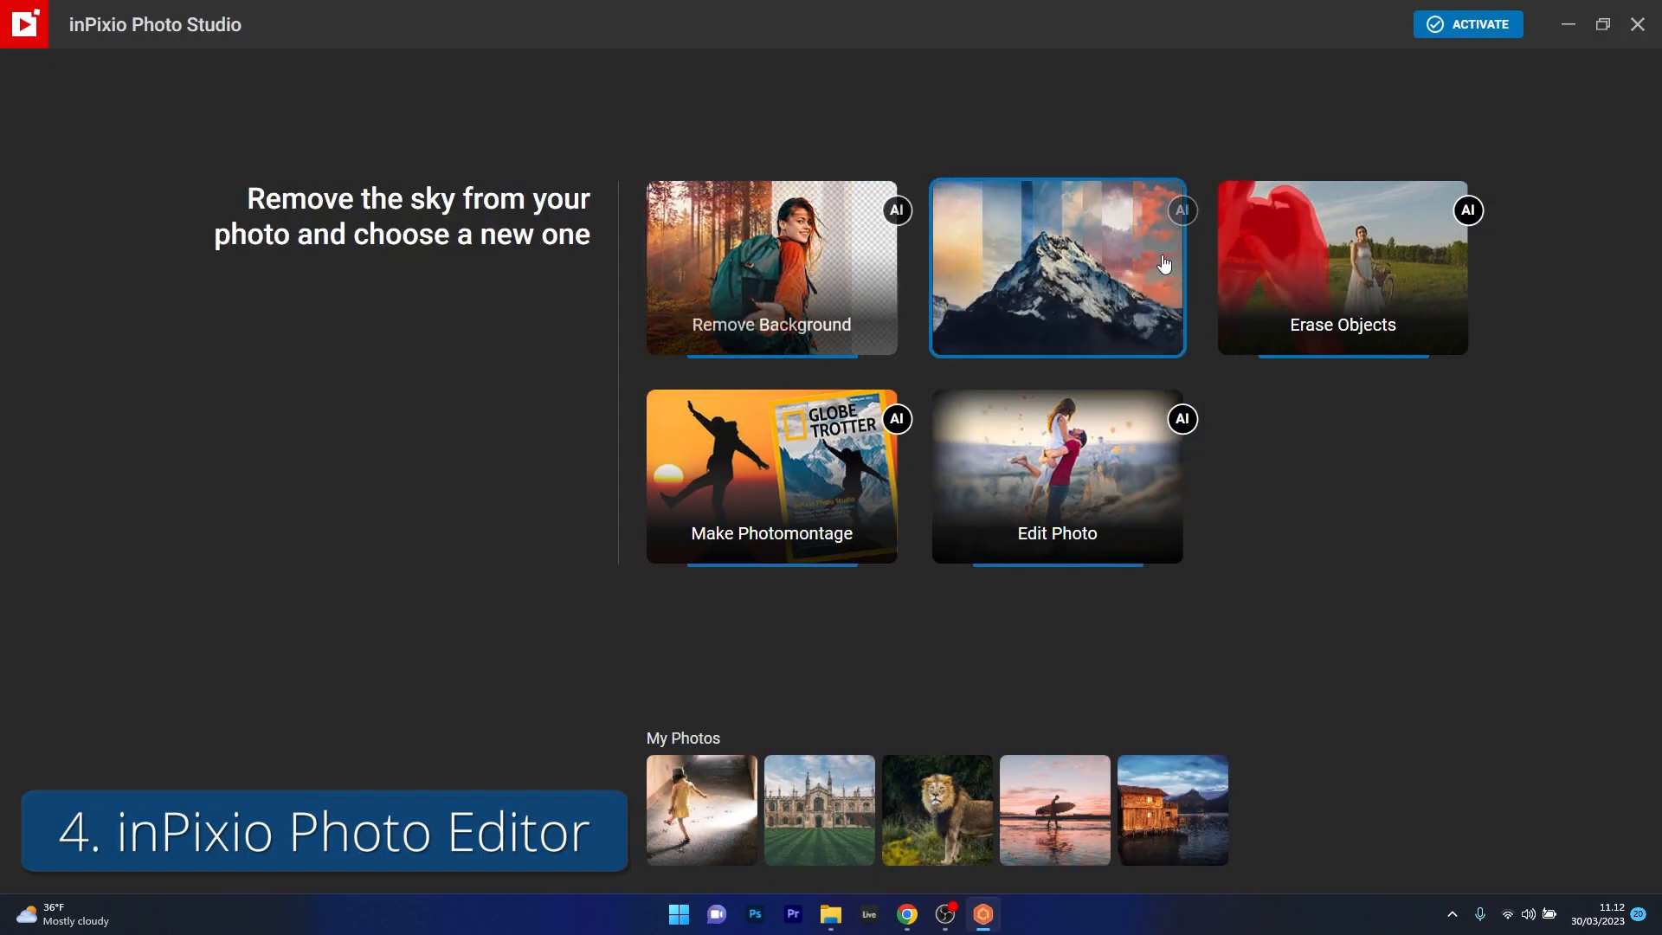
mouse_move(597, 639)
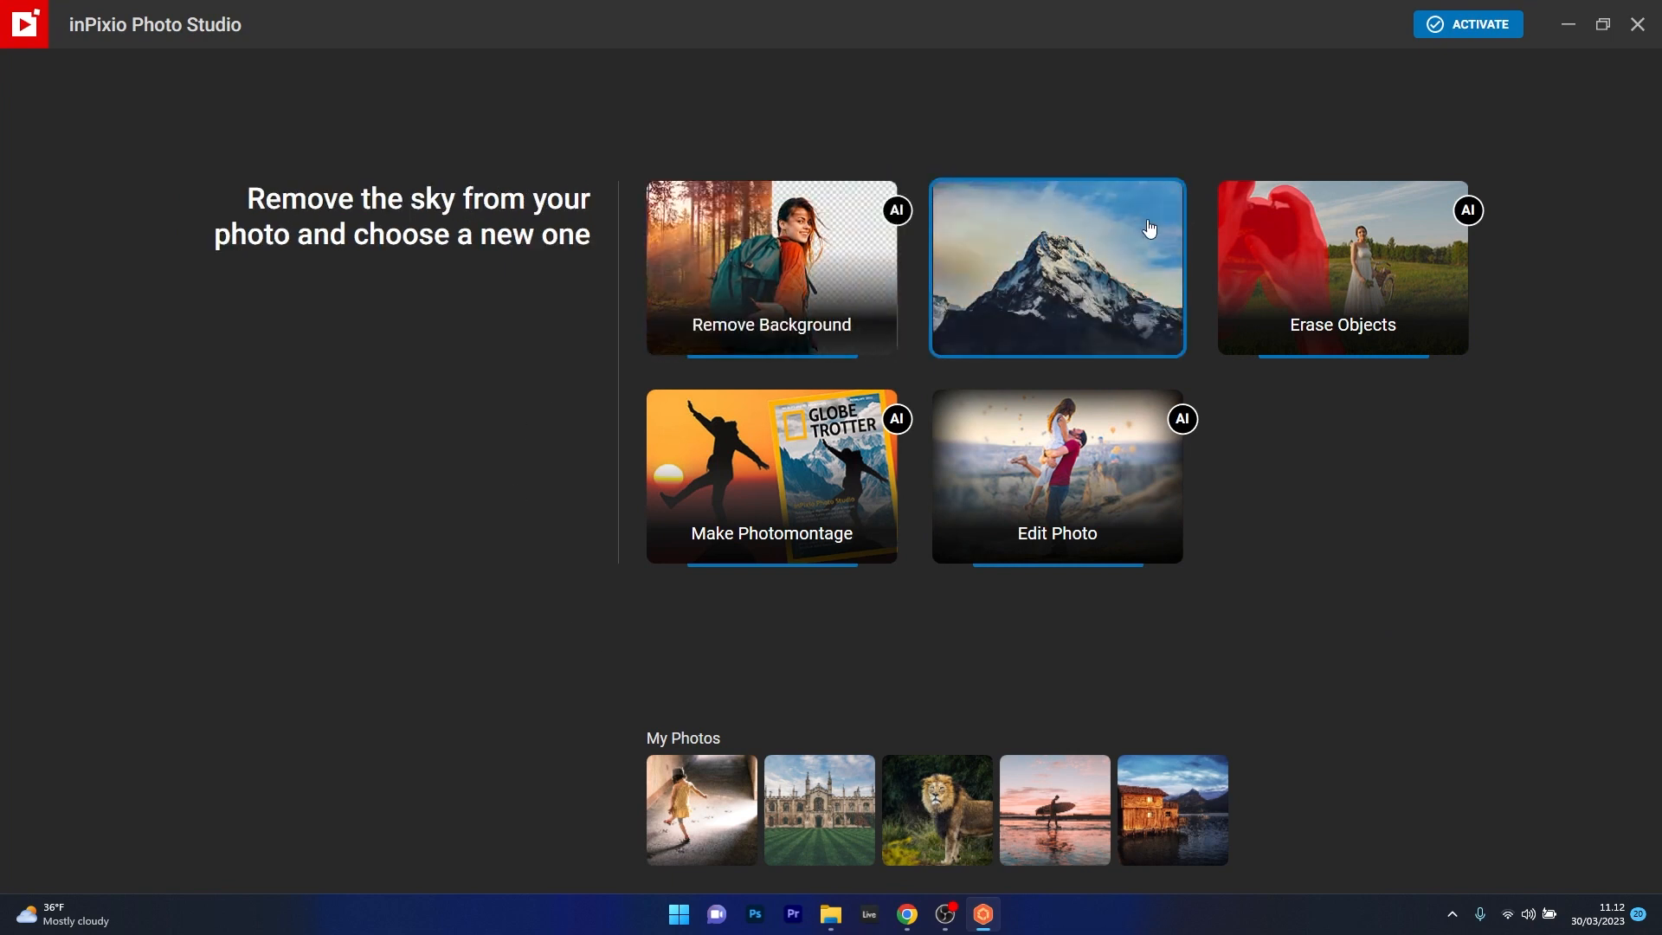
mouse_move(698, 633)
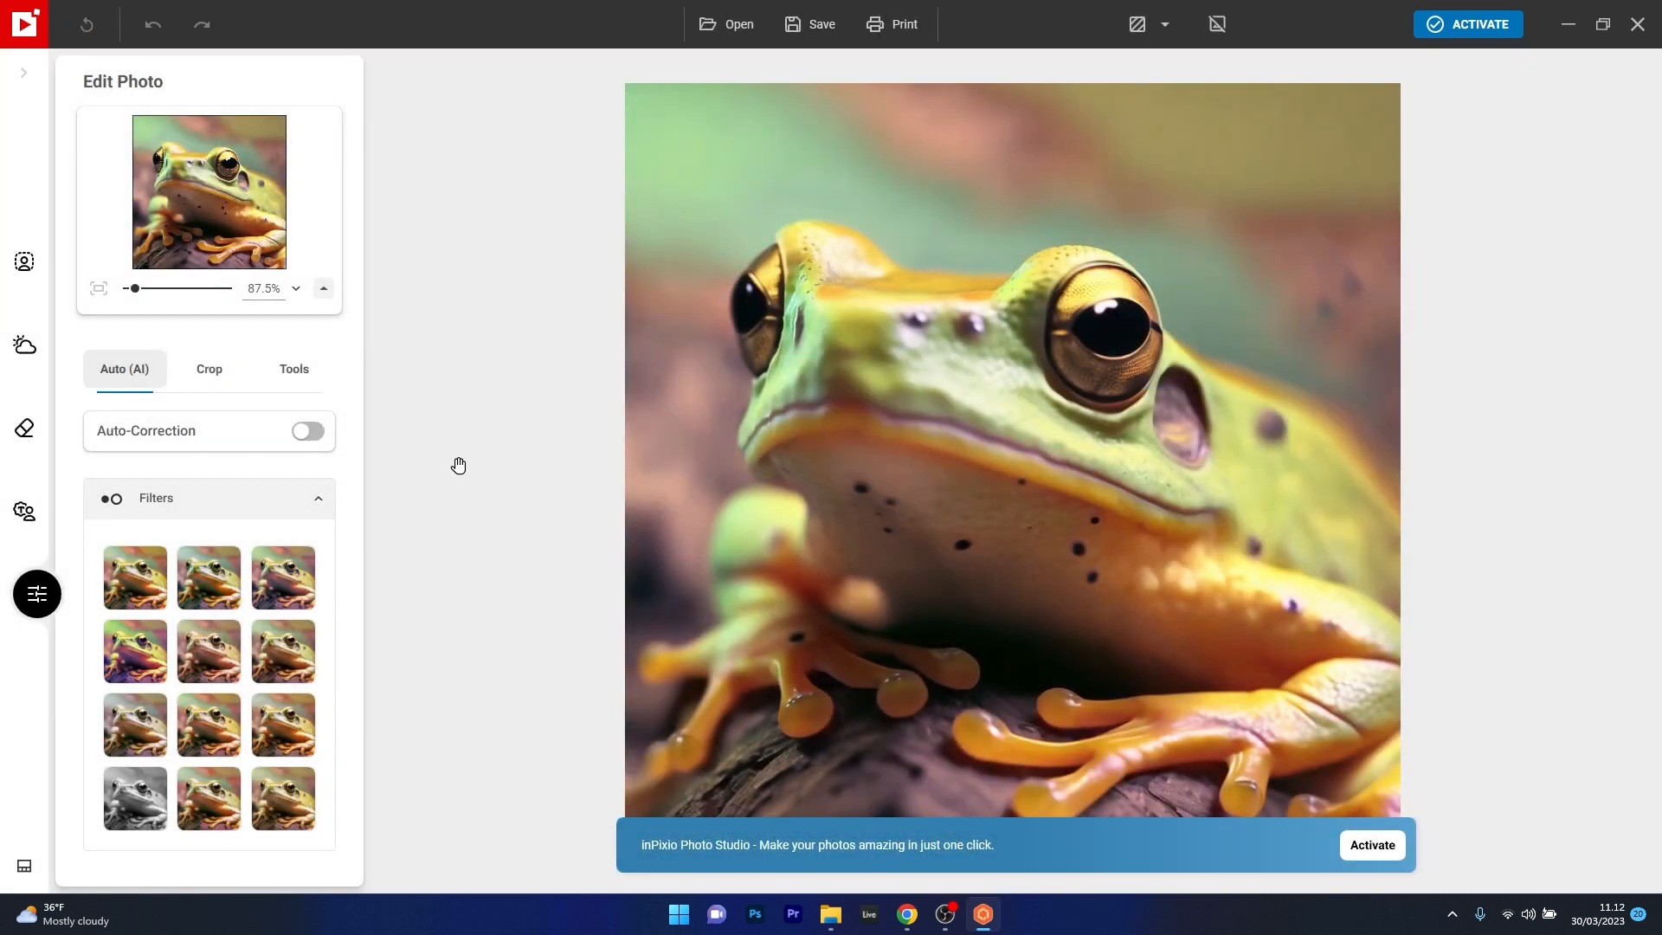
mouse_move(24, 426)
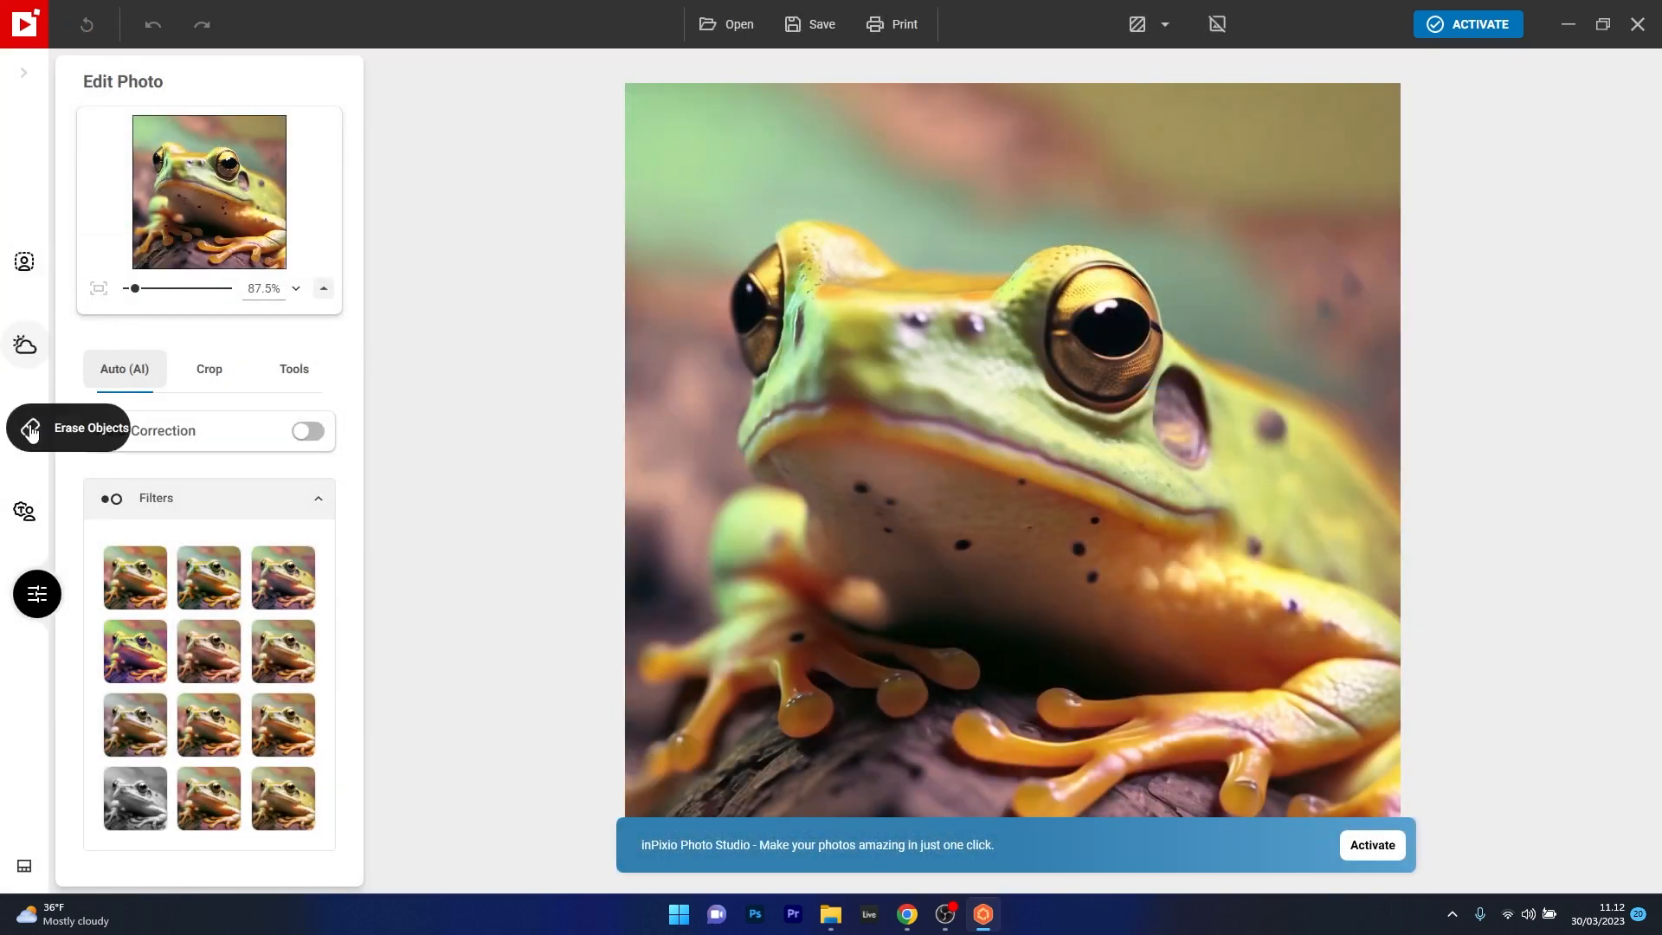
- Apply a preset look from Auto (AI) Filters, trying two filter thumbnails
left_click(282, 578)
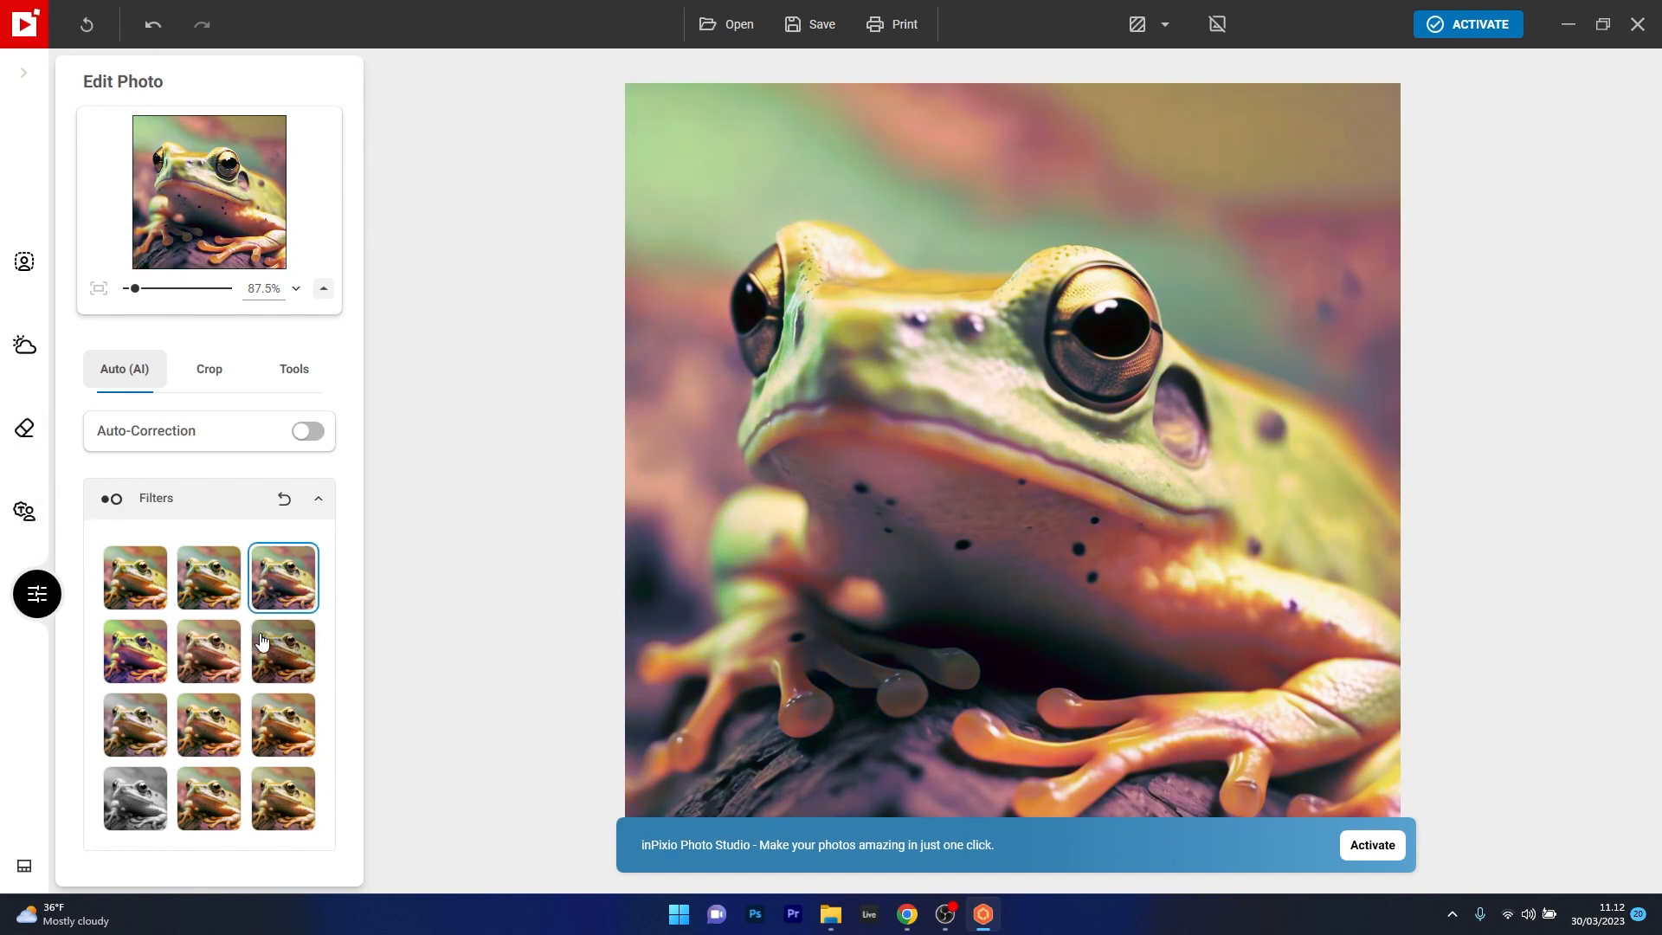
left_click(293, 368)
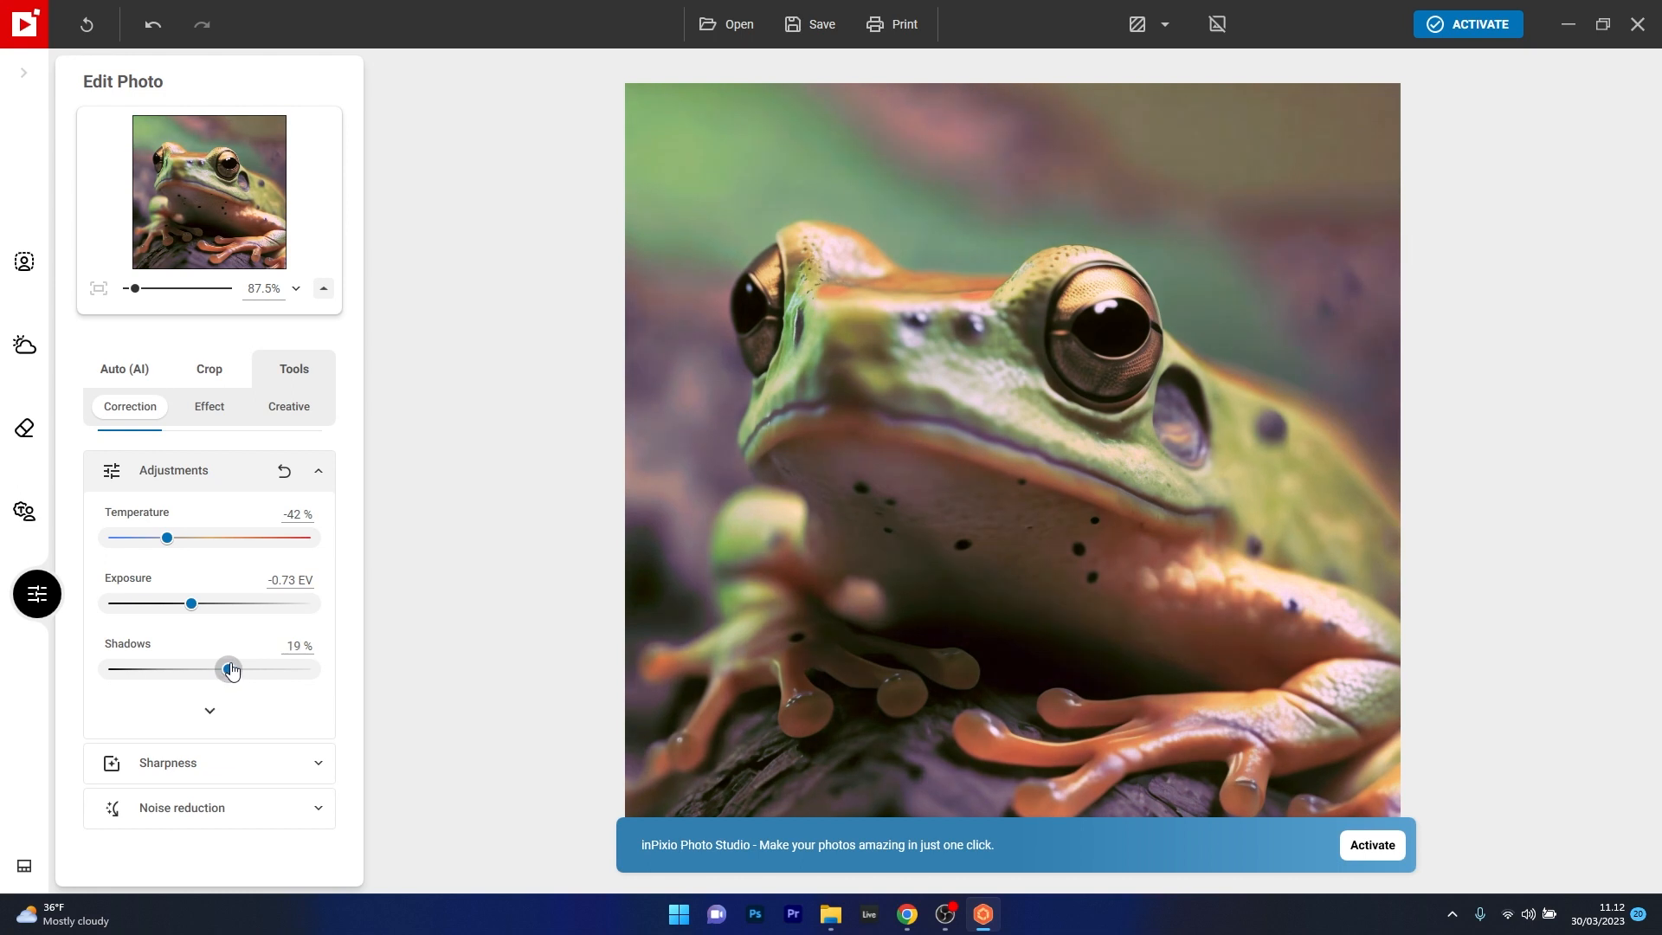
mouse_move(185, 596)
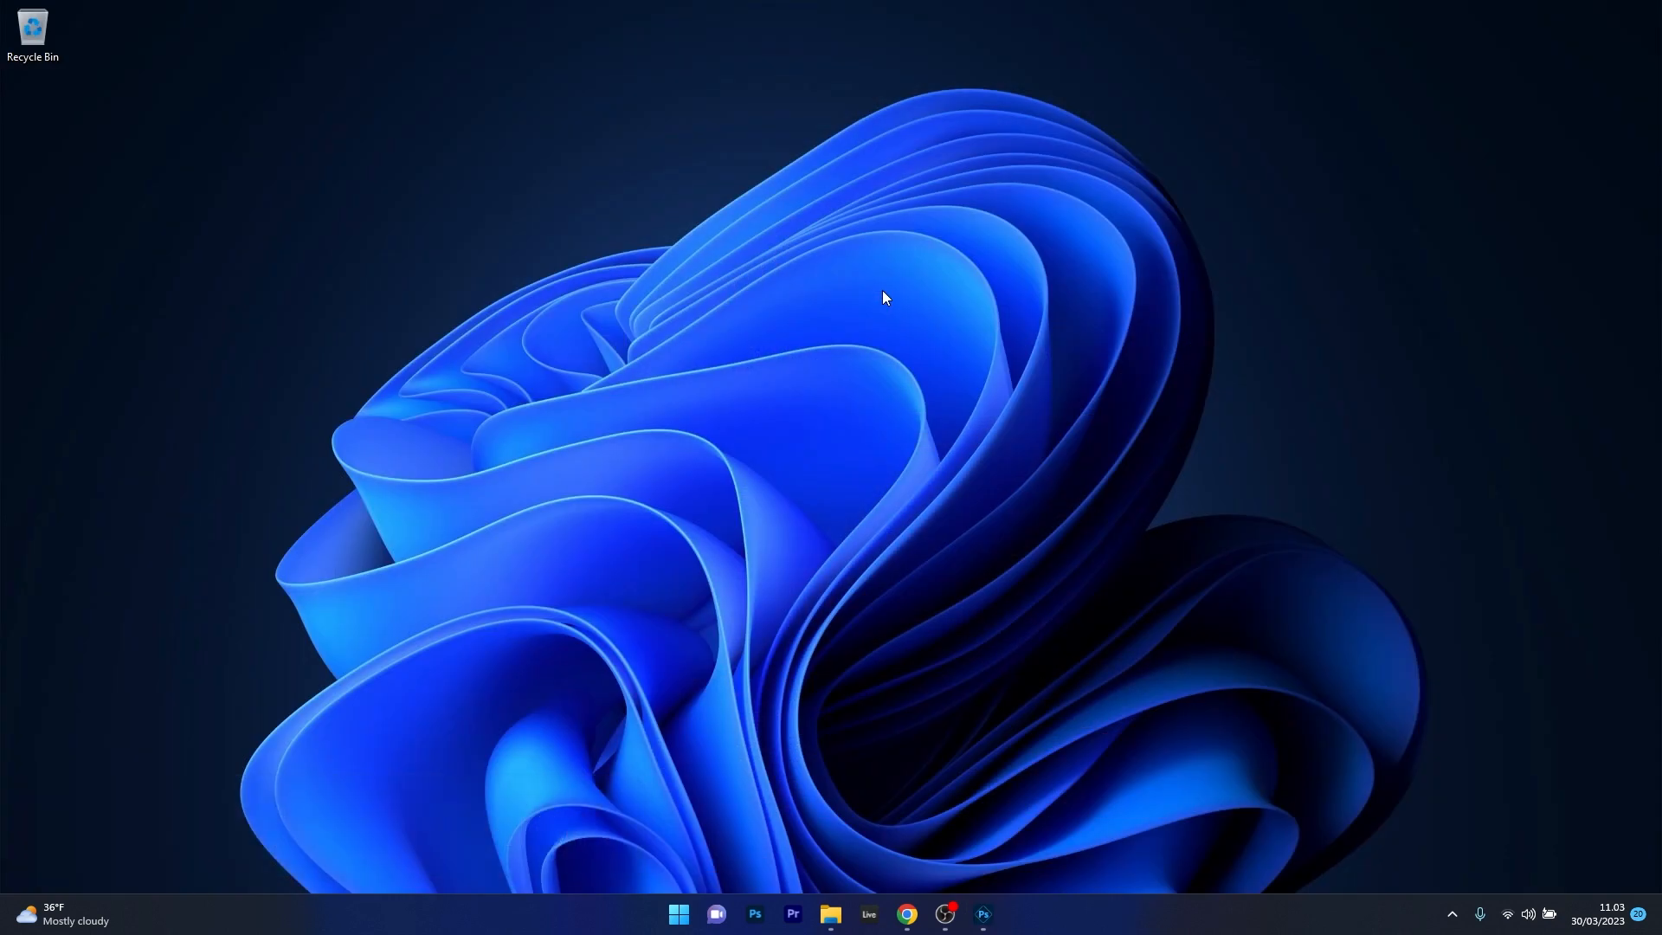
- Open the frog photo in Fotor and preview the Food scene filter
left_click(905, 915)
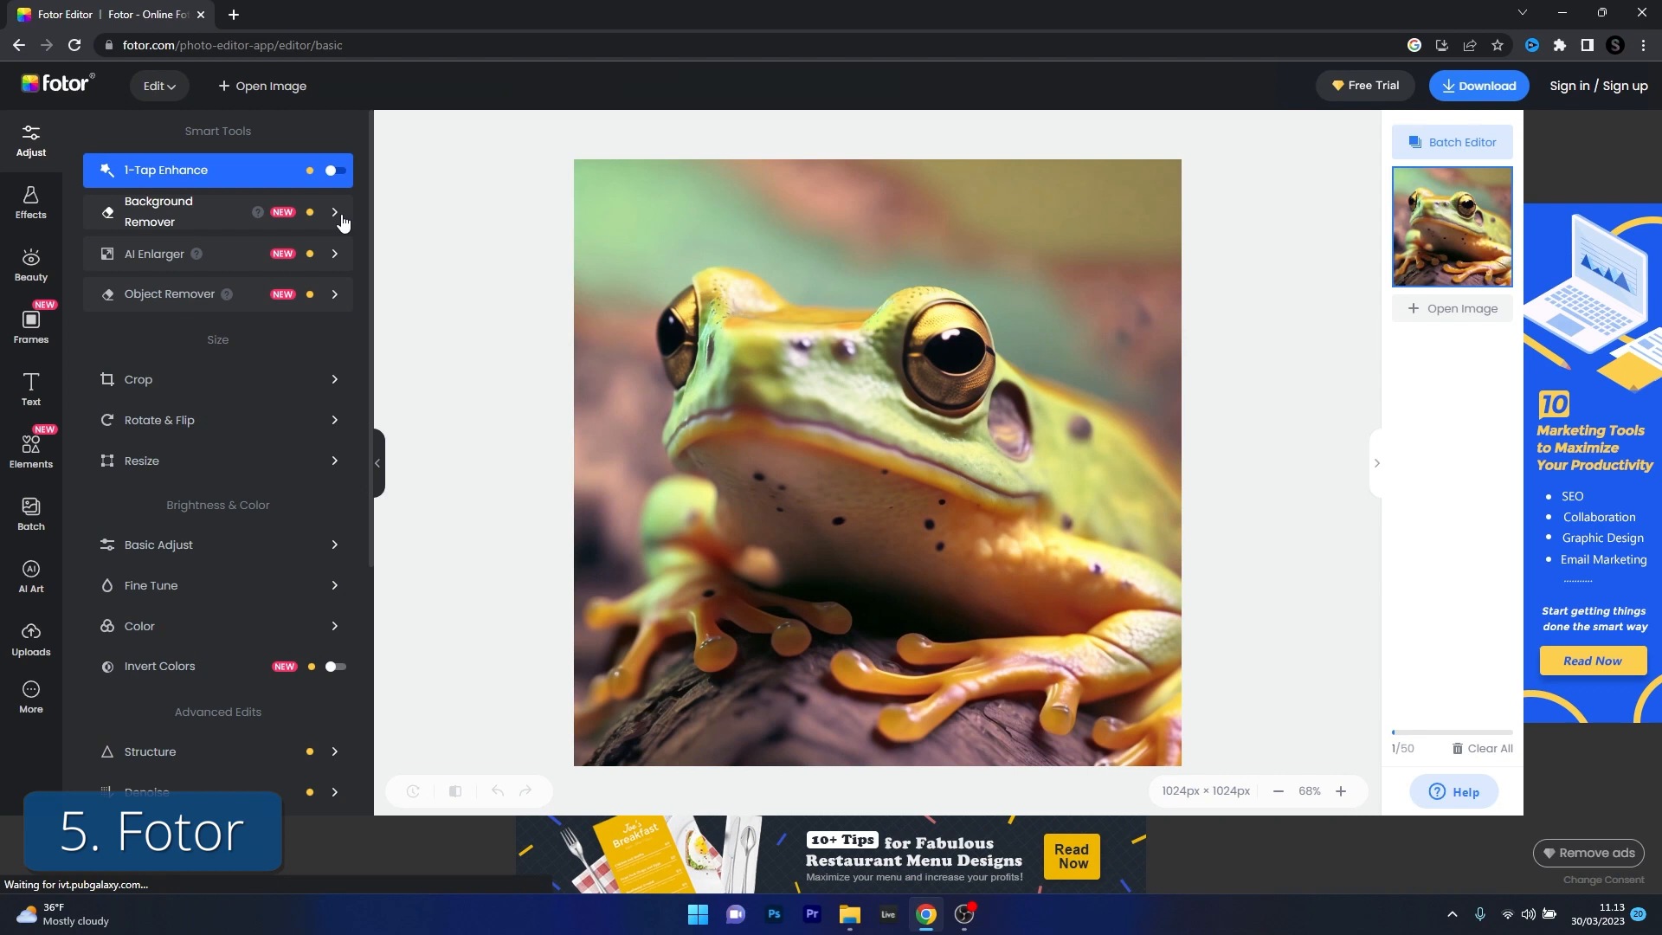
mouse_move(340, 300)
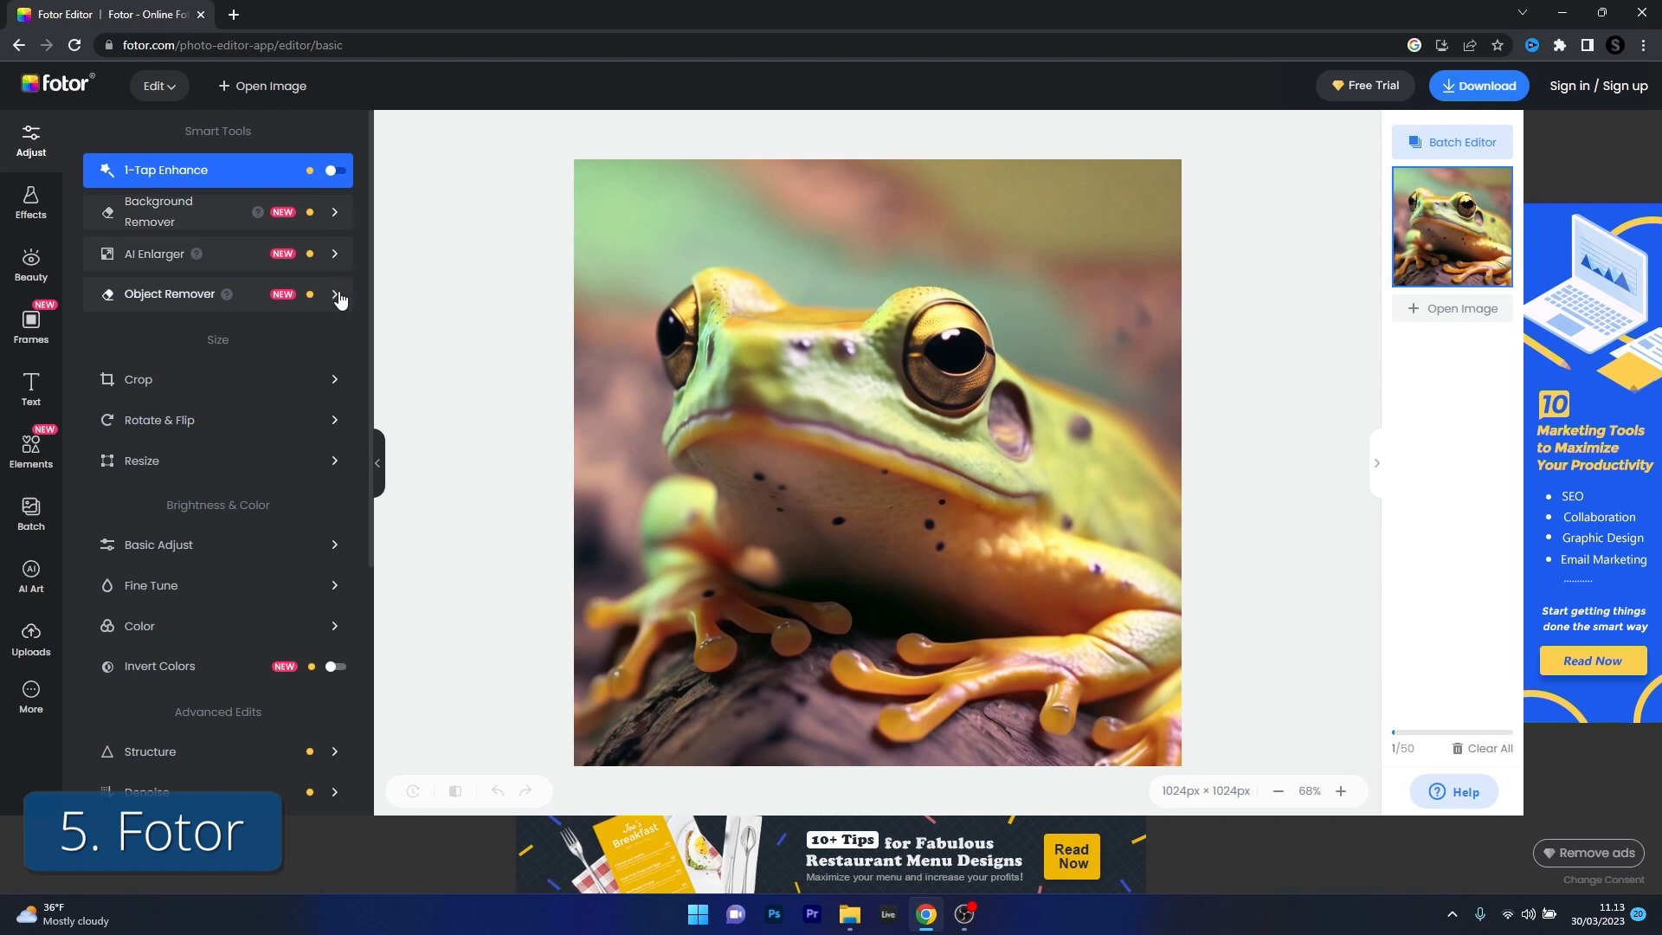
left_click(29, 203)
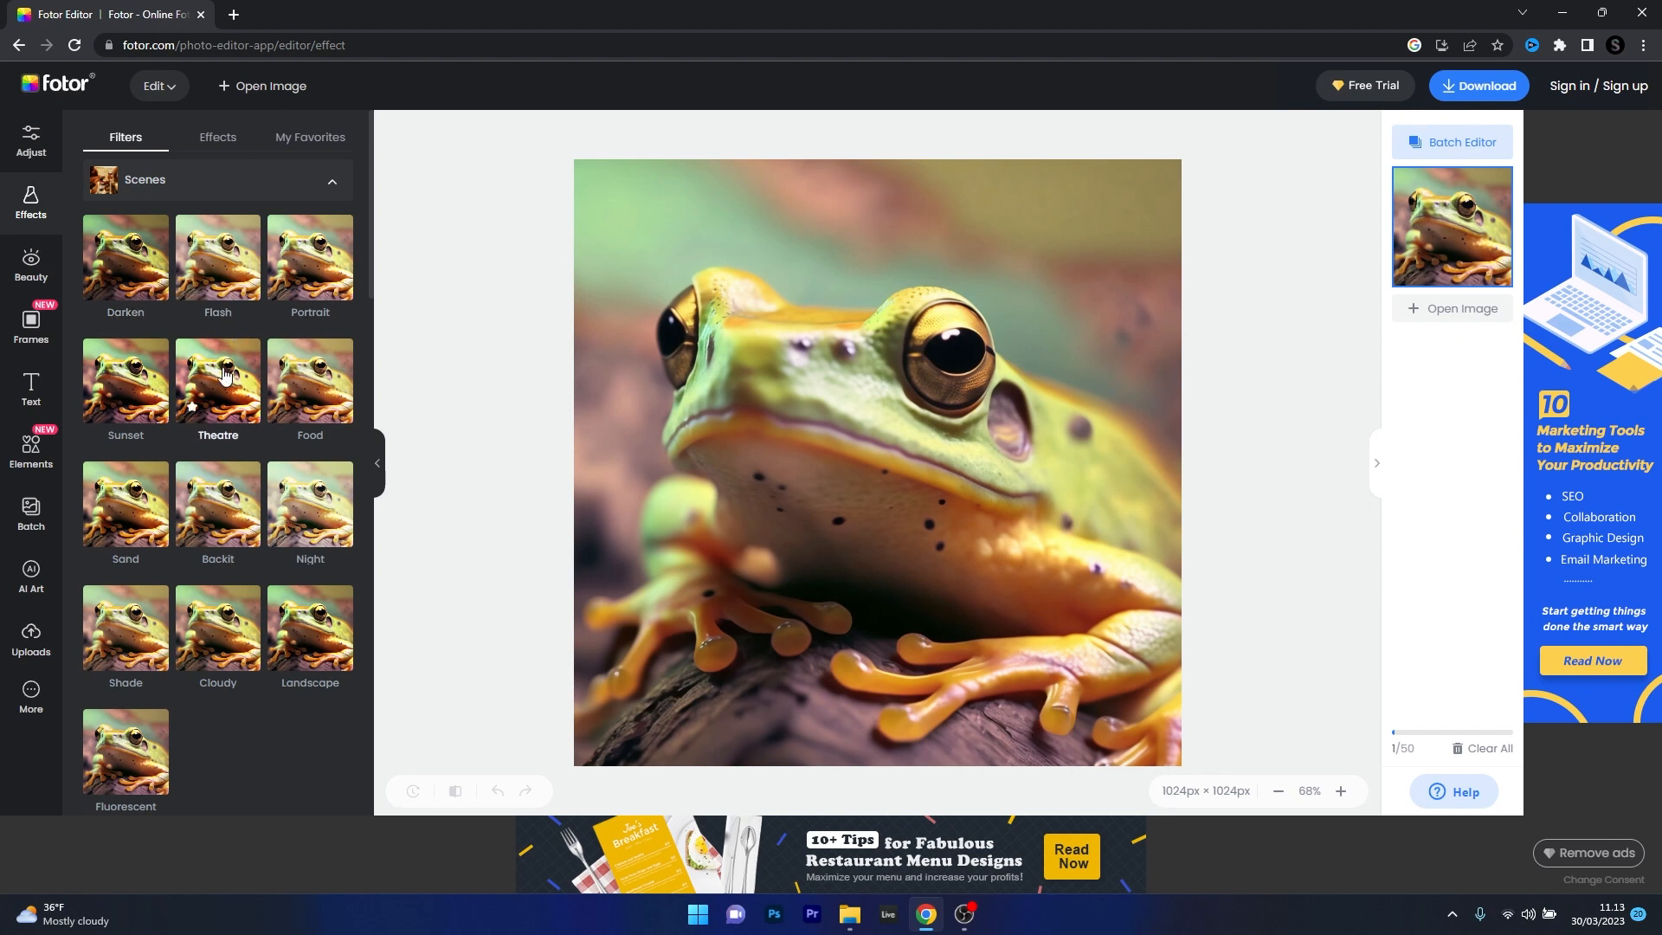
left_click(310, 378)
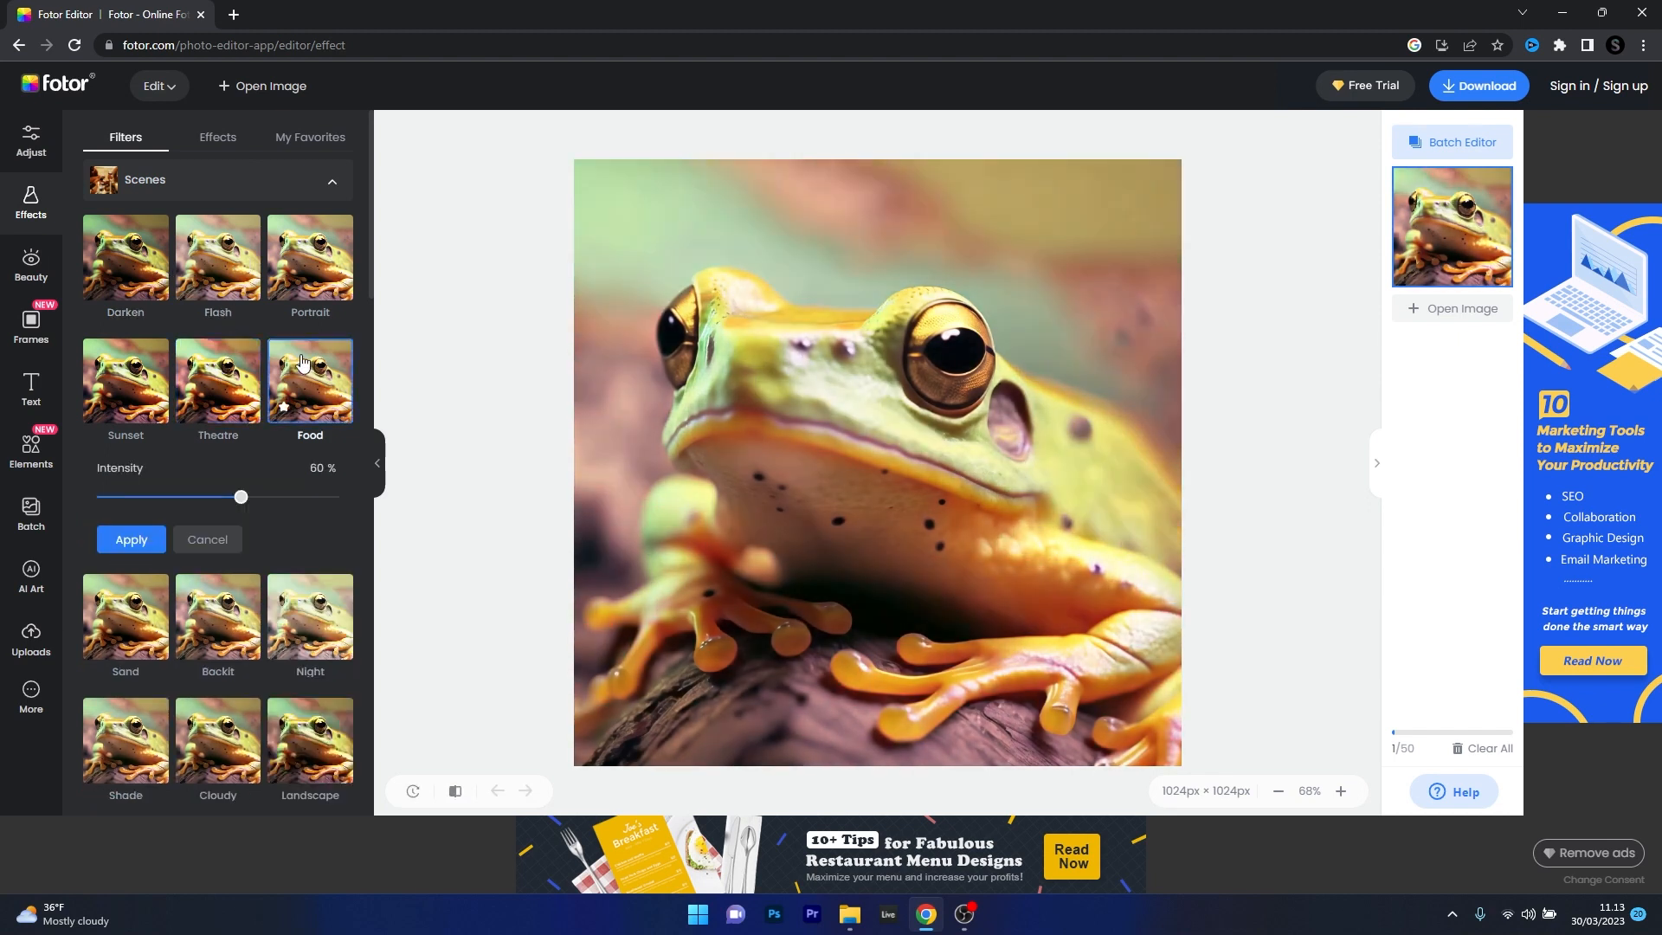
- Apply the Festive Sprayed sparkle effect at 100% intensity
left_click(217, 137)
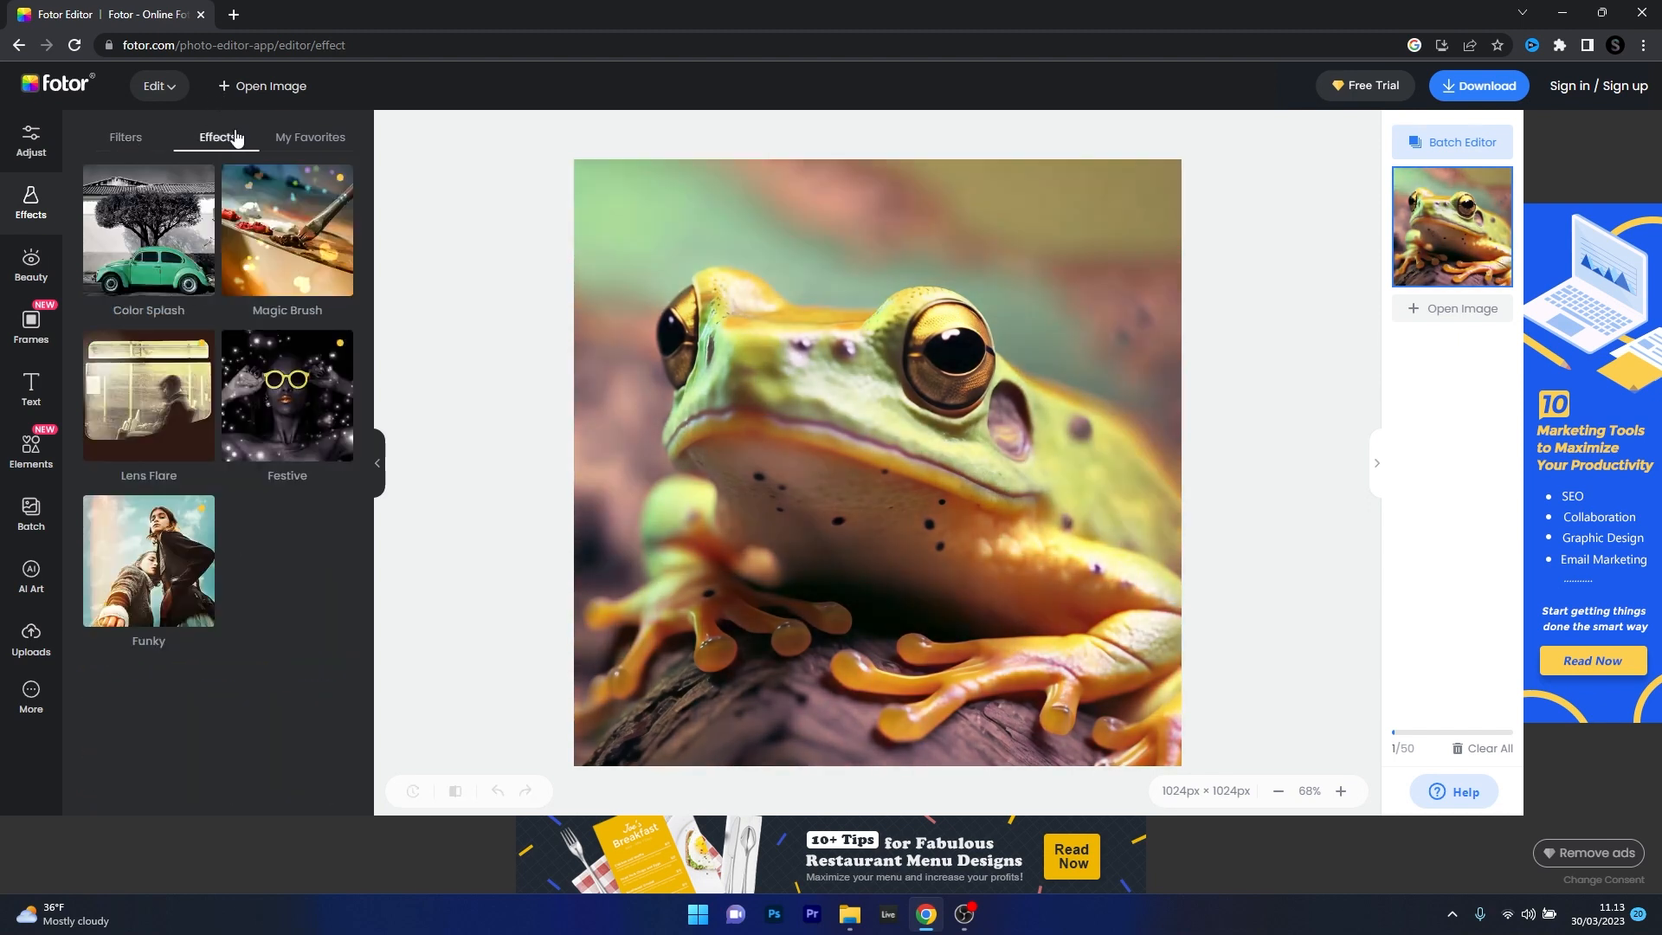
left_click(287, 396)
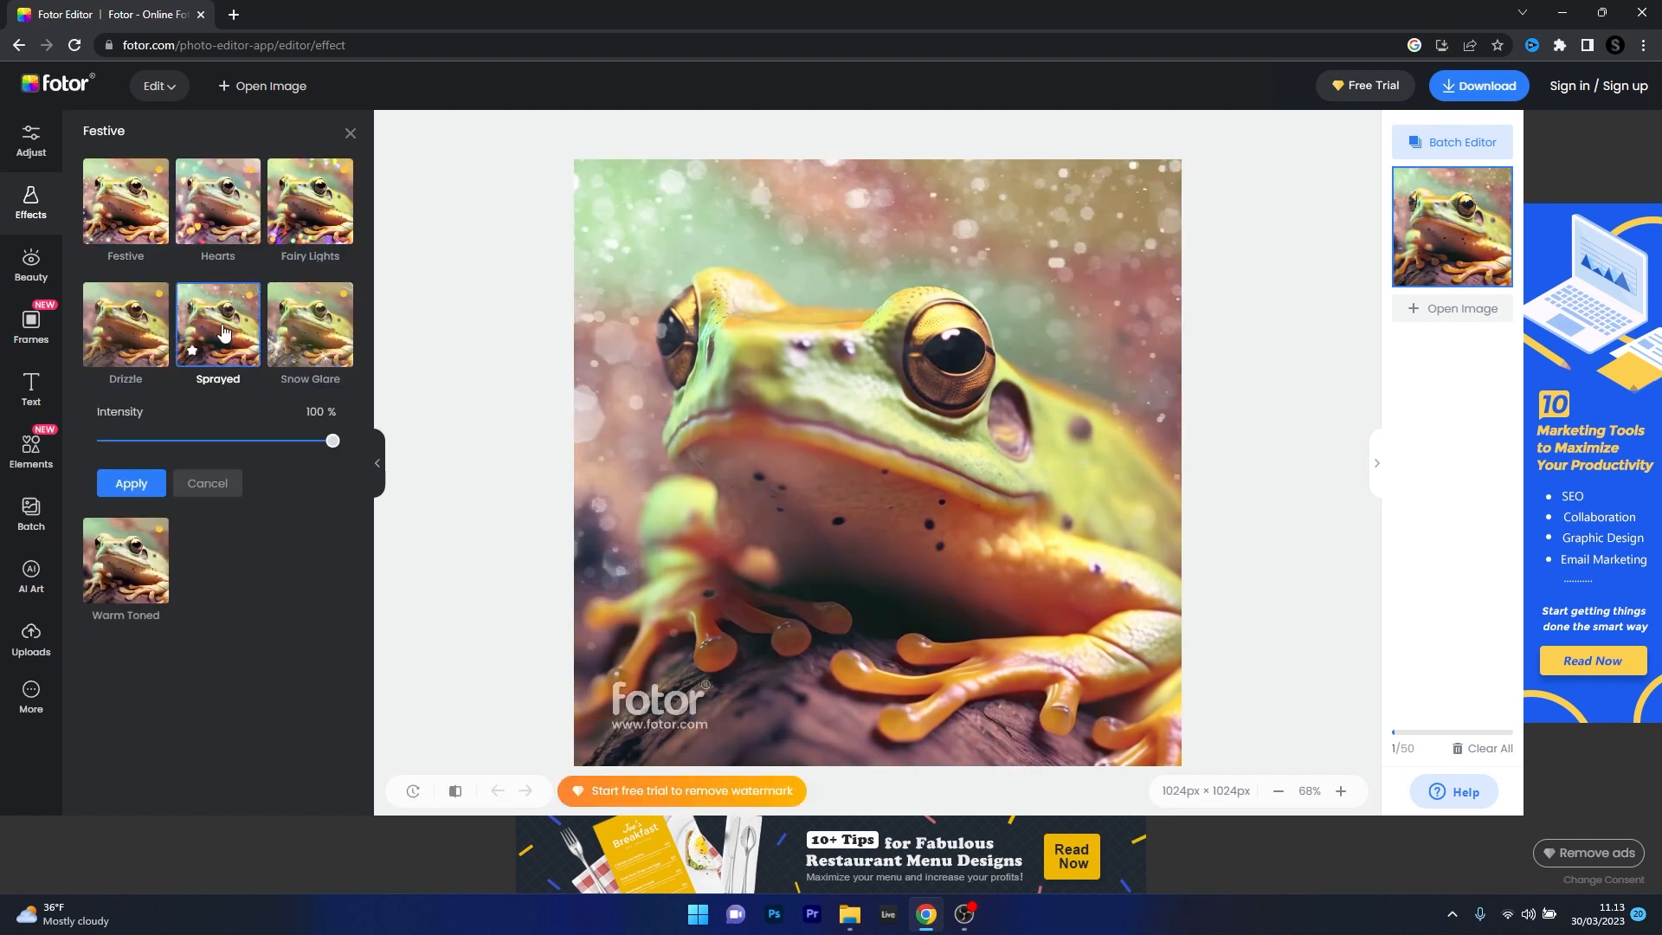
left_click(31, 452)
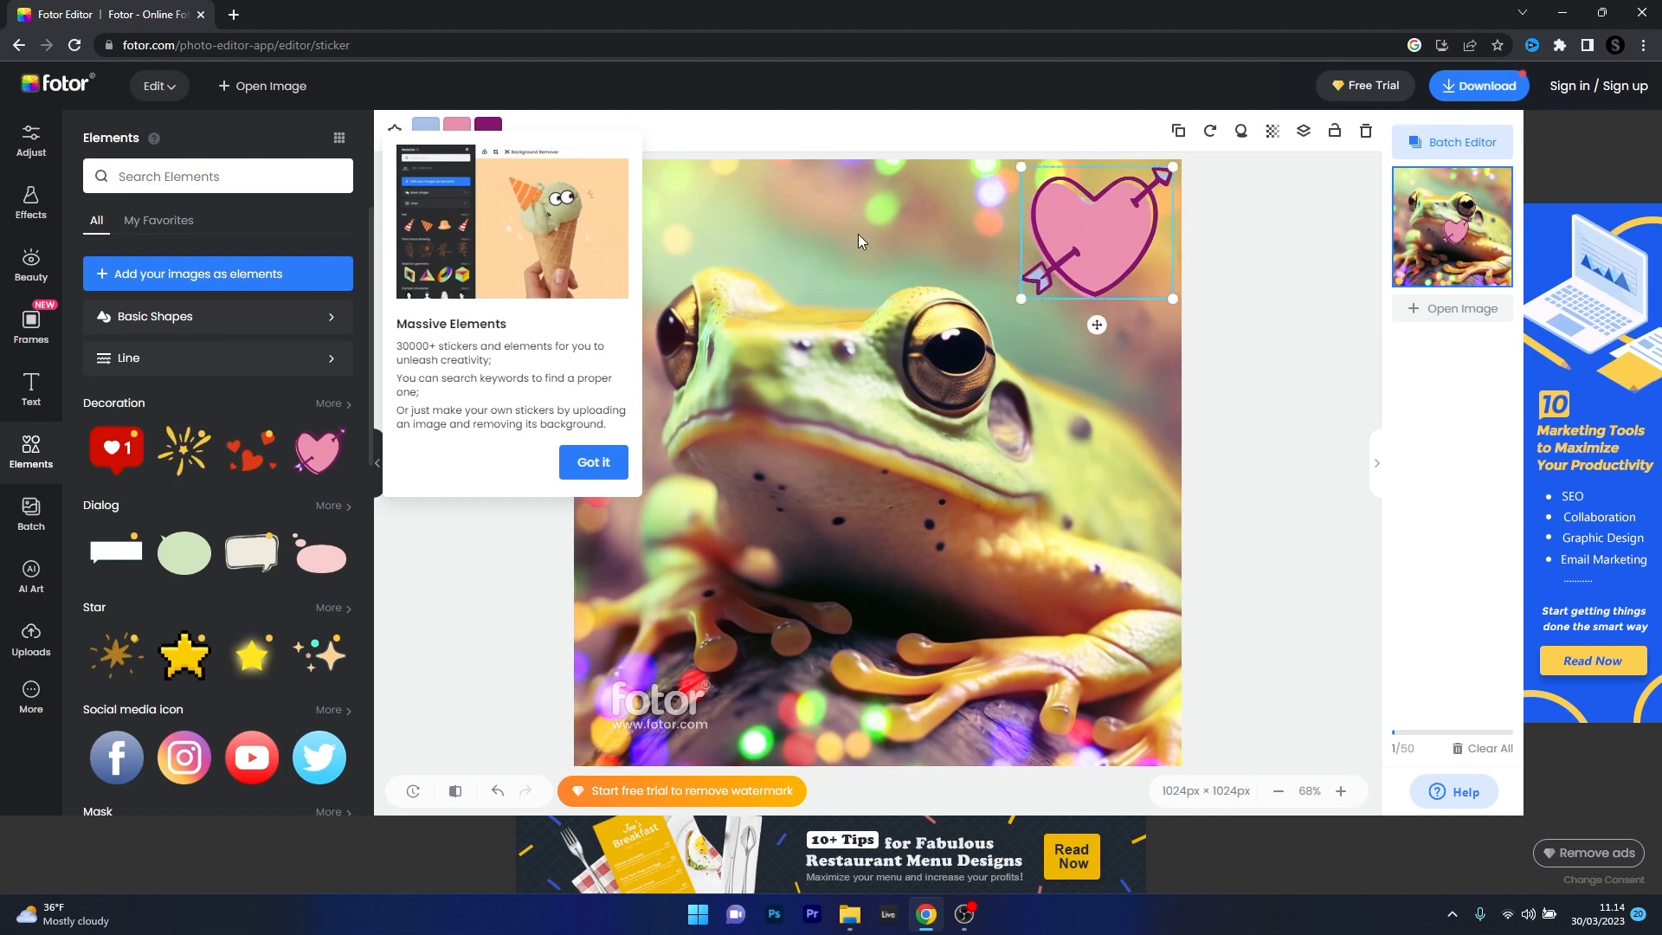
- Dismiss the stickers tip, then open Beauty tools and dismiss the skin retouch tip
left_click(593, 462)
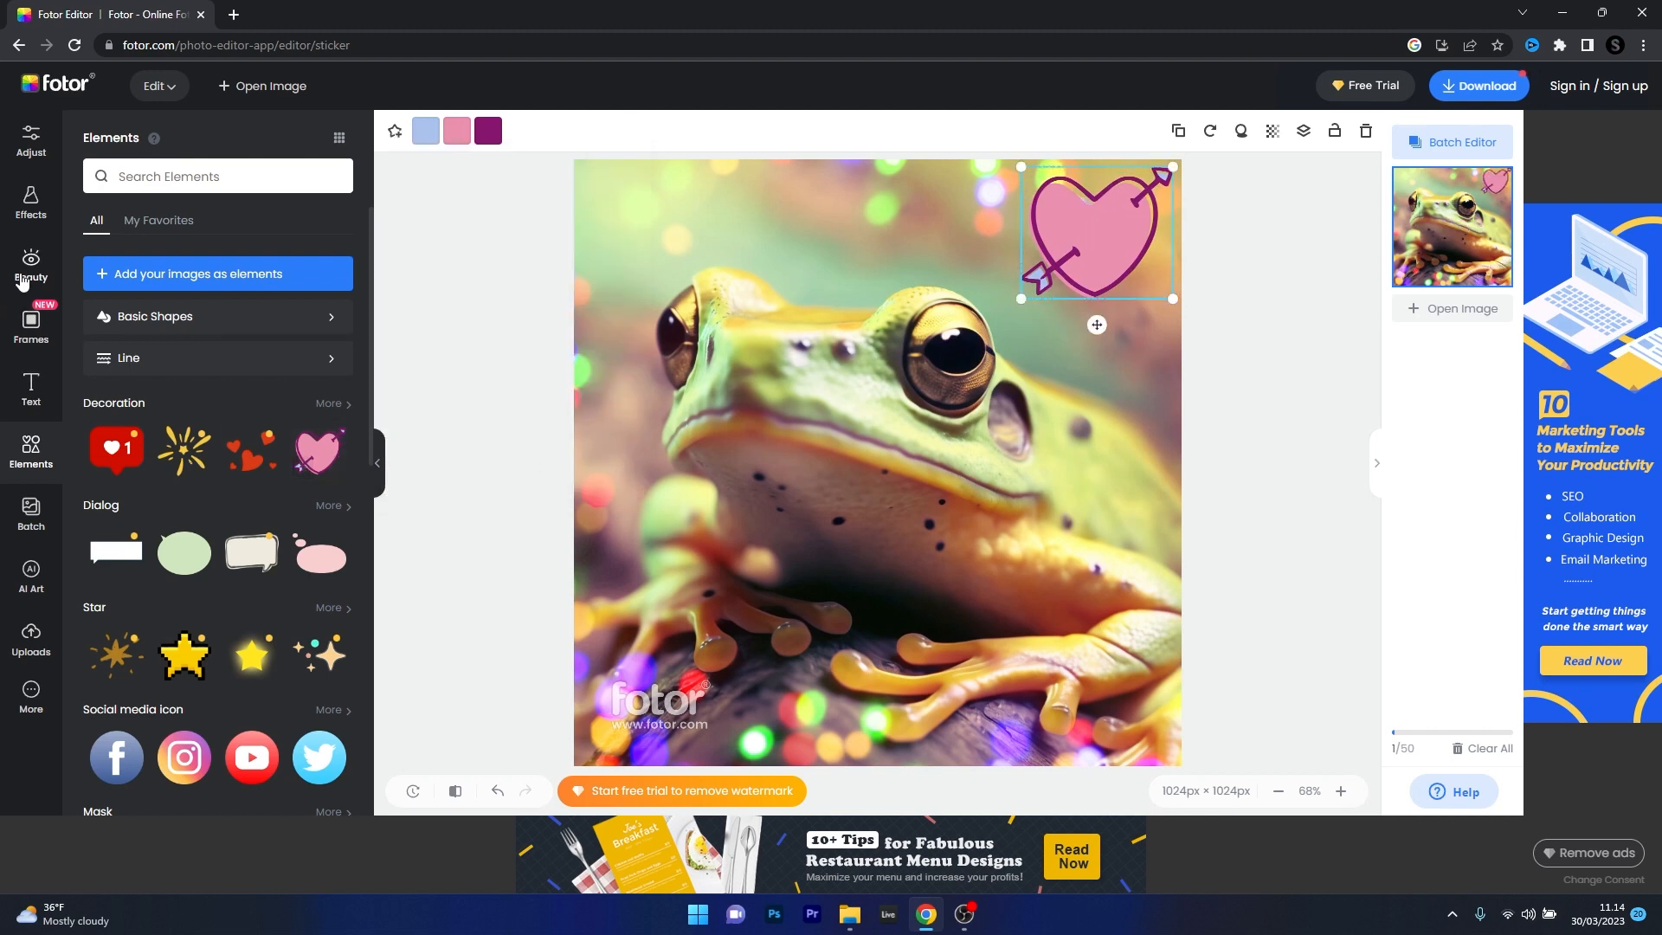
left_click(31, 263)
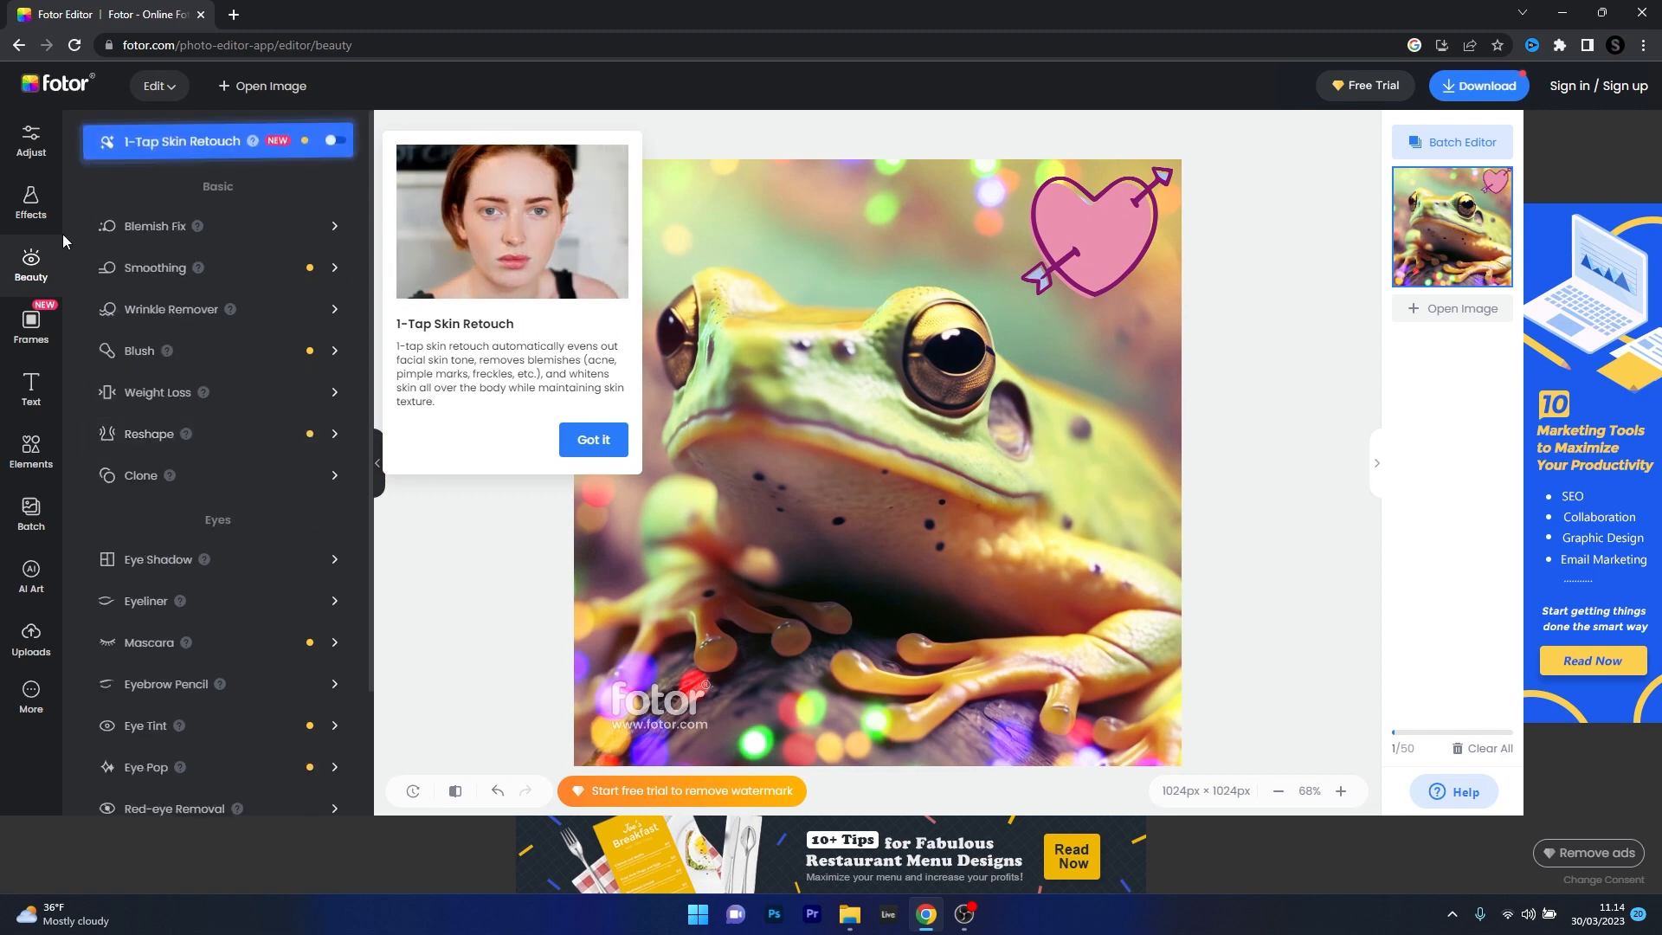
left_click(31, 137)
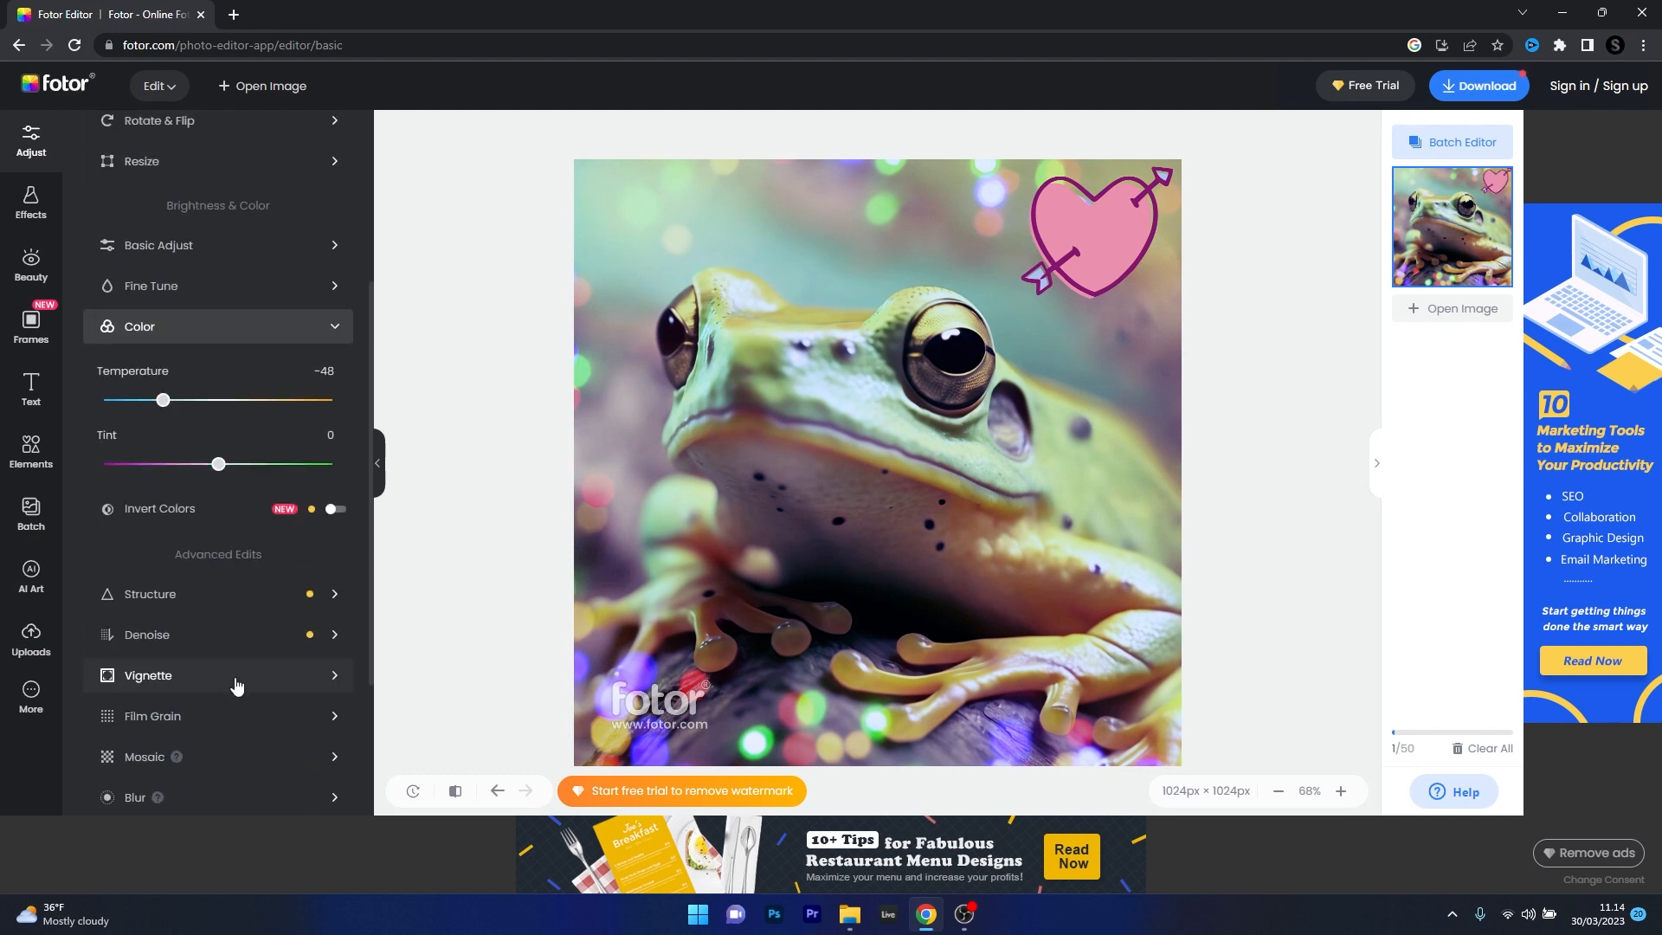
- Scroll down and back up through the Adjust panel's tools
scroll("down", 3)
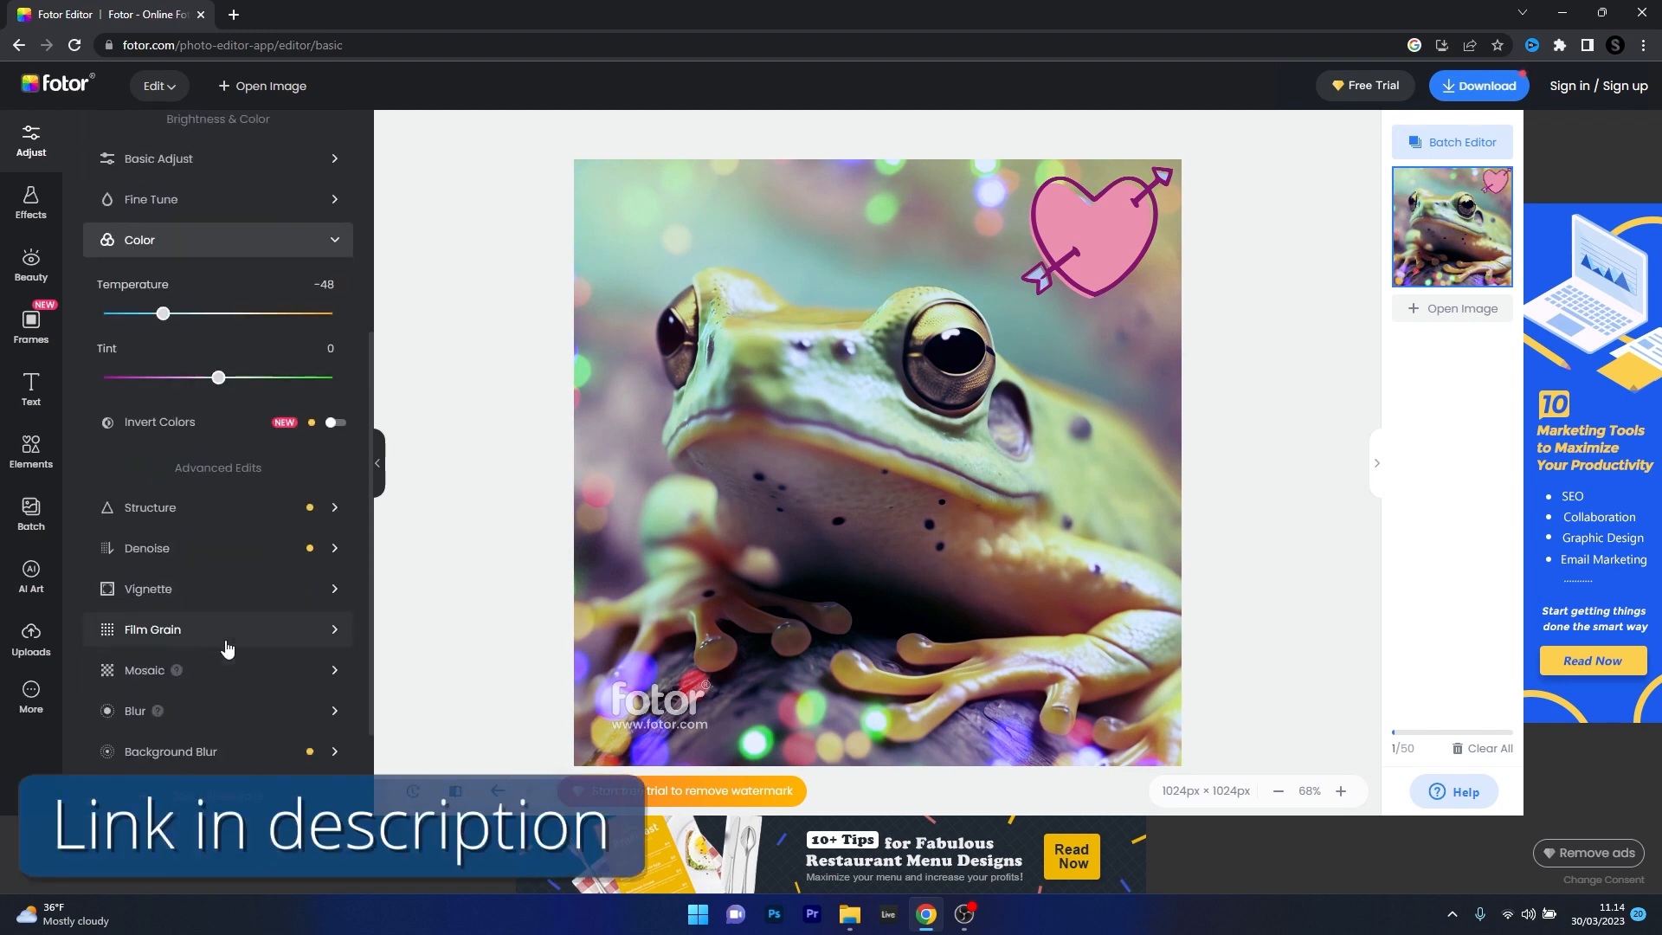
scroll("up", 3)
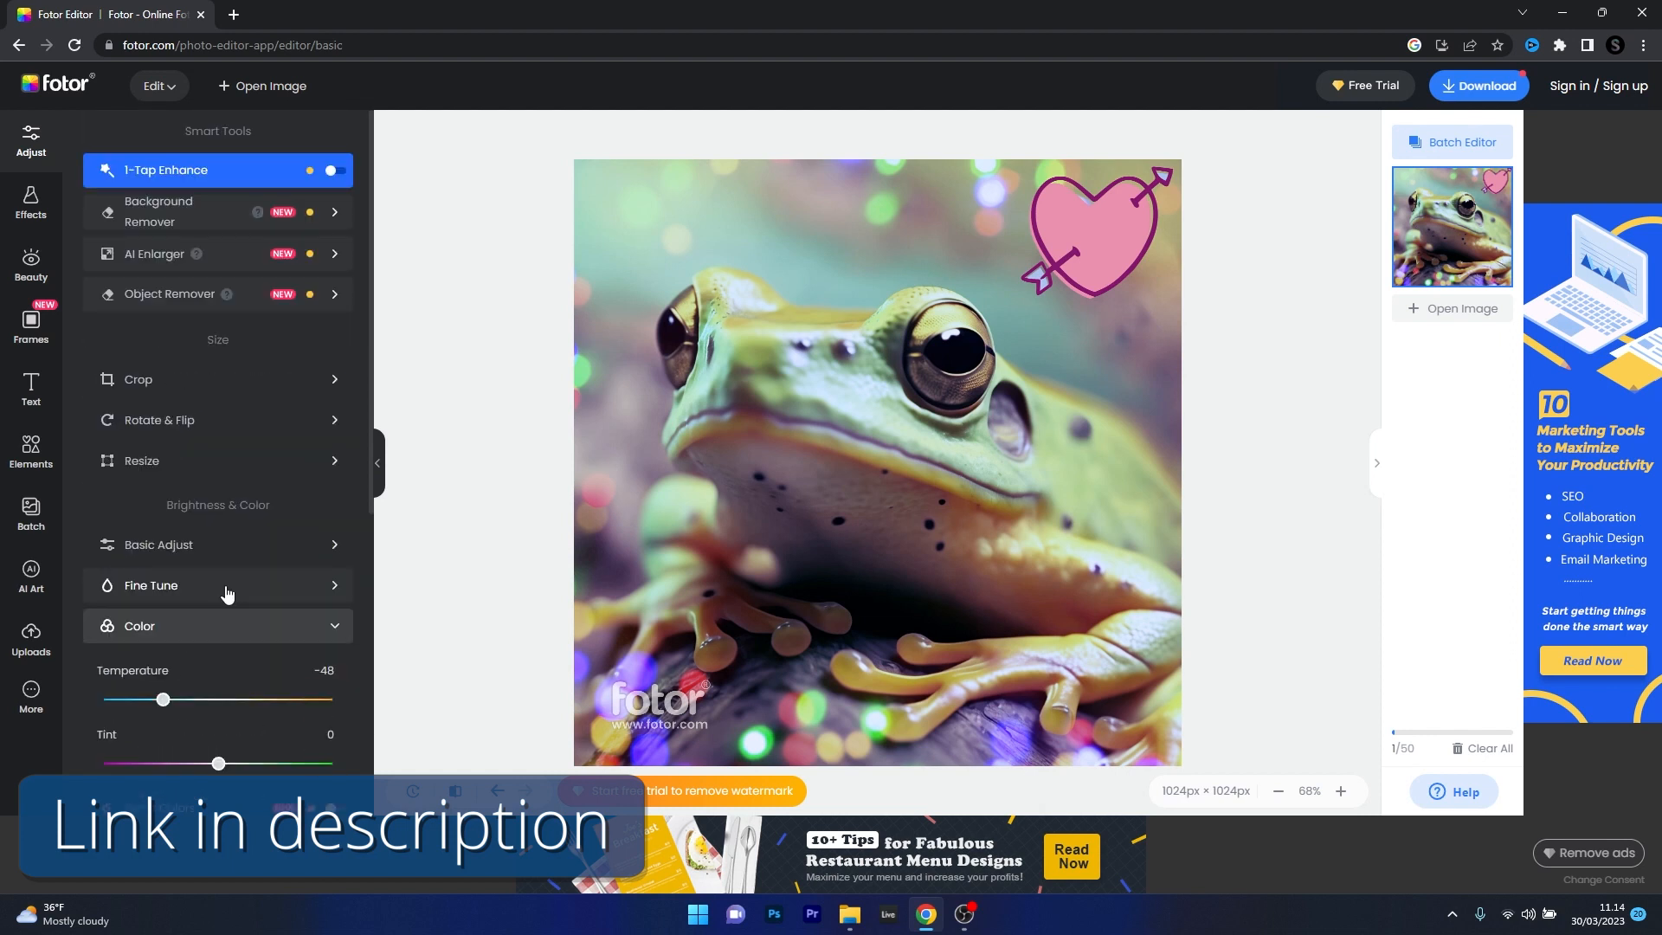